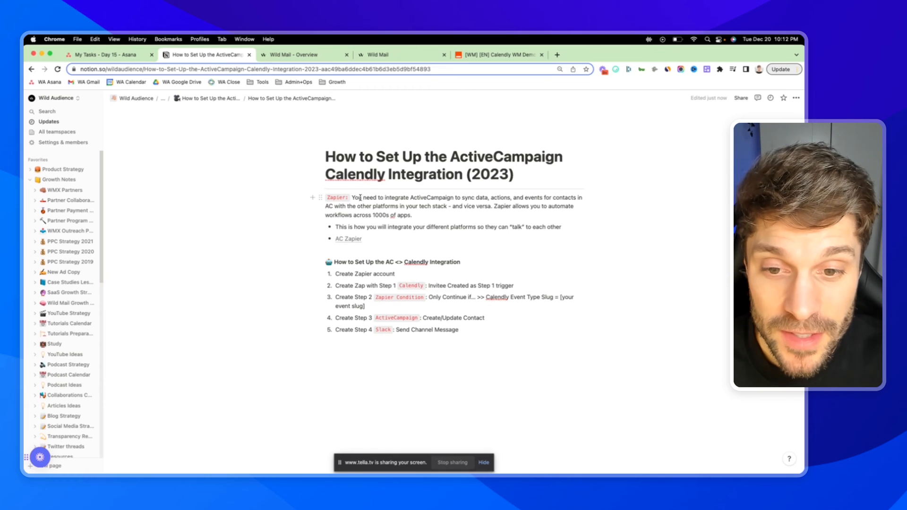
Step: Switch to the ActiveCampaign dashboard and open the Apps directory of connectable integrations
{"action": "double_click", "coordinate": [338, 198]}
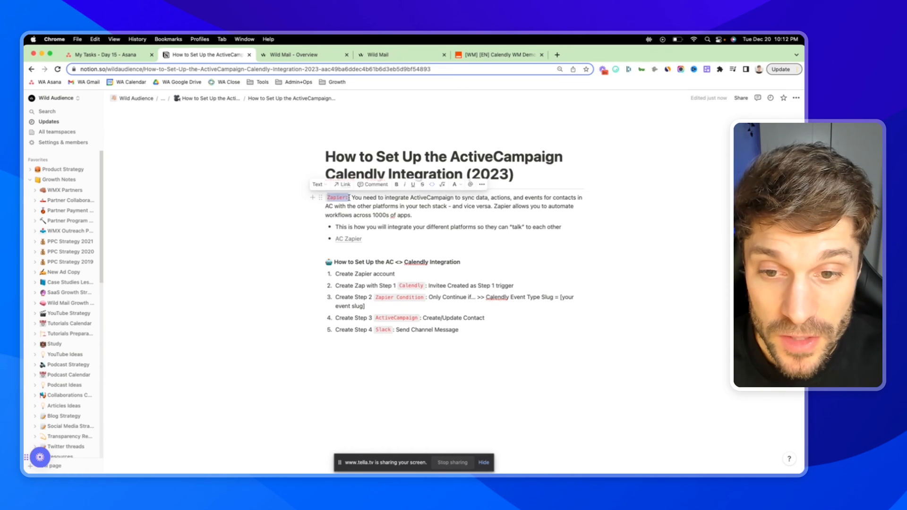
{"action": "mouse_move", "coordinate": [394, 147]}
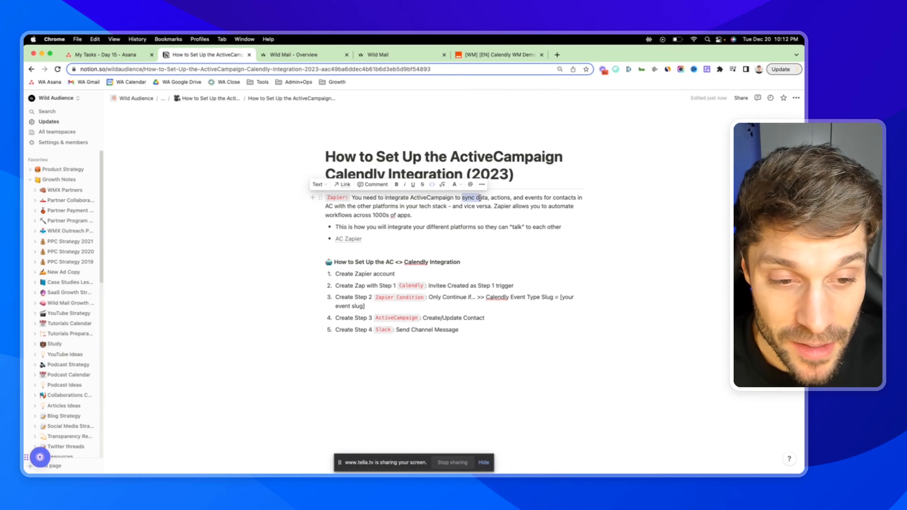
{"action": "left_click", "coordinate": [497, 198]}
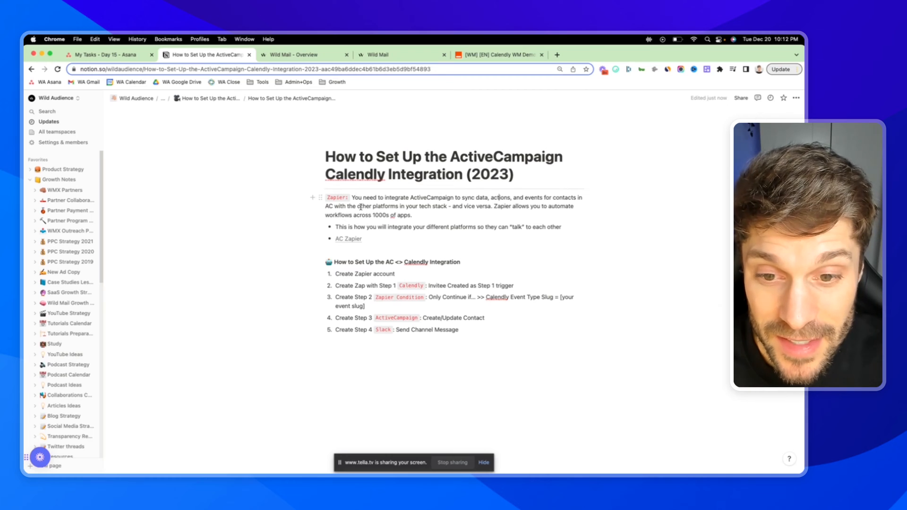
{"action": "mouse_move", "coordinate": [348, 239]}
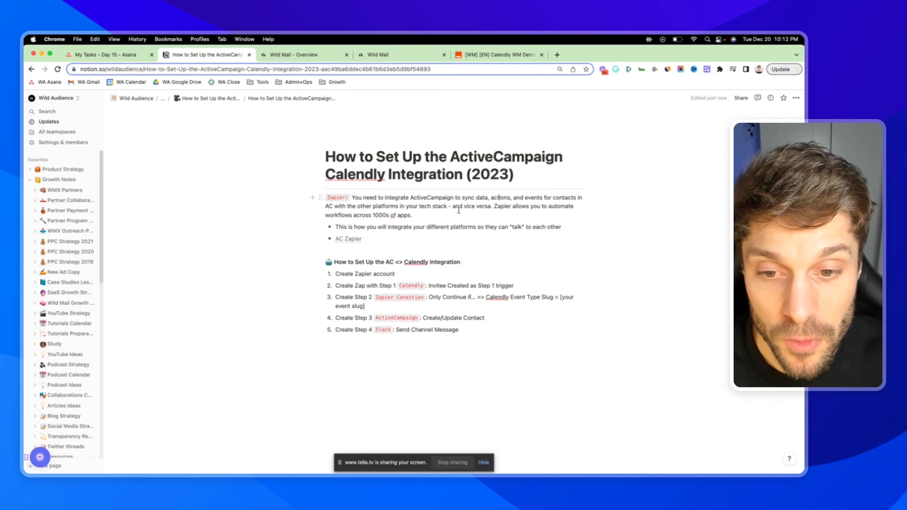
{"action": "mouse_move", "coordinate": [371, 240]}
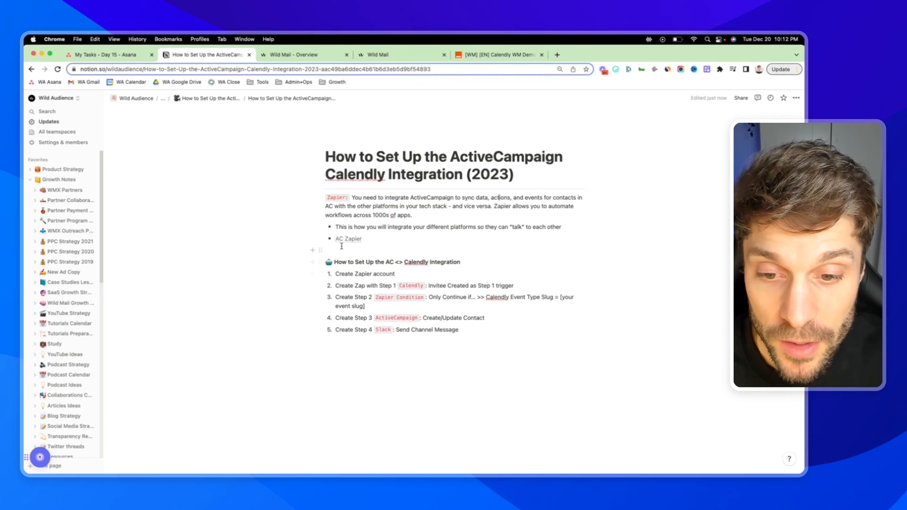
{"action": "mouse_move", "coordinate": [291, 98]}
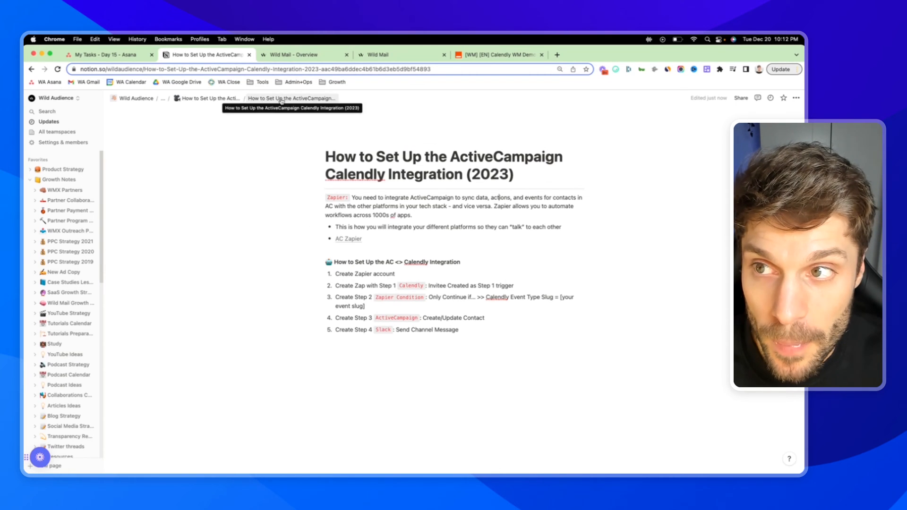
{"action": "left_click", "coordinate": [295, 54]}
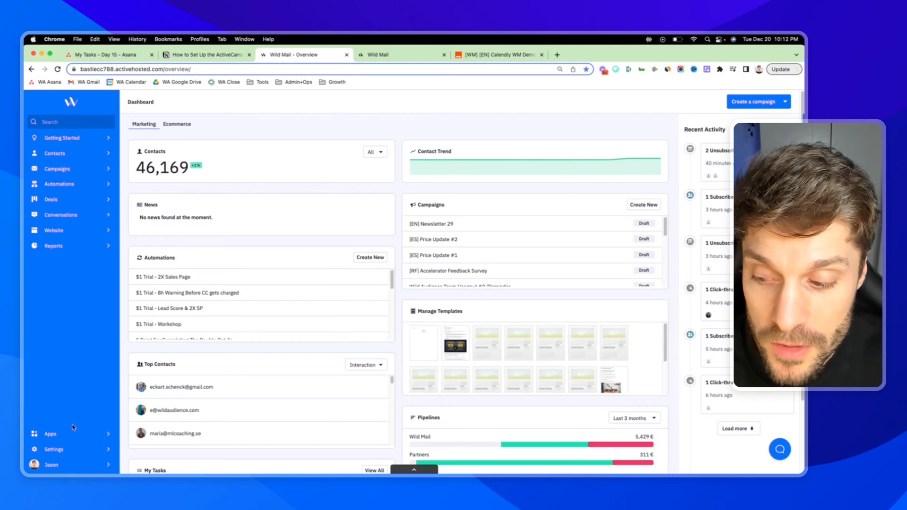
{"action": "mouse_move", "coordinate": [50, 434]}
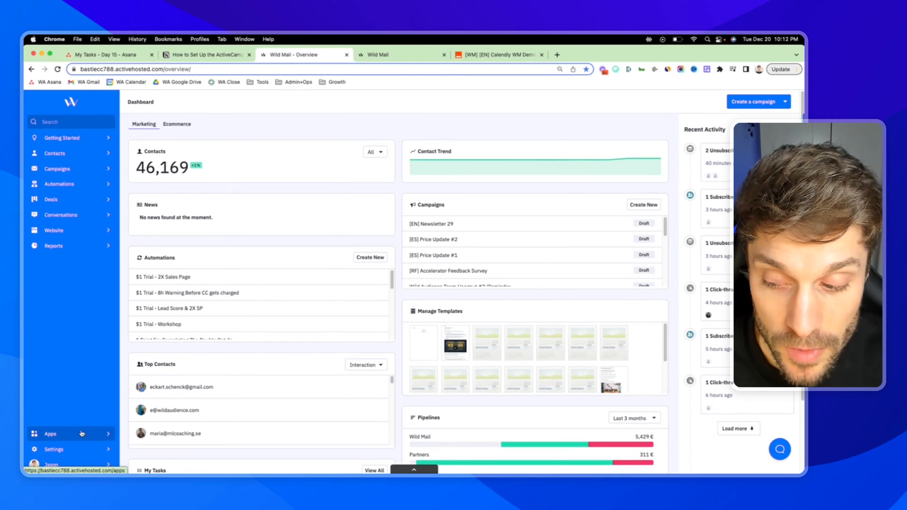
{"action": "left_click", "coordinate": [50, 433]}
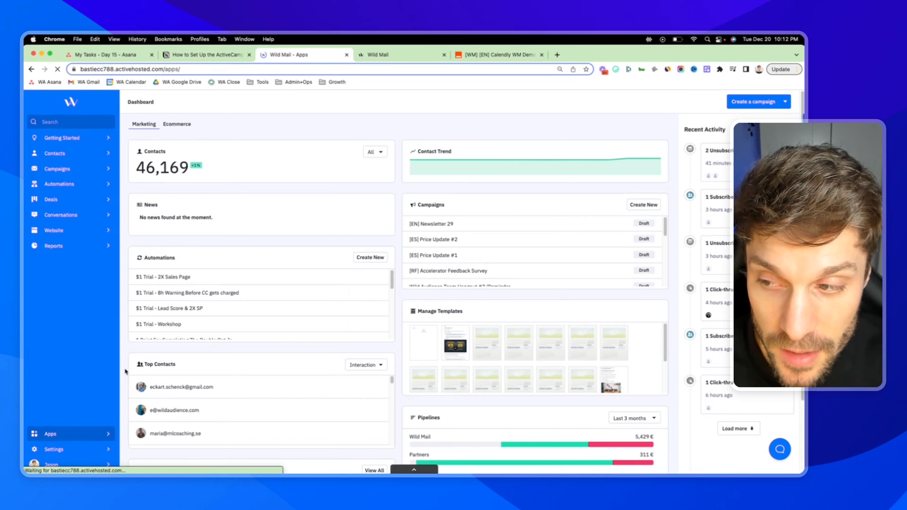
{"action": "left_click", "coordinate": [50, 434]}
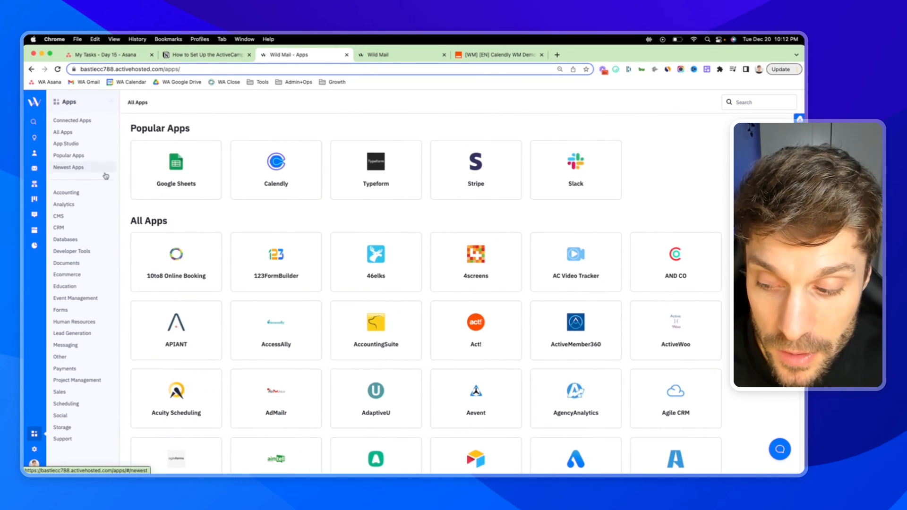
{"action": "mouse_move", "coordinate": [333, 136]}
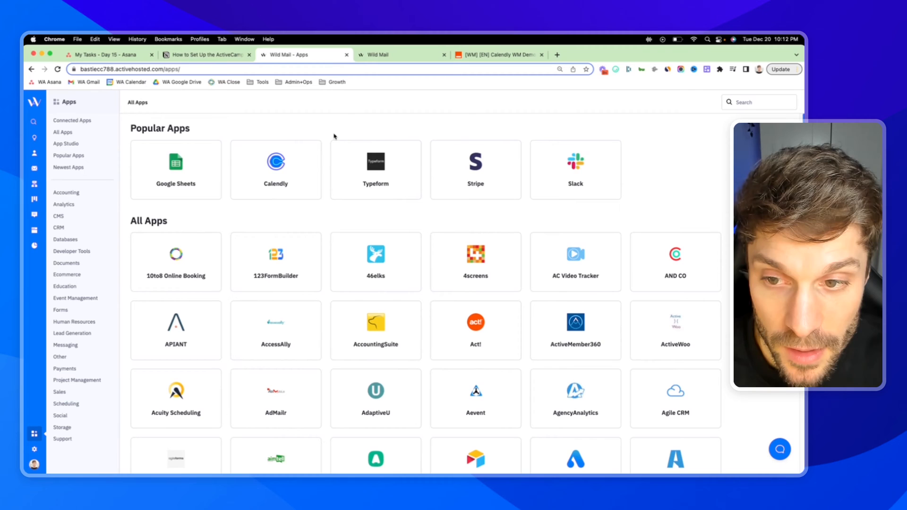
{"action": "mouse_move", "coordinate": [235, 132]}
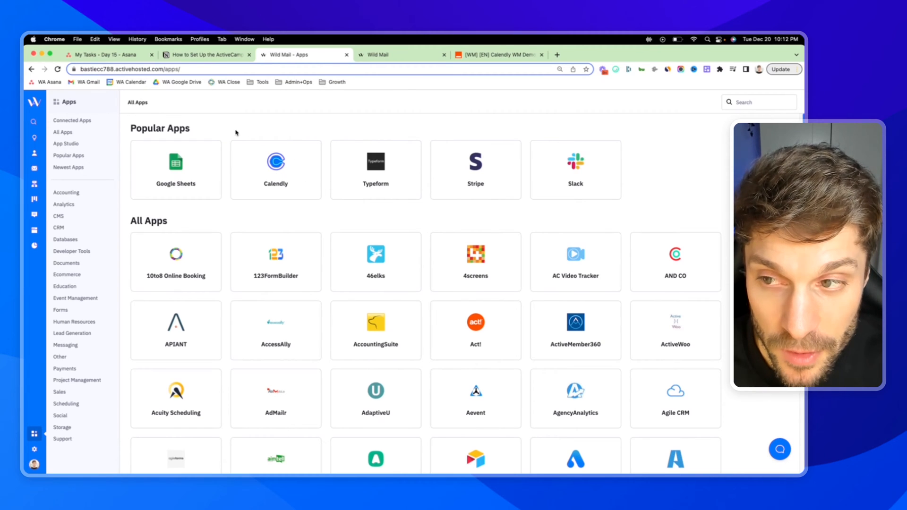
{"action": "mouse_move", "coordinate": [413, 145]}
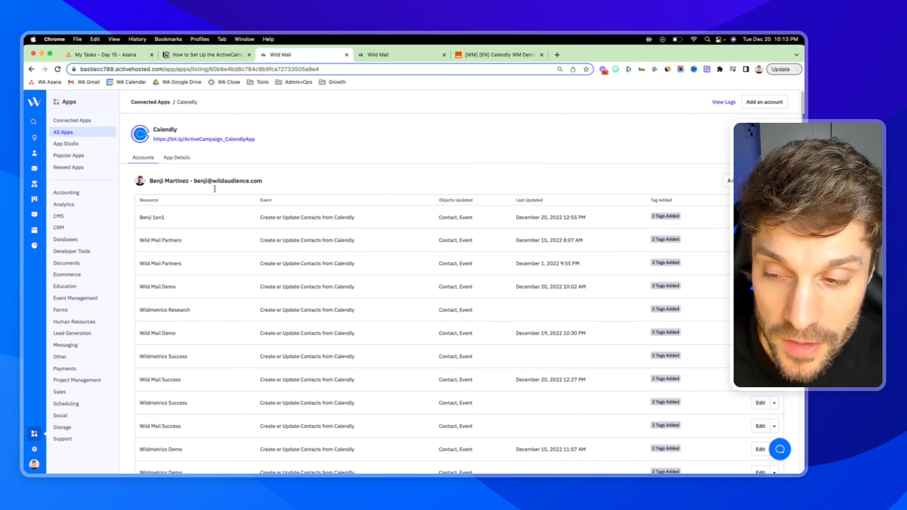
Step: Read the Calendly app's App Details, then return to its Accounts list of resources
{"action": "scroll", "scroll_direction": "down", "scroll_amount": 3}
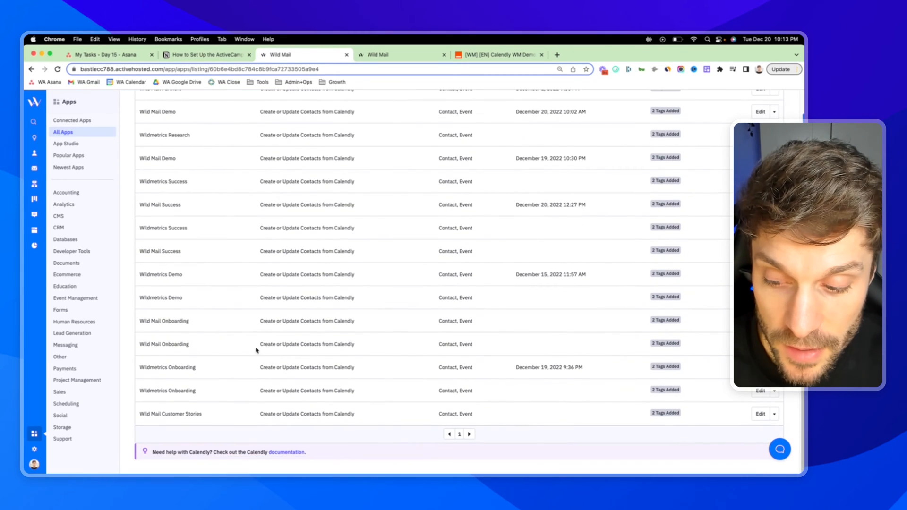
{"action": "left_click", "coordinate": [176, 124]}
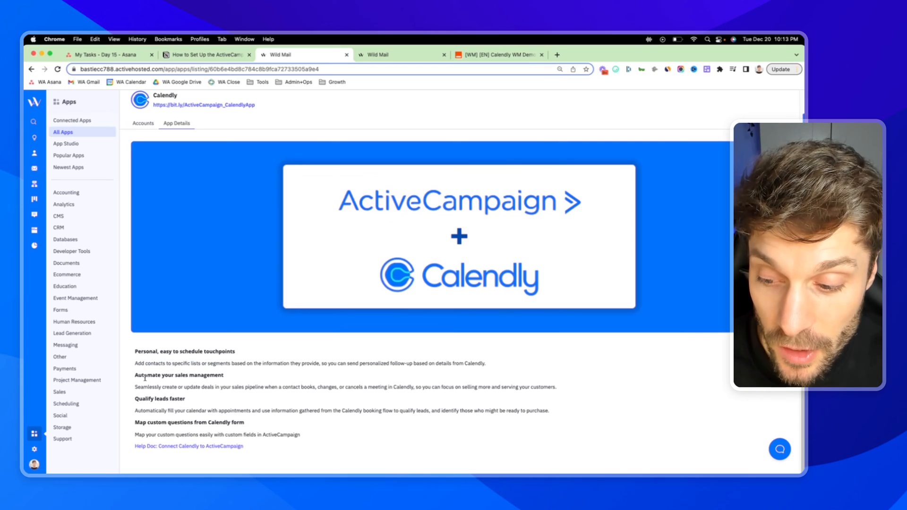
{"action": "mouse_move", "coordinate": [229, 376]}
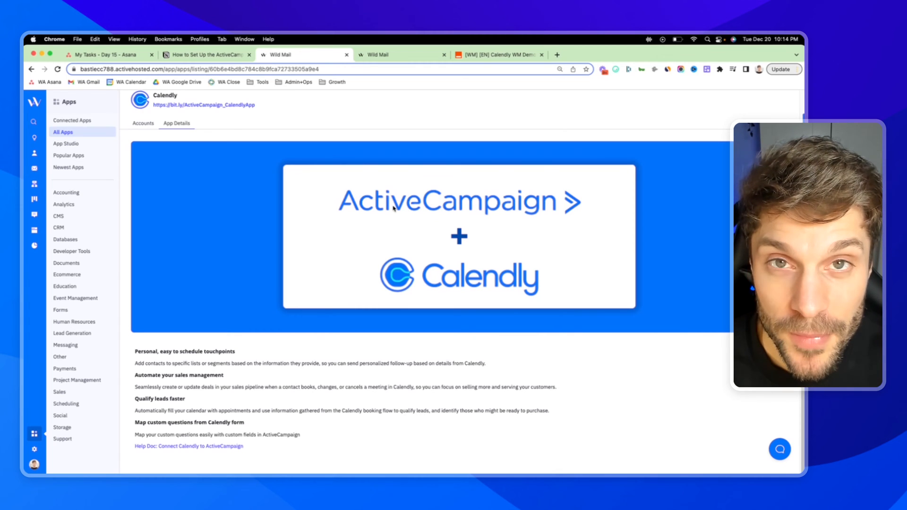
{"action": "mouse_move", "coordinate": [287, 203]}
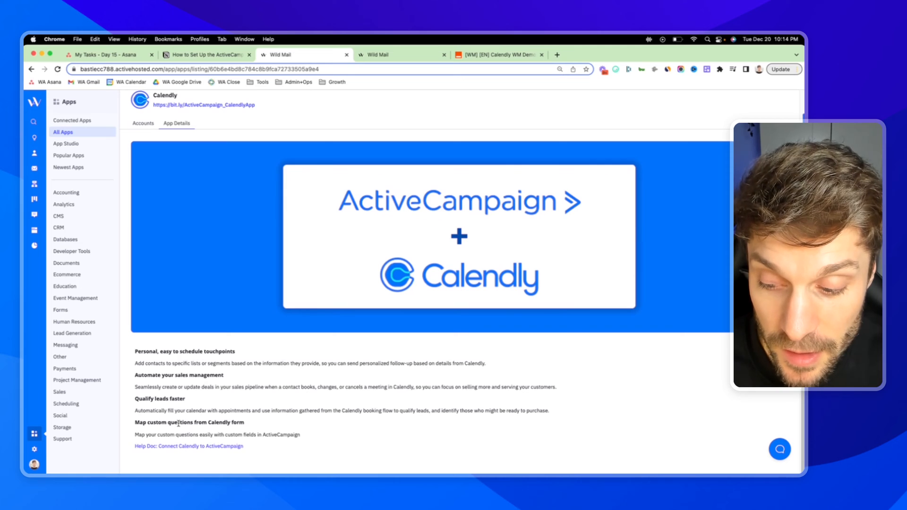
{"action": "double_click", "coordinate": [283, 435]}
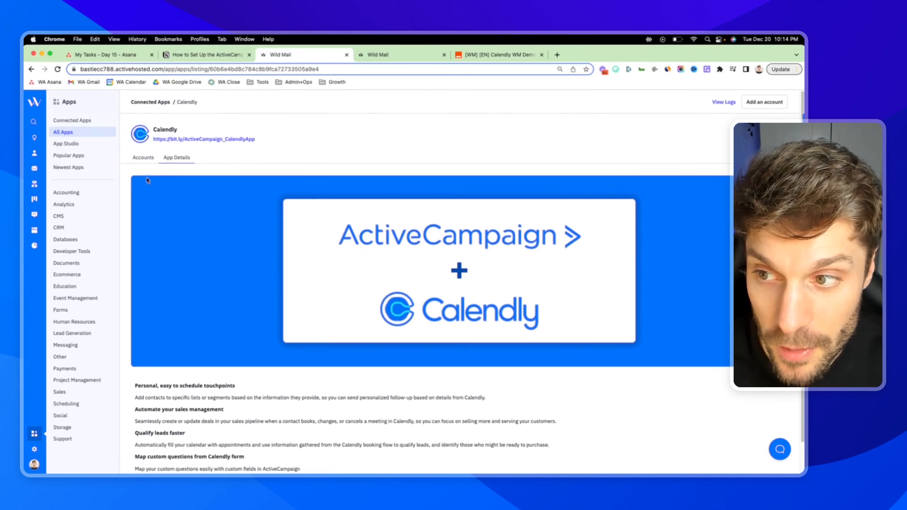
{"action": "left_click", "coordinate": [143, 157]}
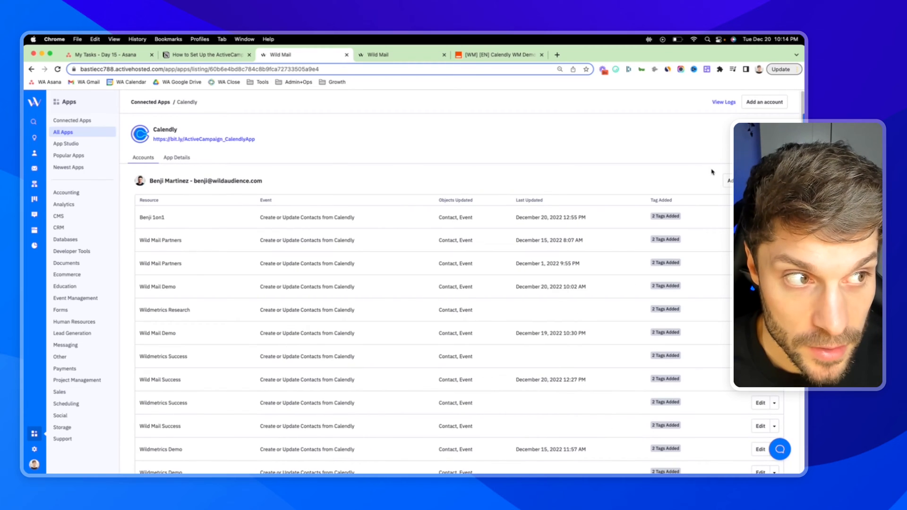
{"action": "mouse_move", "coordinate": [764, 111]}
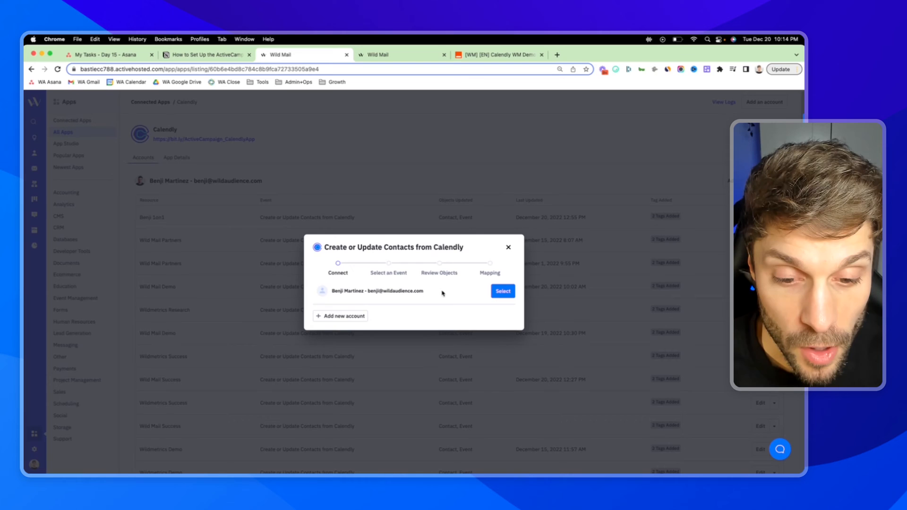
{"action": "mouse_move", "coordinate": [346, 284]}
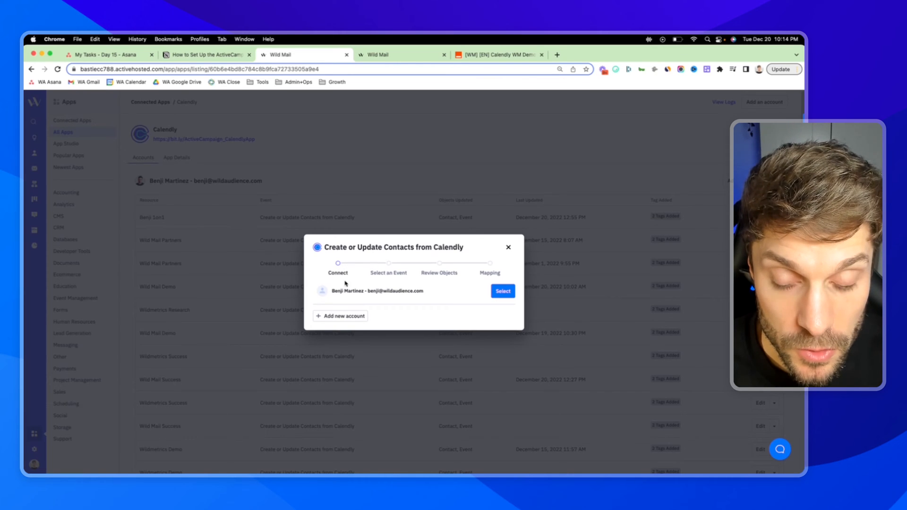
{"action": "mouse_move", "coordinate": [404, 282]}
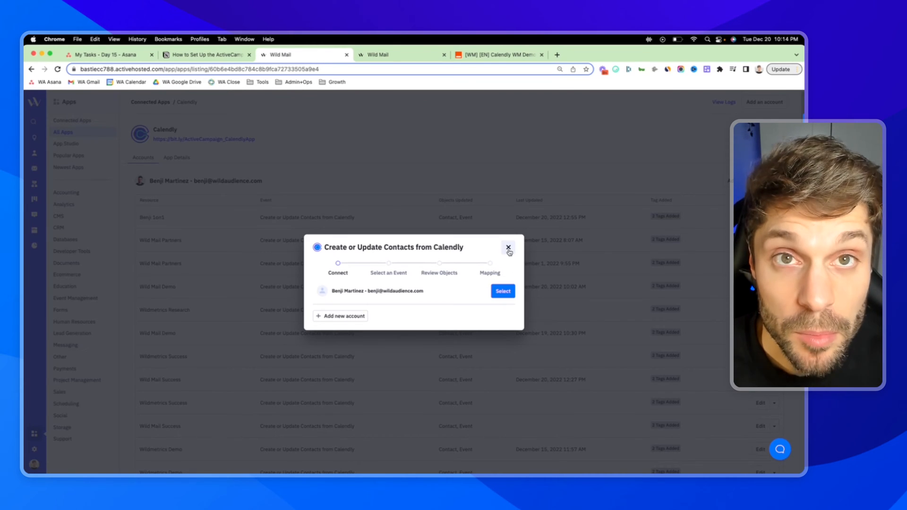
{"action": "mouse_move", "coordinate": [442, 272]}
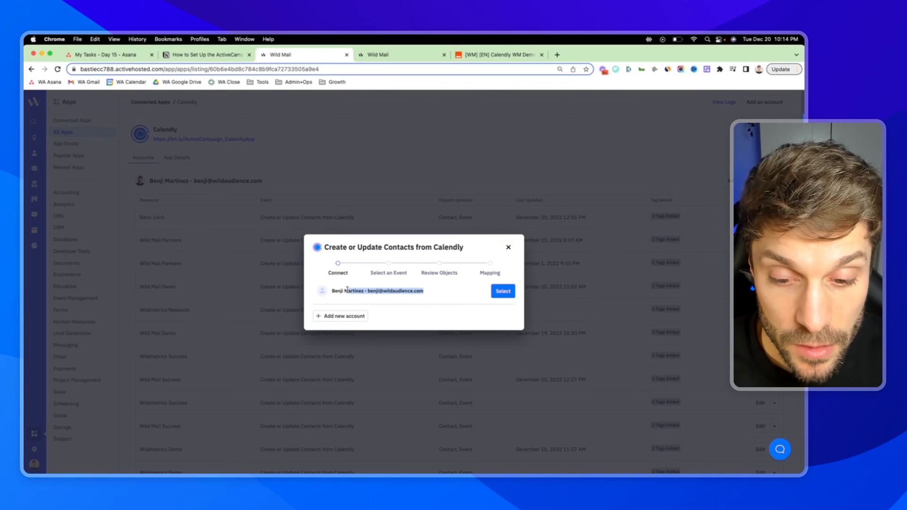
Step: Close the 'Create or Update Contacts from Calendly' dialog and add a new resource again
{"action": "left_click", "coordinate": [508, 247]}
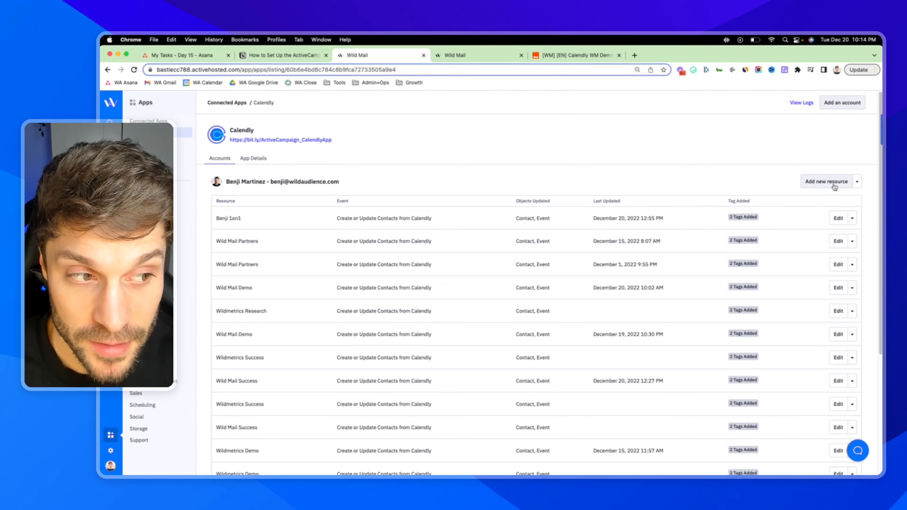
{"action": "left_click", "coordinate": [827, 181]}
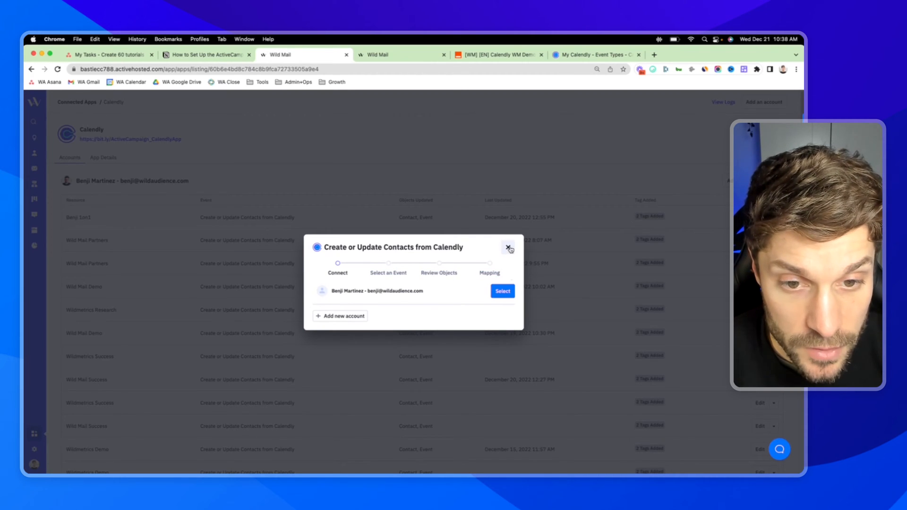
{"action": "left_click", "coordinate": [508, 248]}
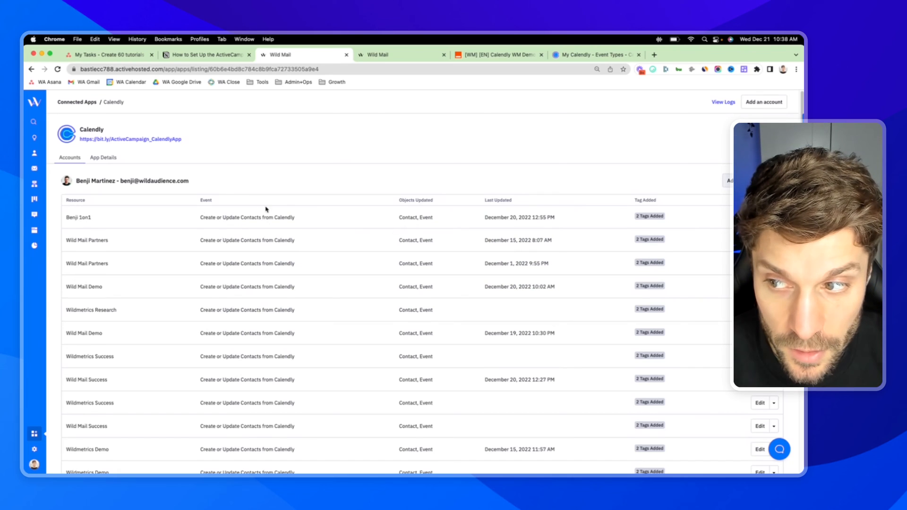
{"action": "double_click", "coordinate": [214, 217]}
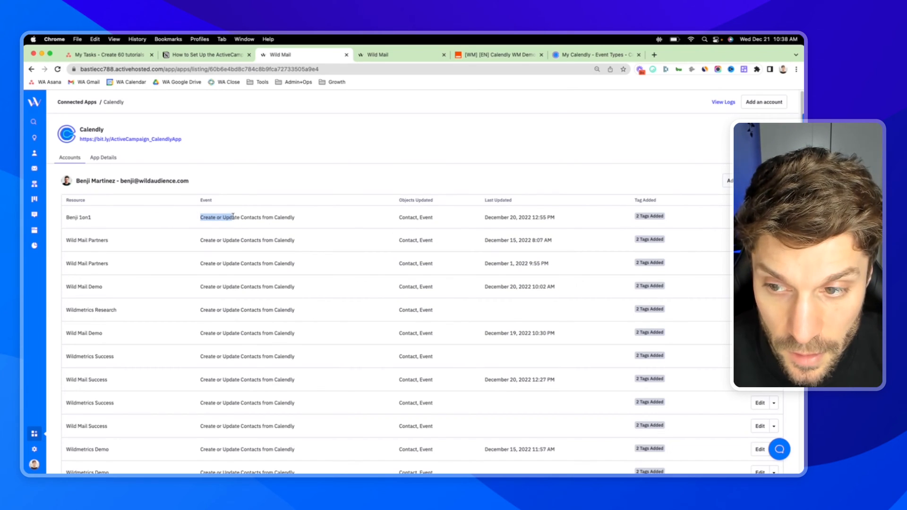
{"action": "mouse_move", "coordinate": [310, 231]}
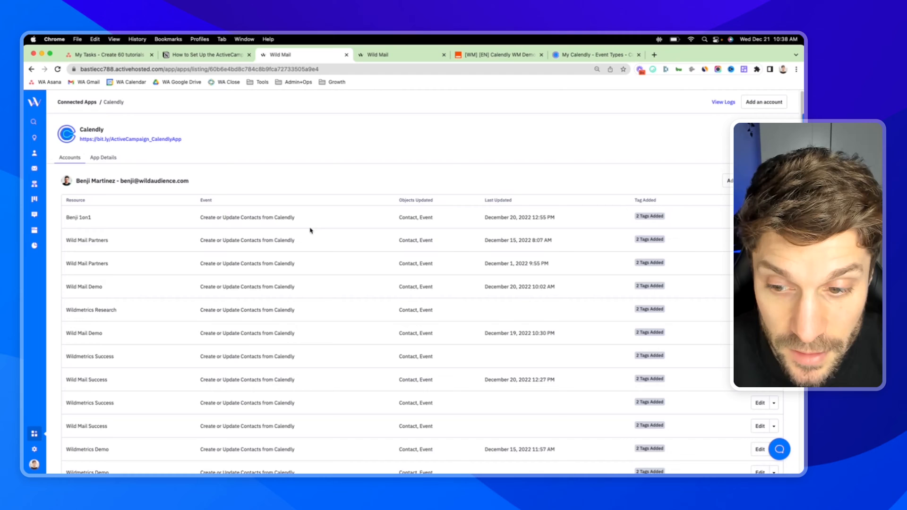
{"action": "mouse_move", "coordinate": [400, 216]}
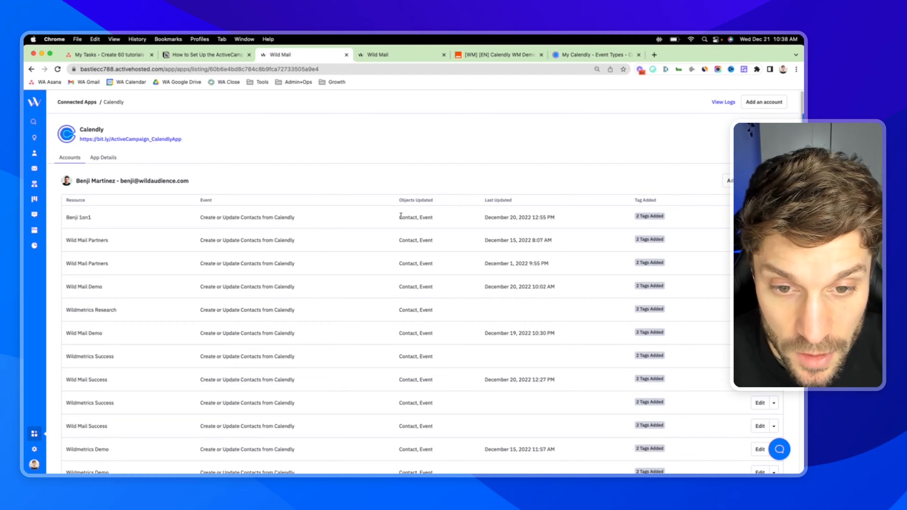
{"action": "mouse_move", "coordinate": [376, 209]}
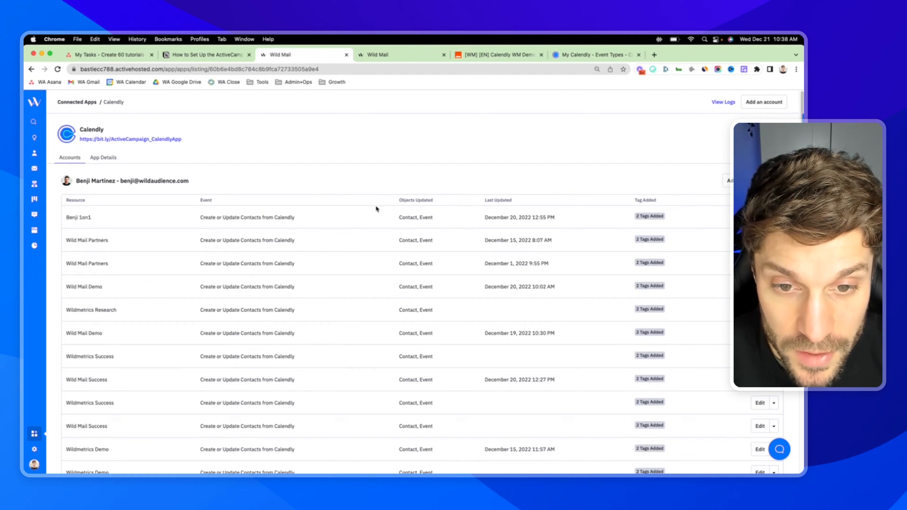
{"action": "mouse_move", "coordinate": [451, 157]}
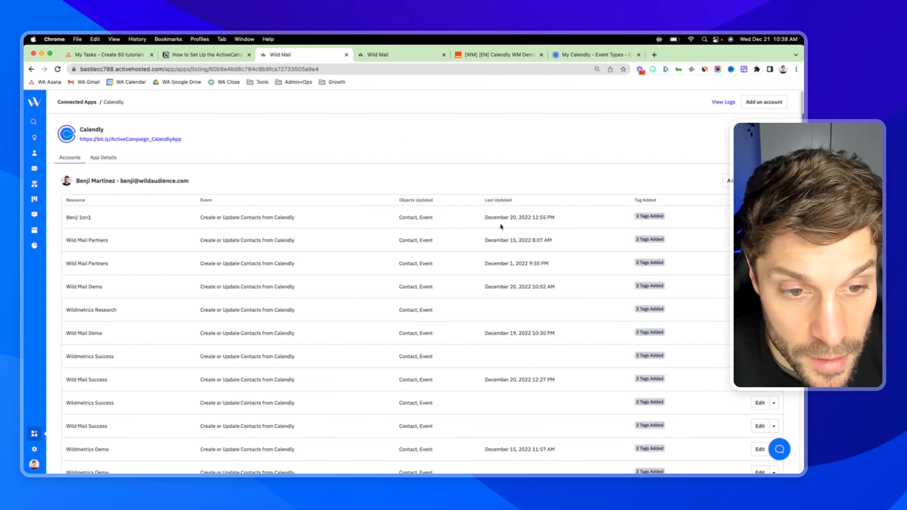
{"action": "mouse_move", "coordinate": [649, 216]}
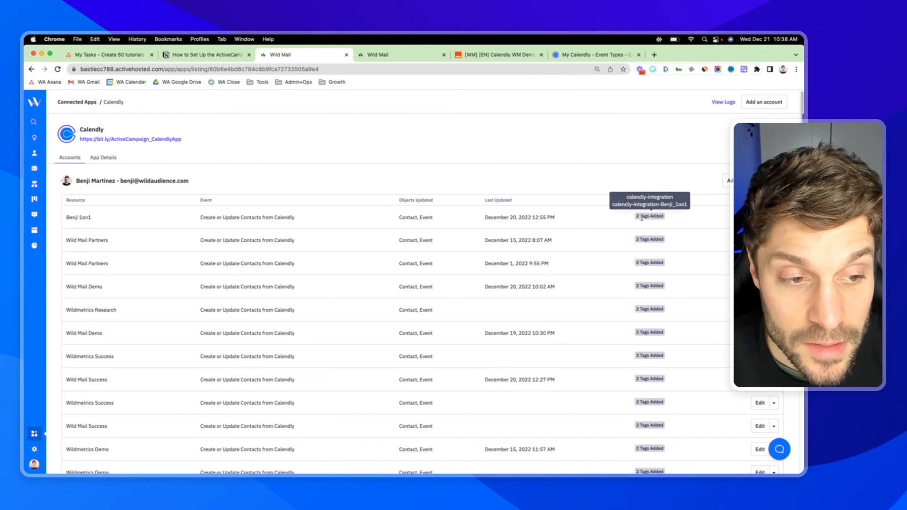
{"action": "left_click", "coordinate": [596, 54]}
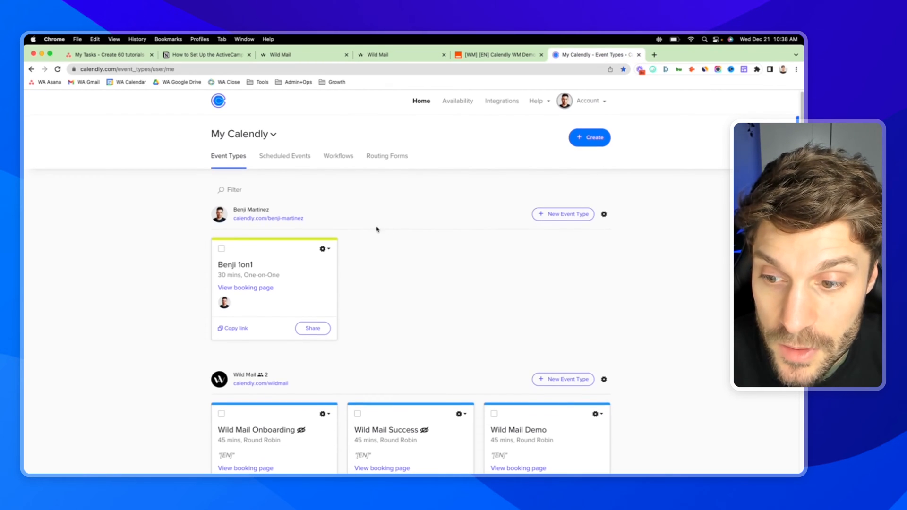
{"action": "scroll", "scroll_direction": "down", "scroll_amount": 3}
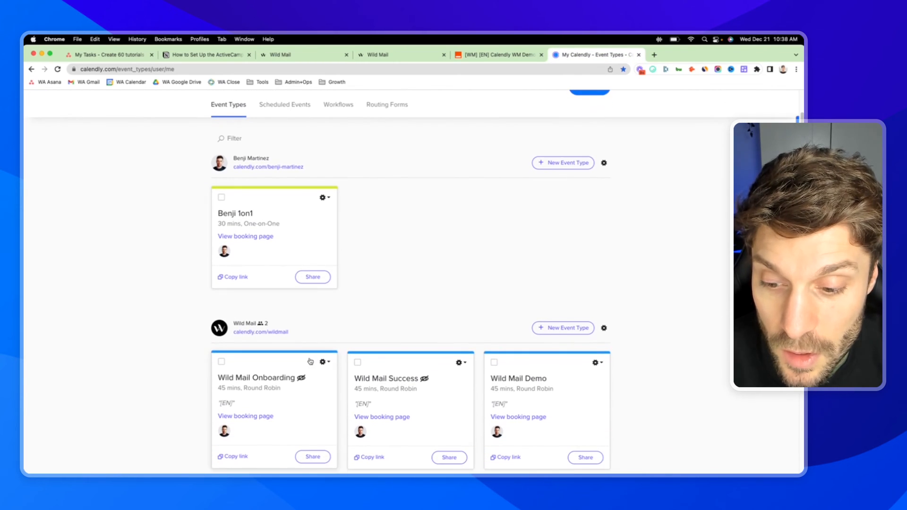
{"action": "scroll", "scroll_direction": "down", "scroll_amount": 3}
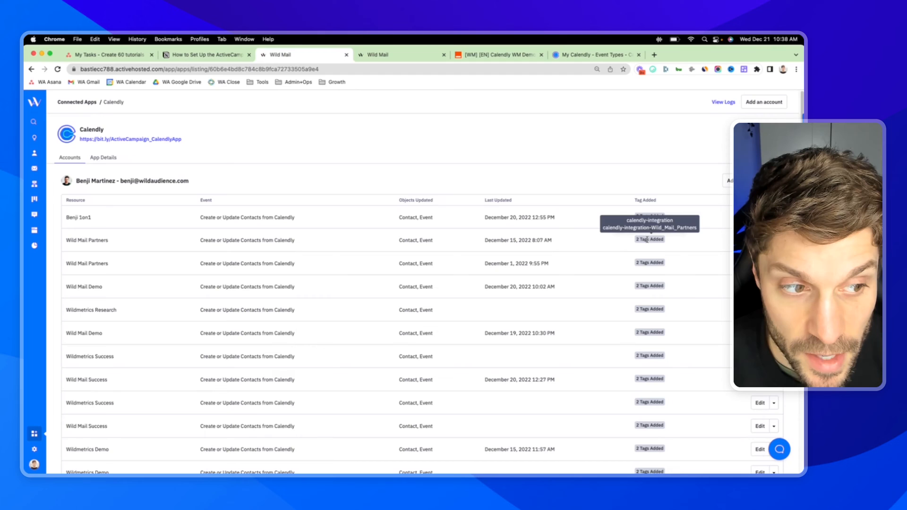
{"action": "mouse_move", "coordinate": [649, 285]}
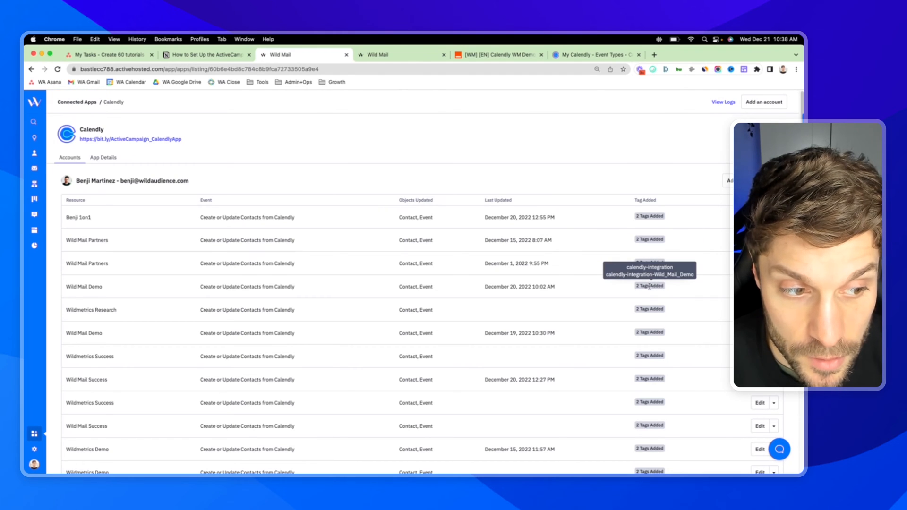
{"action": "mouse_move", "coordinate": [649, 308]}
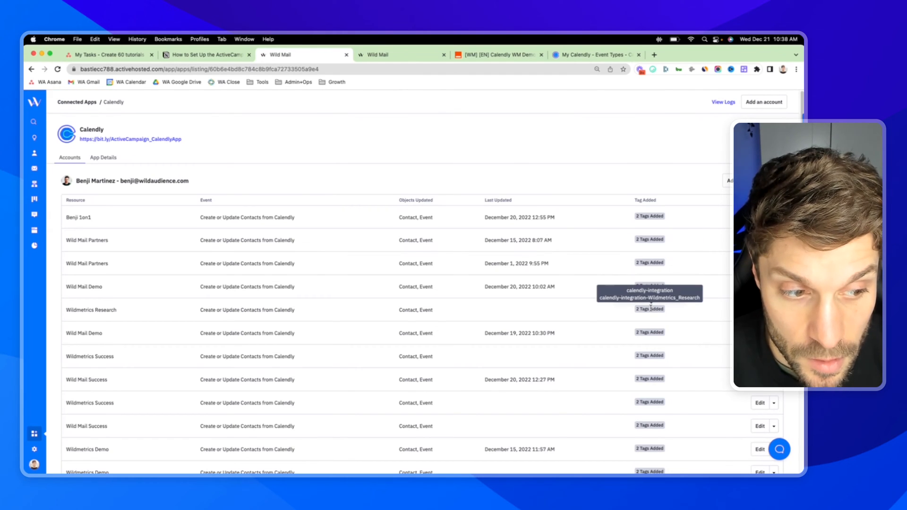
{"action": "mouse_move", "coordinate": [82, 226]}
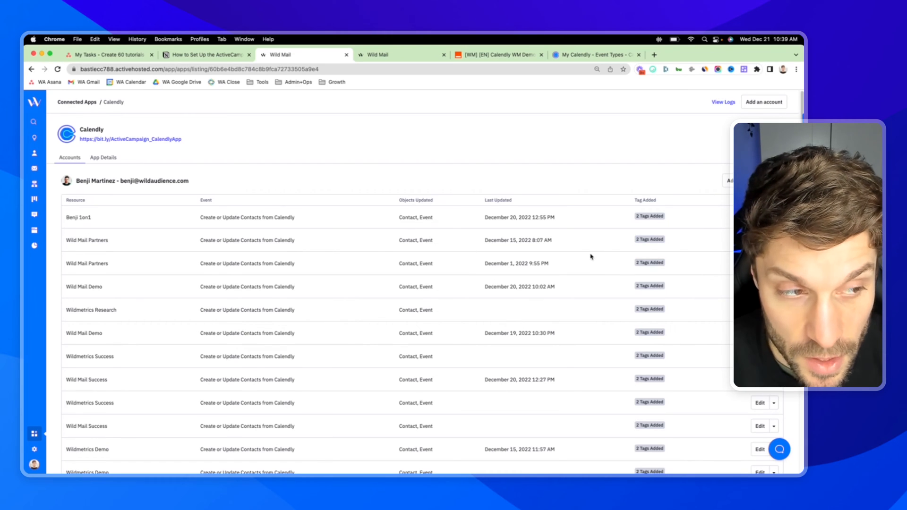
{"action": "mouse_move", "coordinate": [185, 170]}
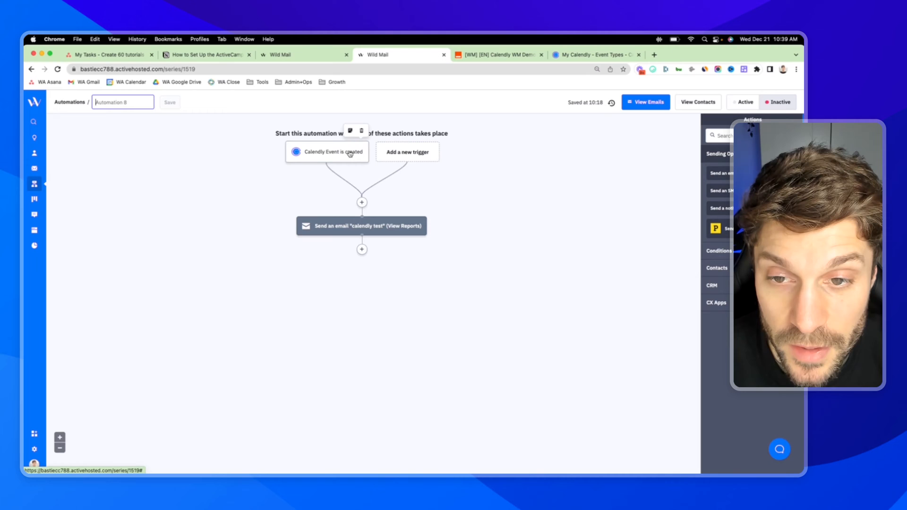
{"action": "mouse_move", "coordinate": [400, 164]}
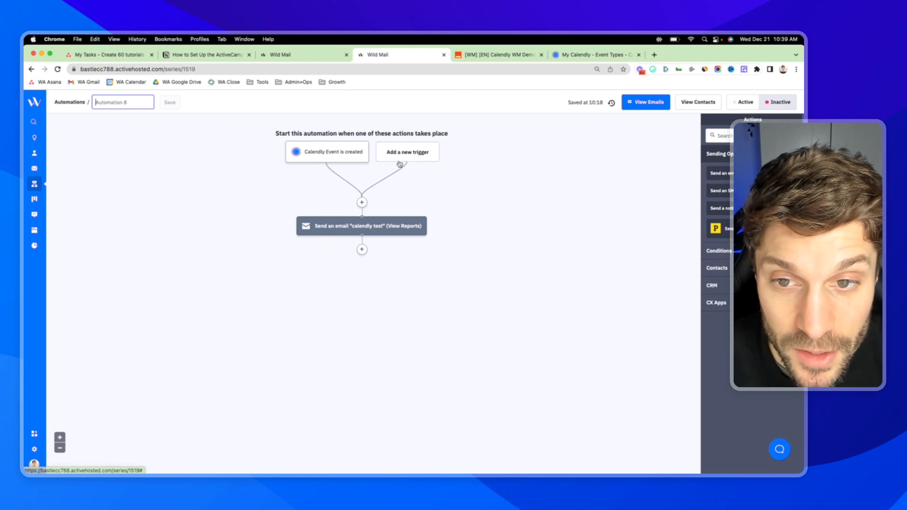
{"action": "mouse_move", "coordinate": [346, 200]}
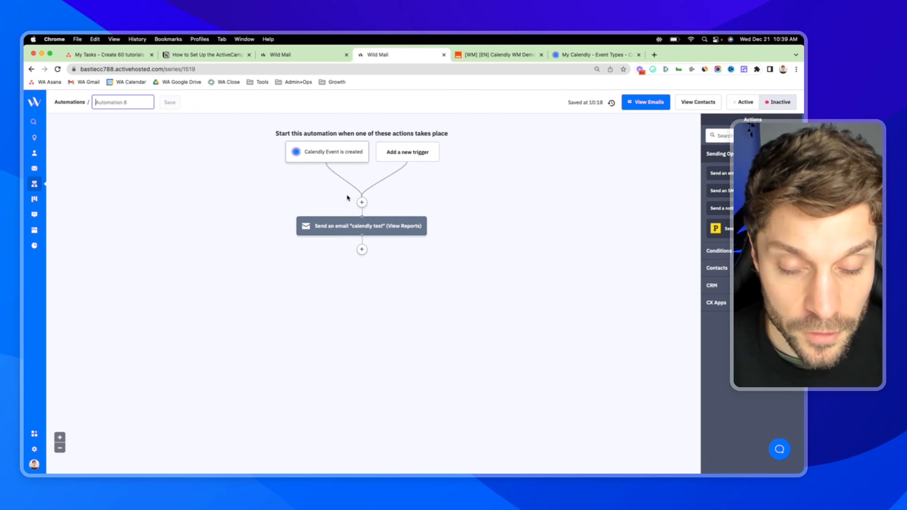
Step: Open the settings modal of the 'Calendly Event is created' trigger
{"action": "left_click", "coordinate": [327, 152]}
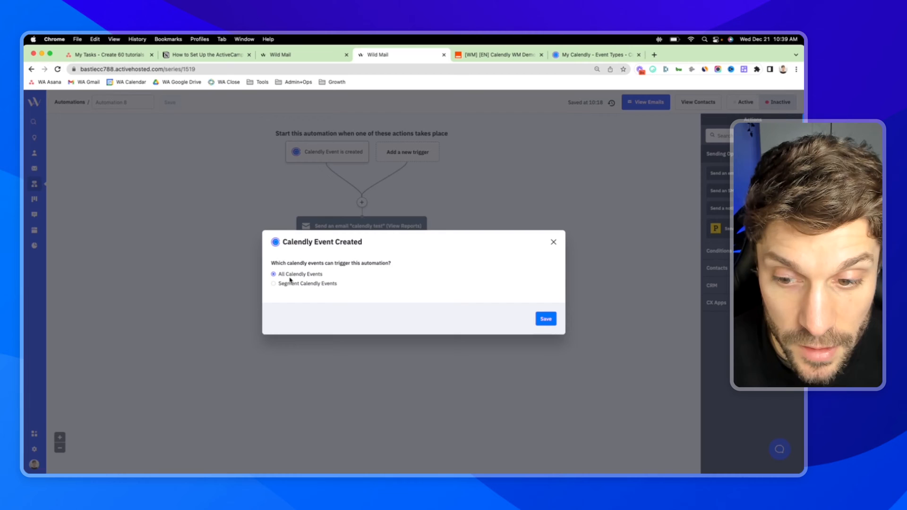
Step: Explore the 'Segment Calendly Events' condition options, then close the trigger settings unsaved
{"action": "left_click", "coordinate": [273, 284]}
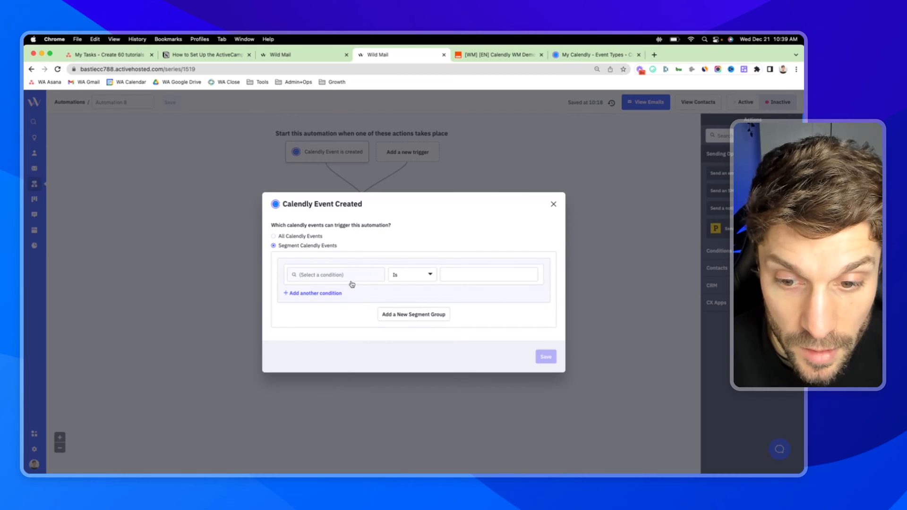
{"action": "left_click", "coordinate": [335, 274]}
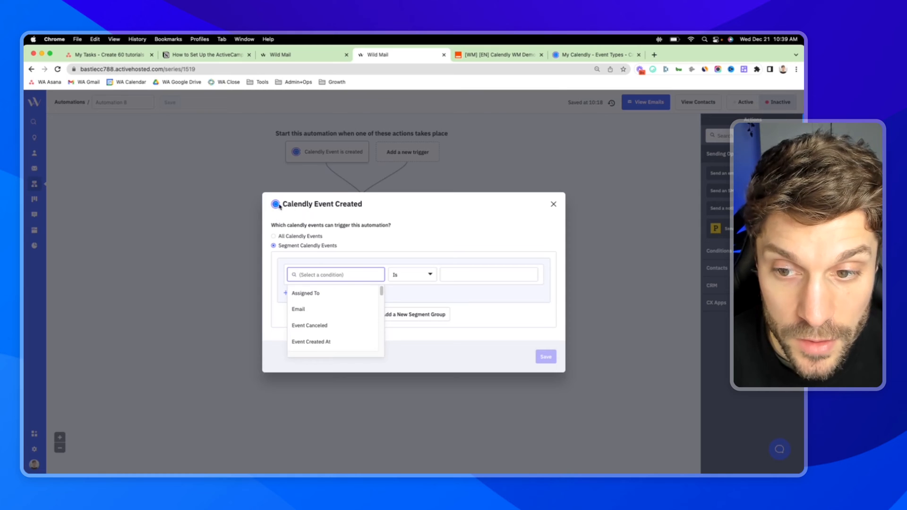
{"action": "mouse_move", "coordinate": [343, 216]}
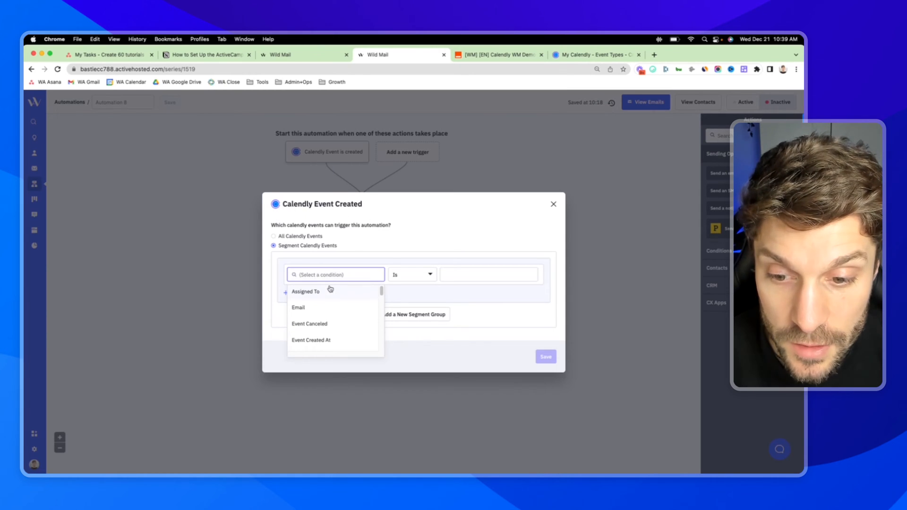
{"action": "scroll", "scroll_direction": "down", "scroll_amount": 3}
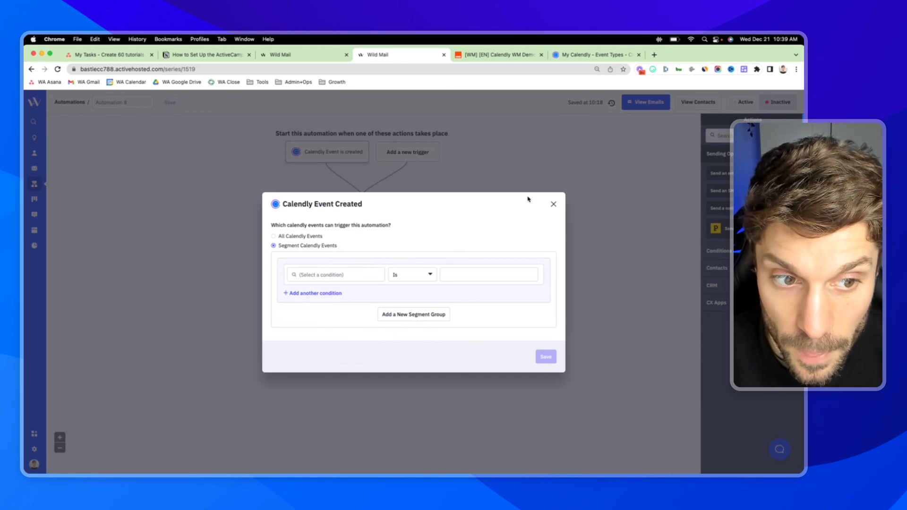
{"action": "mouse_move", "coordinate": [306, 232]}
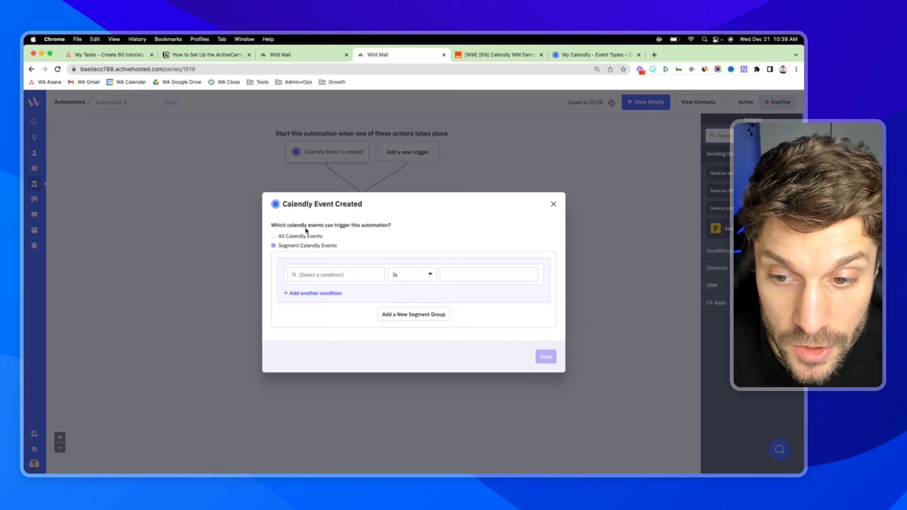
{"action": "mouse_move", "coordinate": [499, 209]}
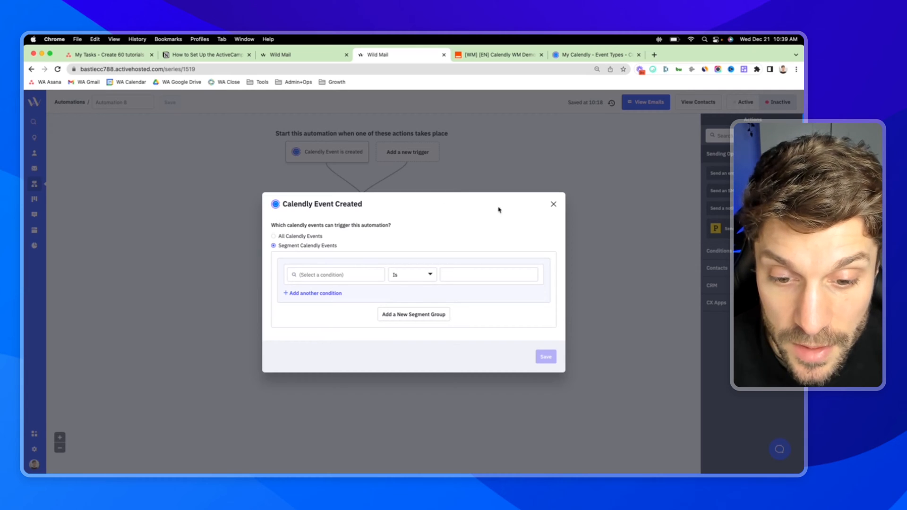
{"action": "left_click", "coordinate": [553, 203]}
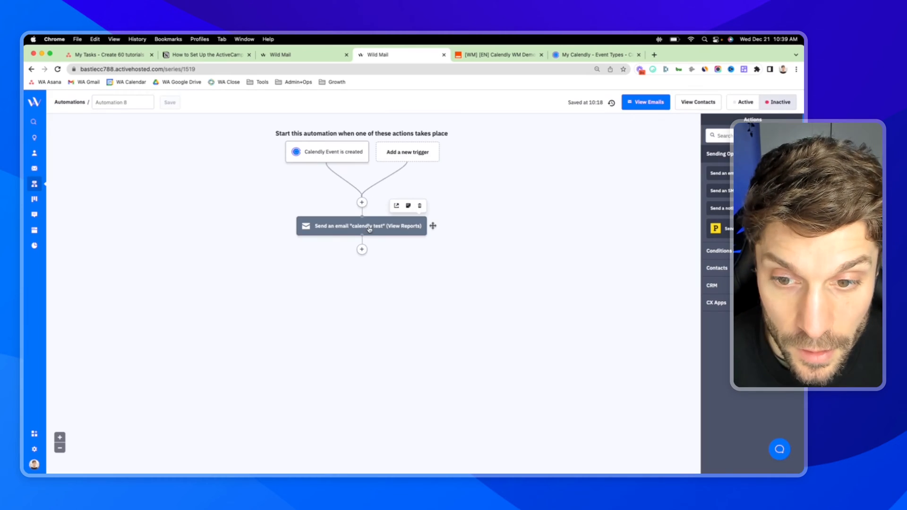
Step: Browse the Calendly Event personalization fields in the 'Send an email' step's designer
{"action": "left_click", "coordinate": [361, 226]}
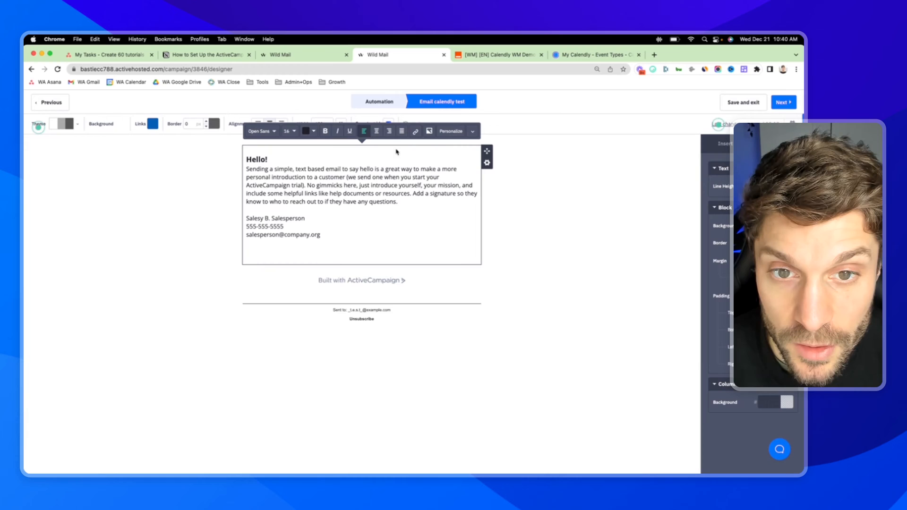
{"action": "left_click", "coordinate": [451, 131]}
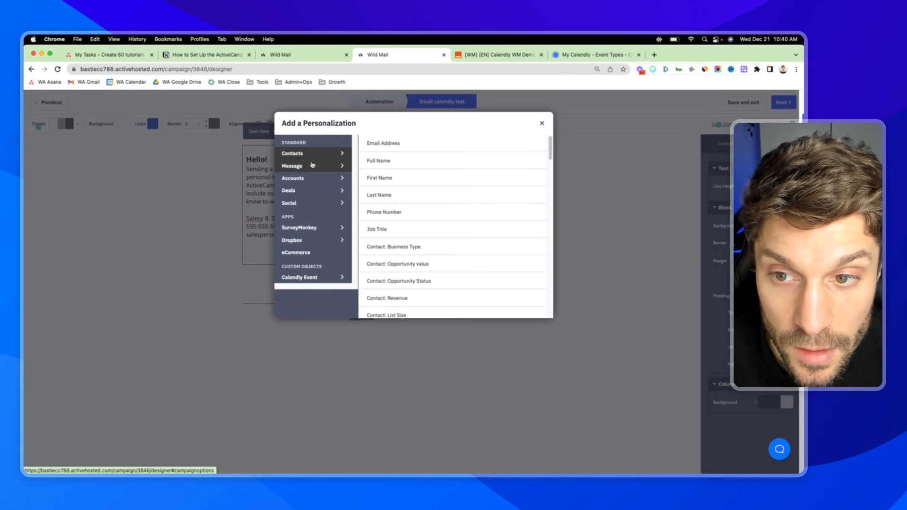
{"action": "mouse_move", "coordinate": [440, 153]}
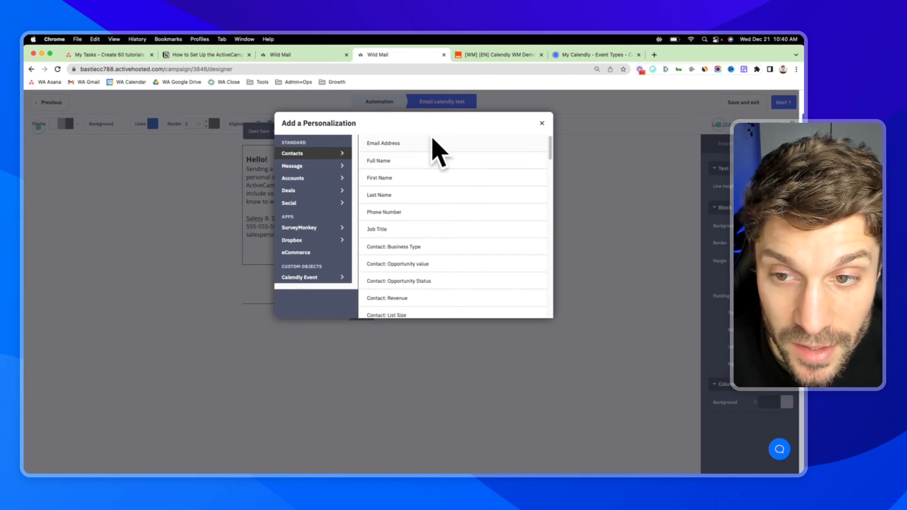
{"action": "mouse_move", "coordinate": [301, 266]}
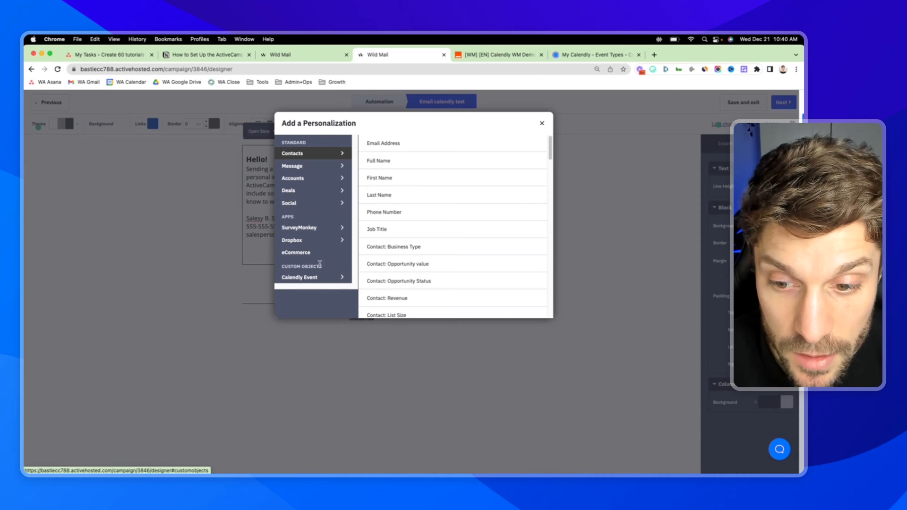
{"action": "left_click", "coordinate": [299, 277]}
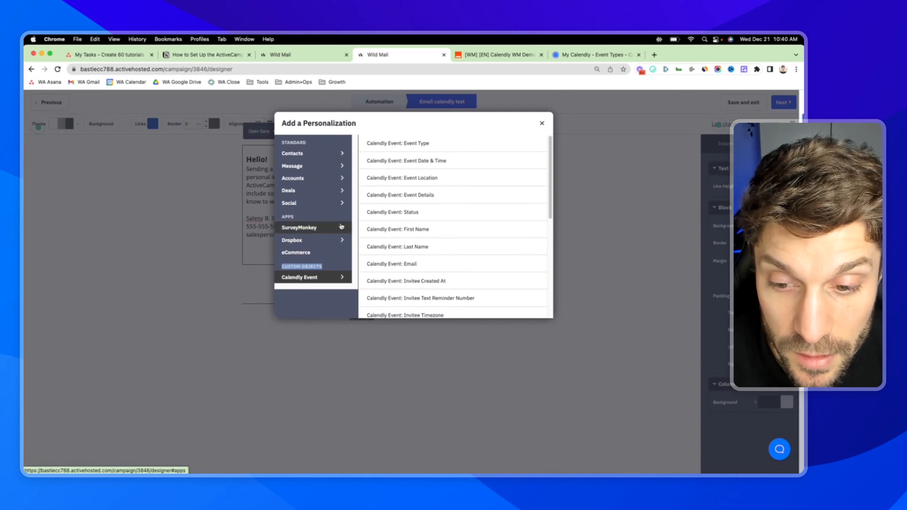
{"action": "mouse_move", "coordinate": [412, 161]}
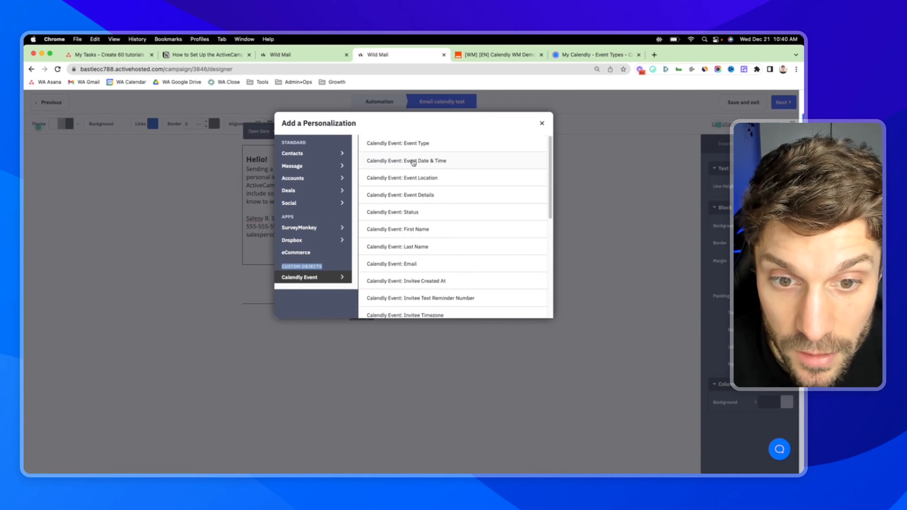
{"action": "scroll", "scroll_direction": "down", "scroll_amount": 3}
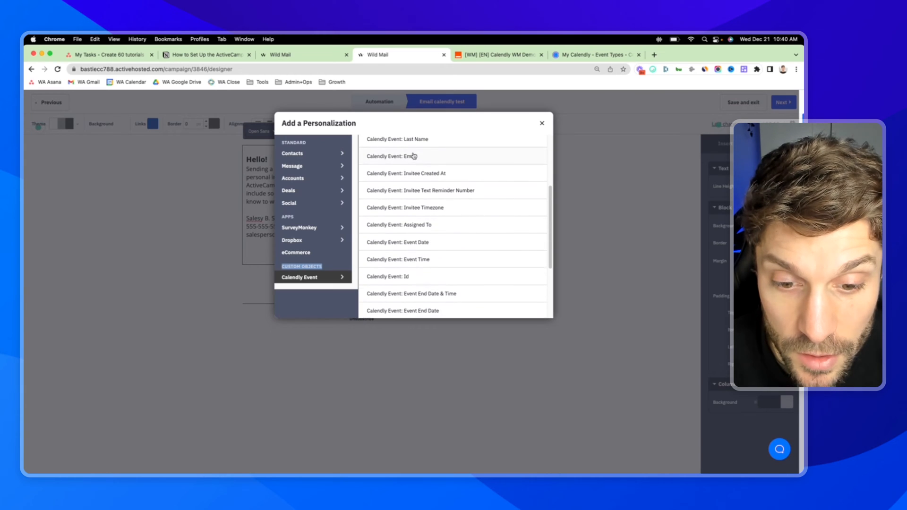
{"action": "scroll", "scroll_direction": "down", "scroll_amount": 3}
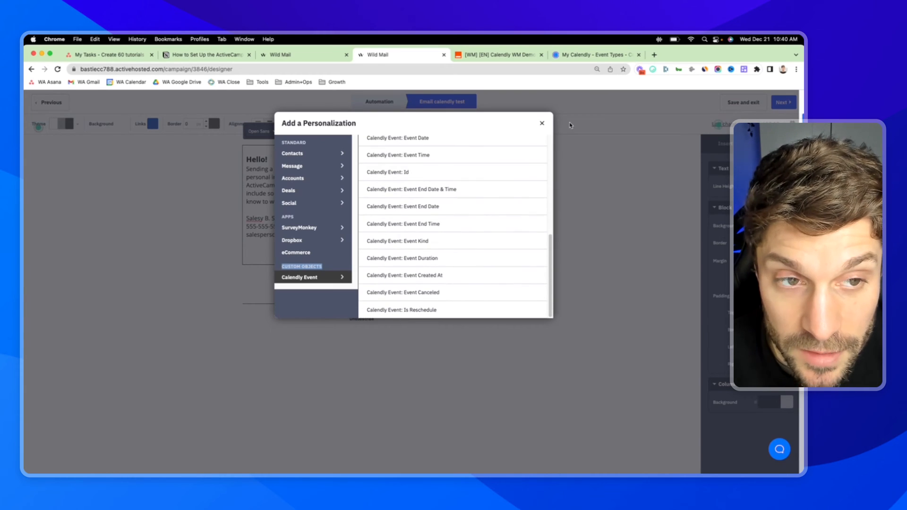
{"action": "left_click", "coordinate": [541, 123]}
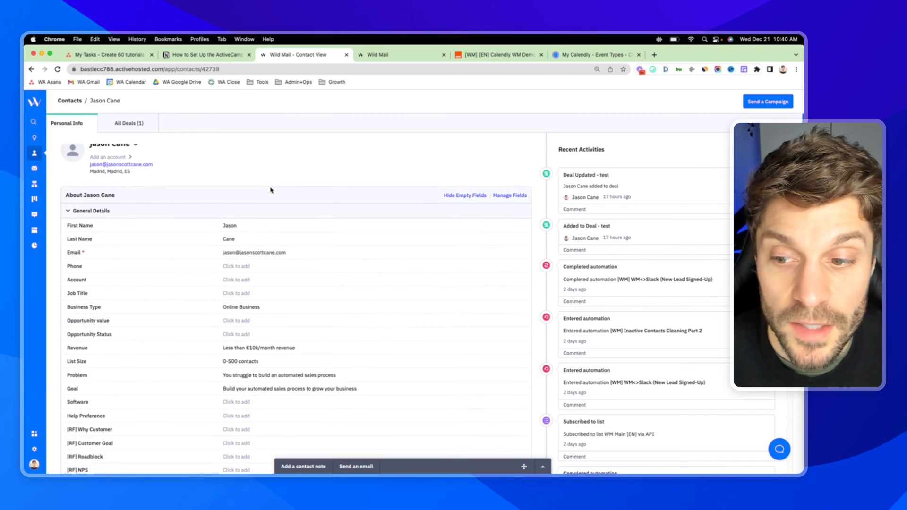
Step: Scroll through Jason Cane's empty Calendly Events section
{"action": "scroll", "scroll_direction": "down", "scroll_amount": 3}
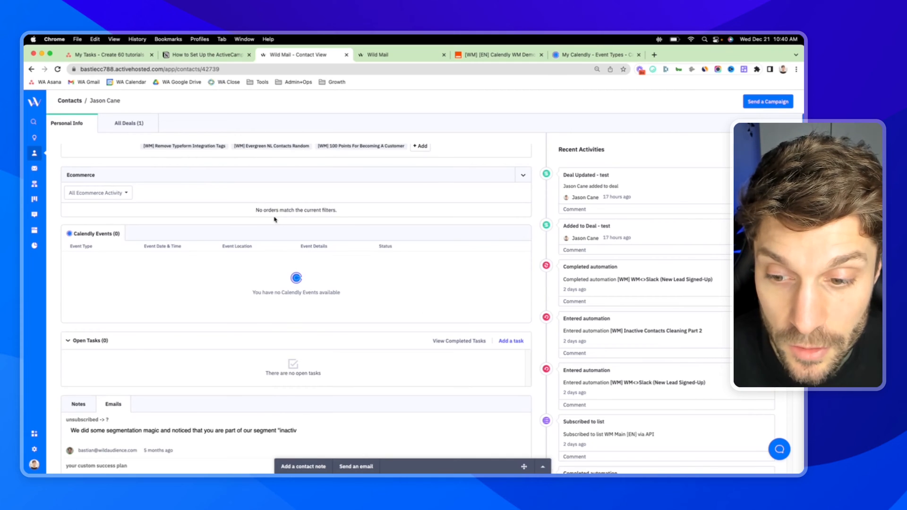
{"action": "mouse_move", "coordinate": [526, 315]}
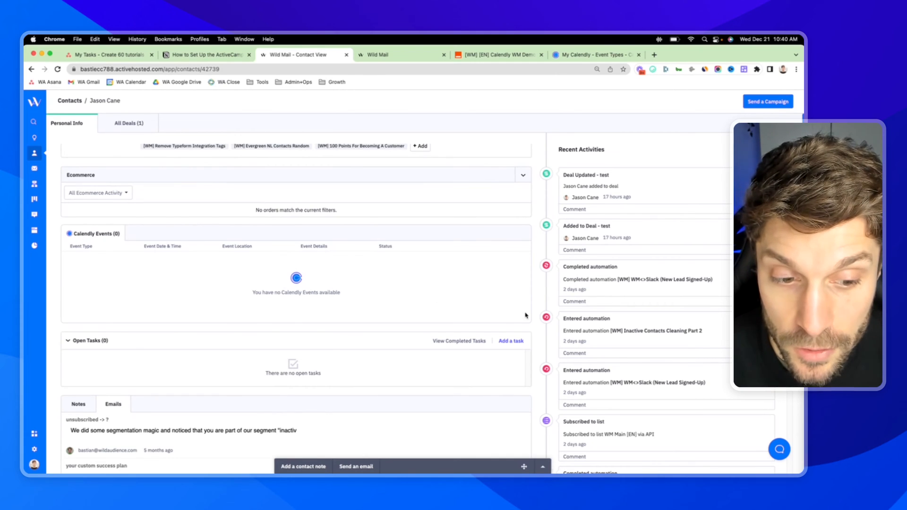
{"action": "mouse_move", "coordinate": [113, 250]}
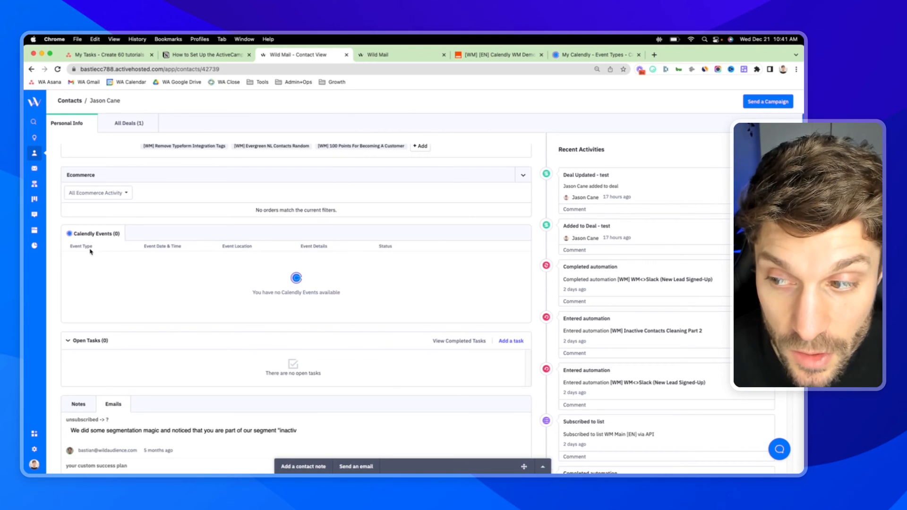
{"action": "mouse_move", "coordinate": [72, 247]}
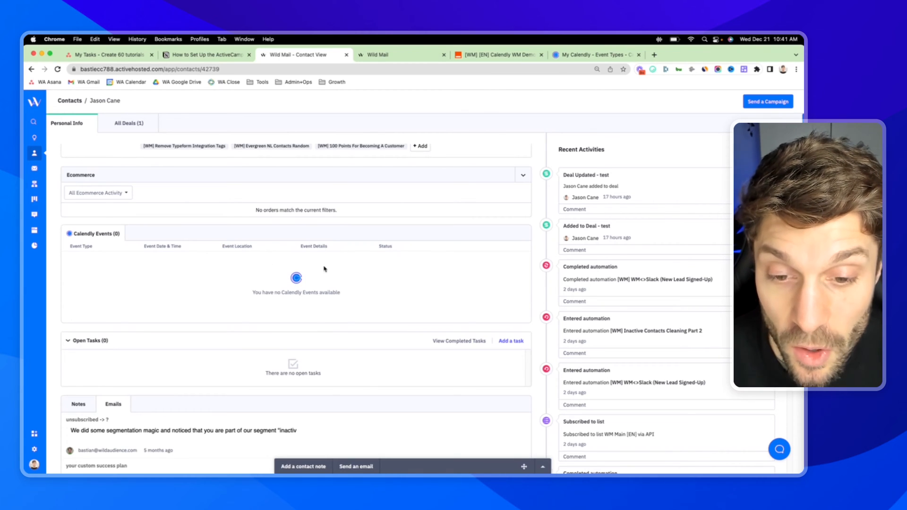
{"action": "mouse_move", "coordinate": [438, 256]}
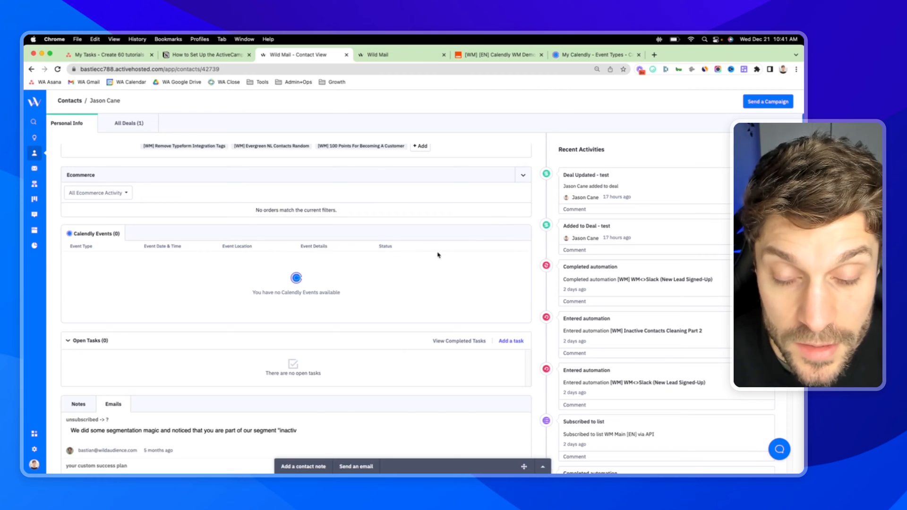
{"action": "mouse_move", "coordinate": [371, 227]}
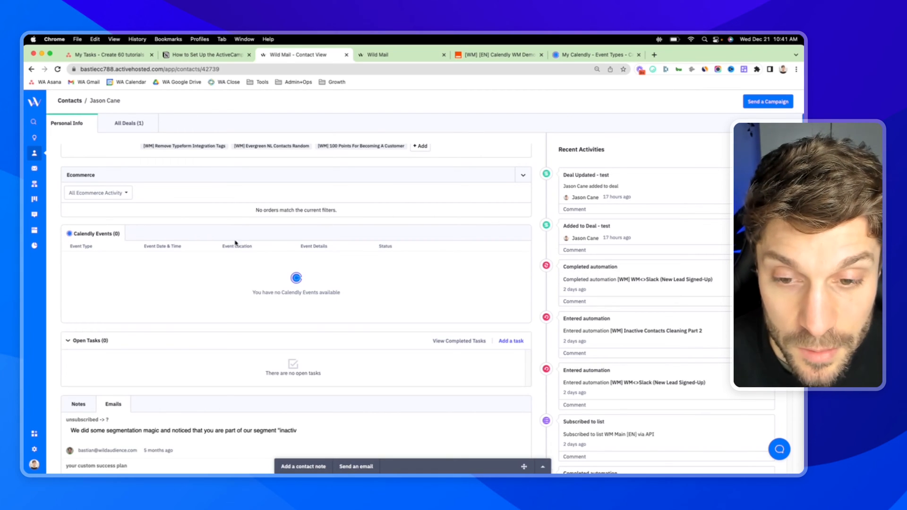
{"action": "scroll", "scroll_direction": "up", "scroll_amount": 3}
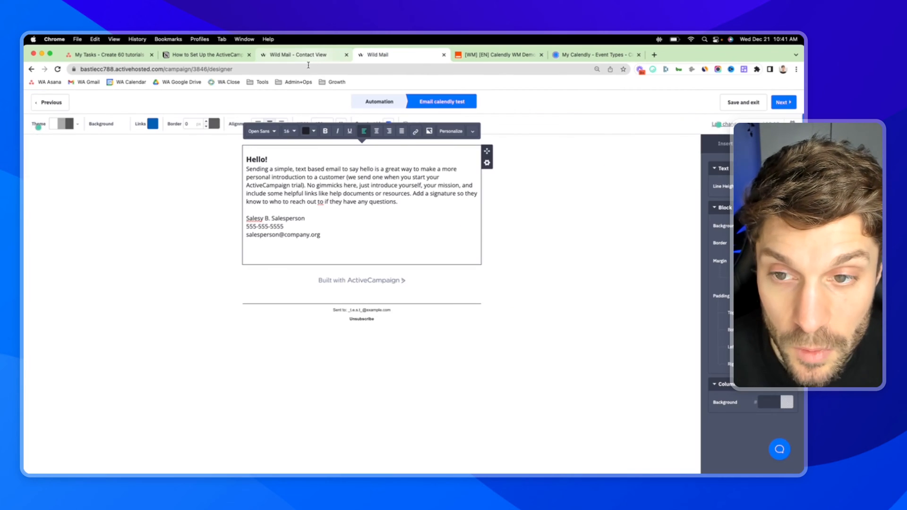
{"action": "left_click", "coordinate": [297, 55]}
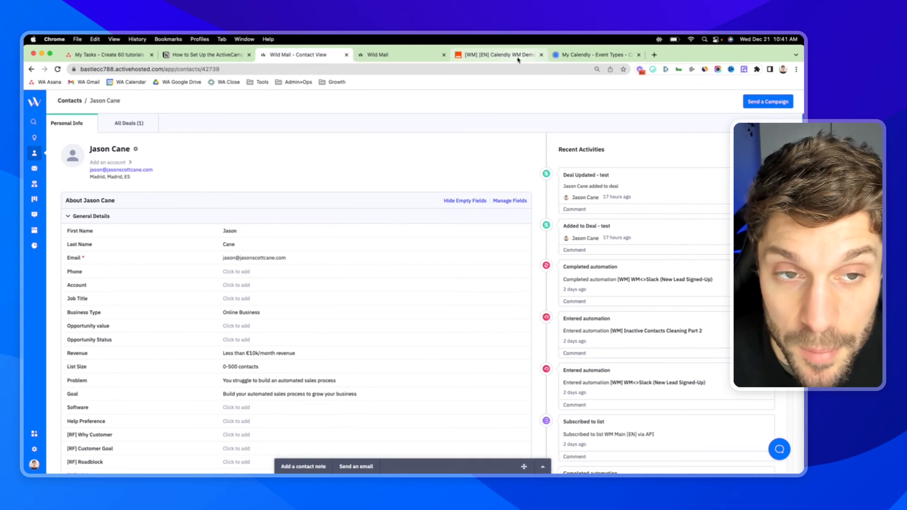
{"action": "mouse_move", "coordinate": [498, 54]}
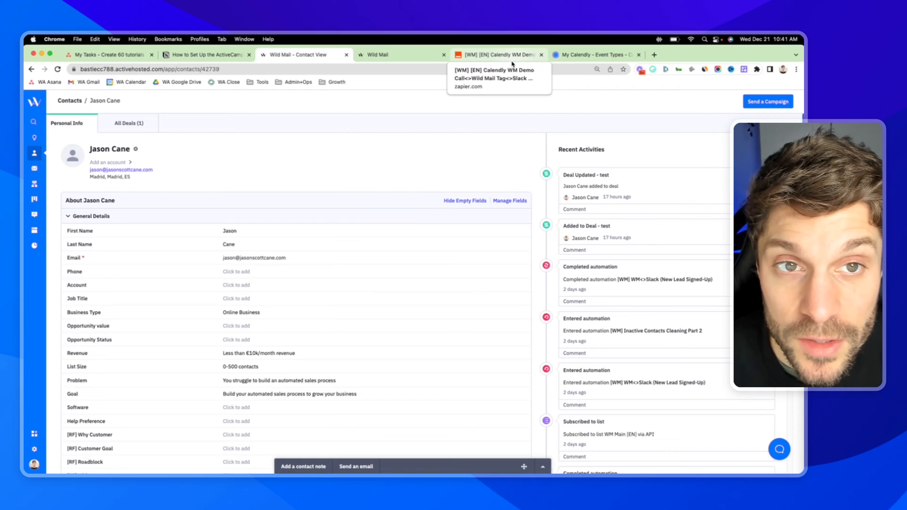
{"action": "left_click", "coordinate": [206, 55]}
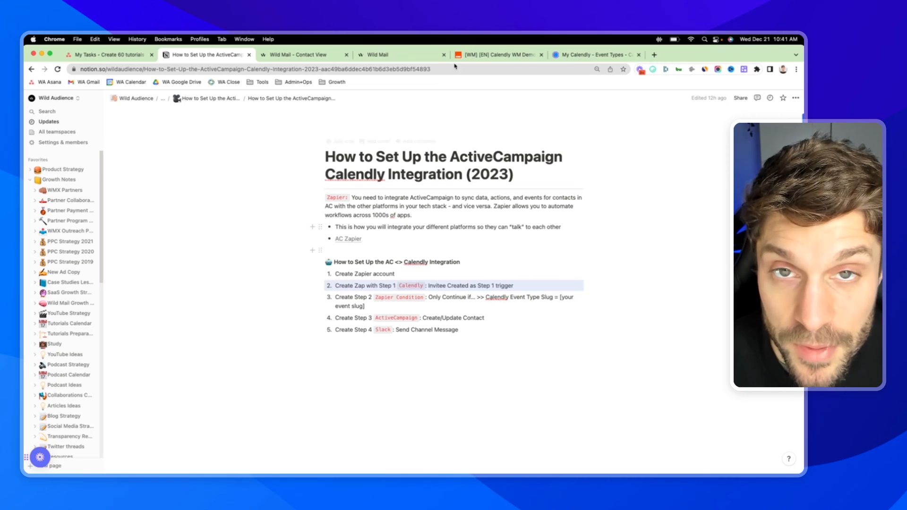
Step: Switch to the Zapier tab with the Calendly WM Demo Call Zap
{"action": "left_click", "coordinate": [498, 55]}
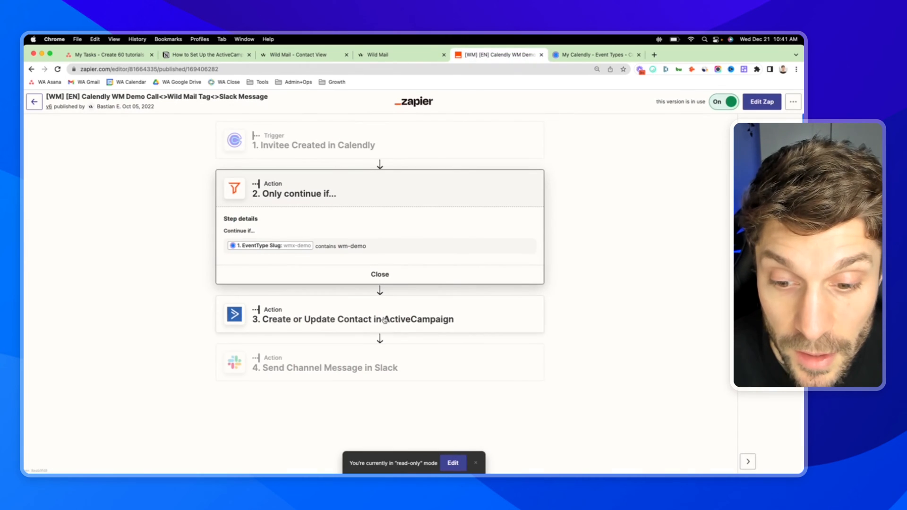
{"action": "mouse_move", "coordinate": [393, 329]}
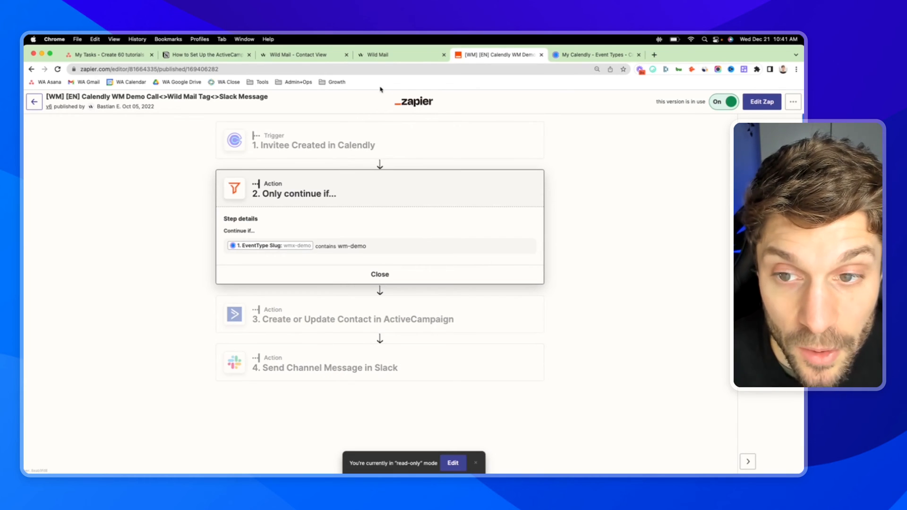
{"action": "mouse_move", "coordinate": [320, 165]}
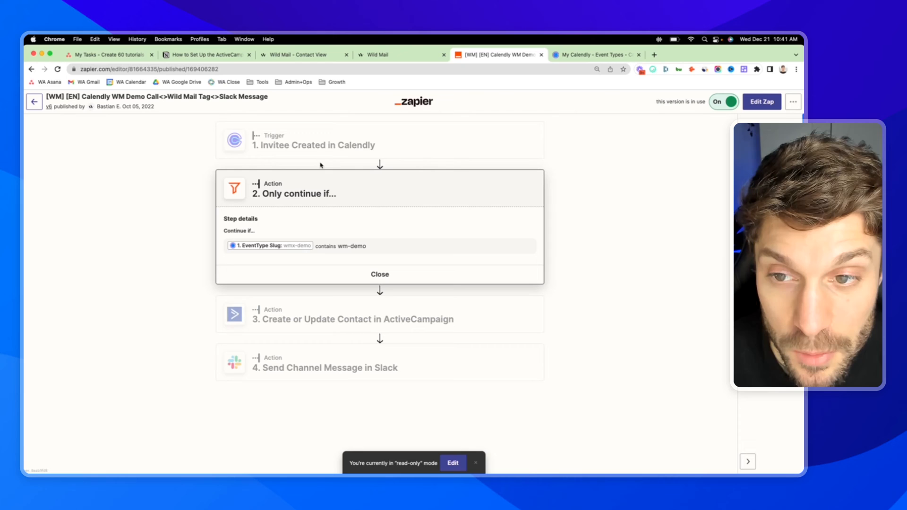
{"action": "mouse_move", "coordinate": [380, 166]}
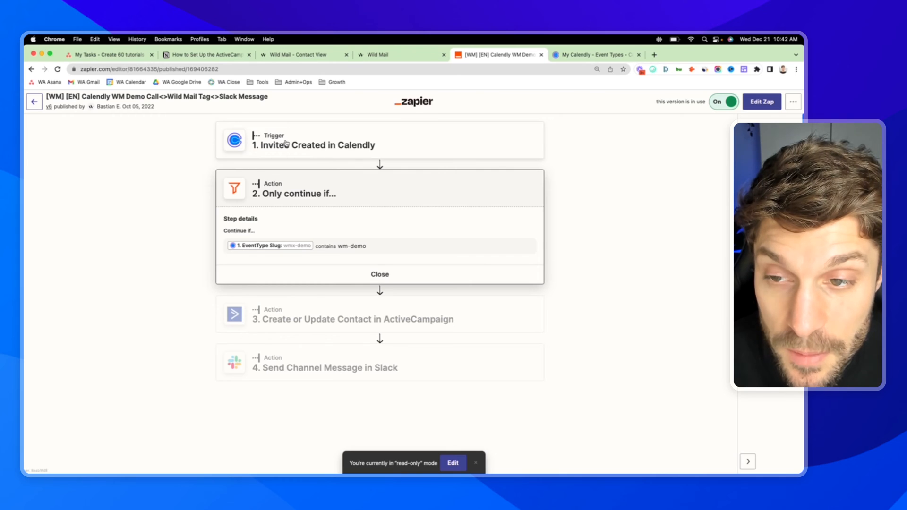
{"action": "mouse_move", "coordinate": [323, 139]}
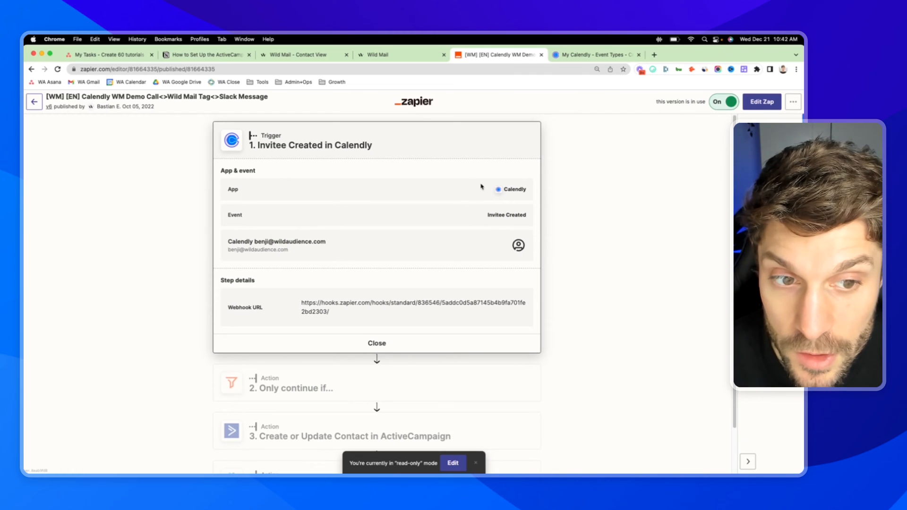
{"action": "mouse_move", "coordinate": [318, 214]}
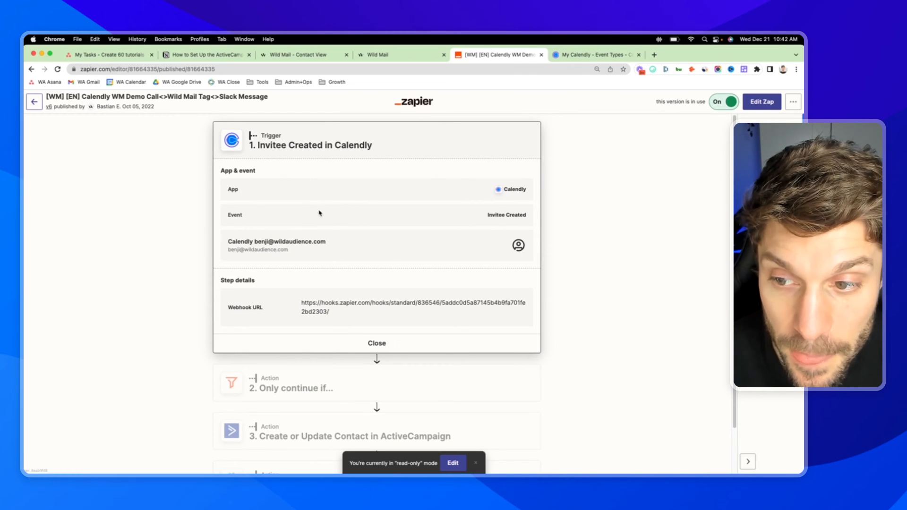
{"action": "mouse_move", "coordinate": [443, 343]}
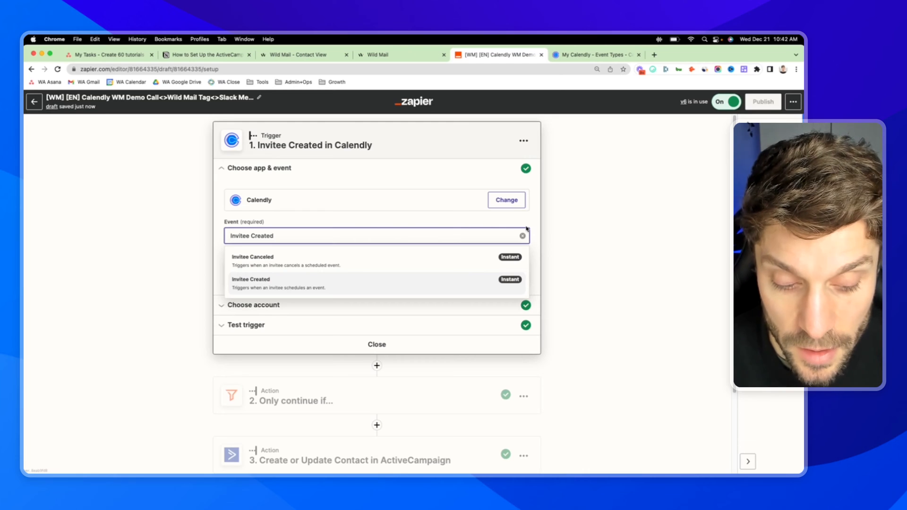
Step: Keep Invitee Created and the current Calendly account, review the test invitee, then continue
{"action": "left_click", "coordinate": [251, 283]}
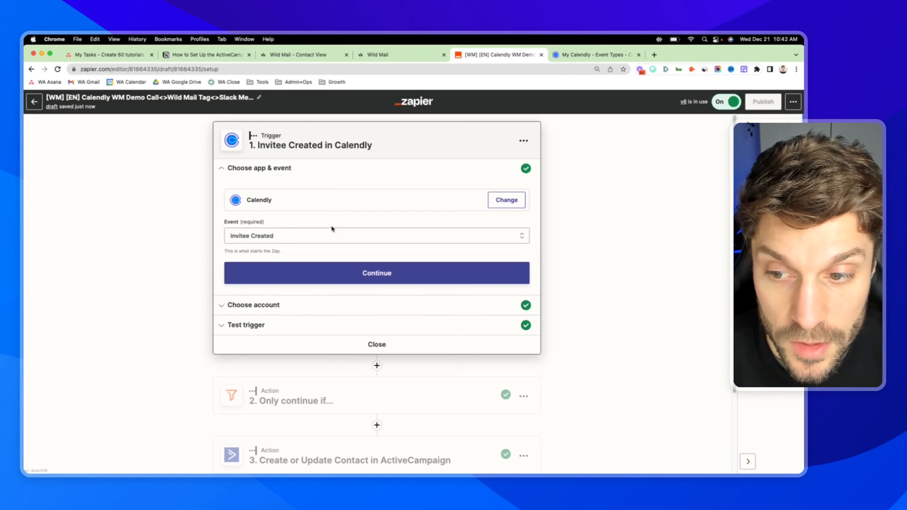
{"action": "left_click", "coordinate": [376, 272]}
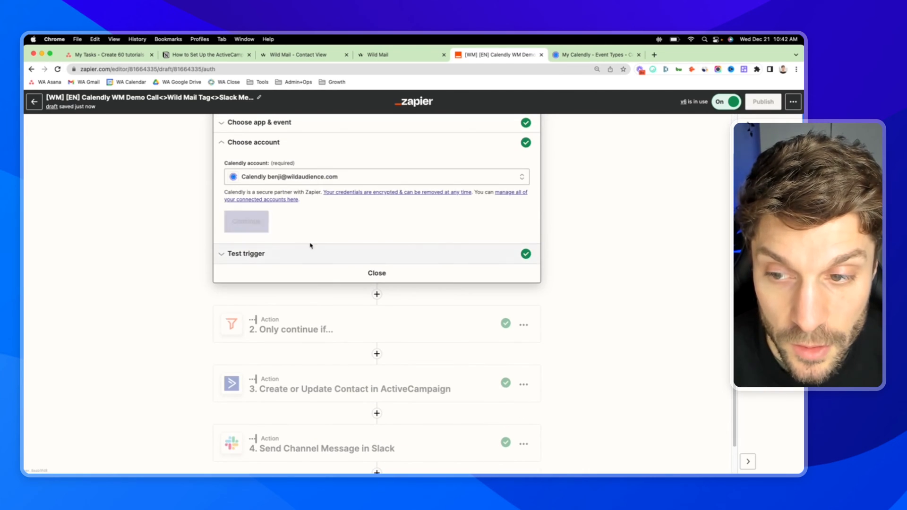
{"action": "mouse_move", "coordinate": [246, 222]}
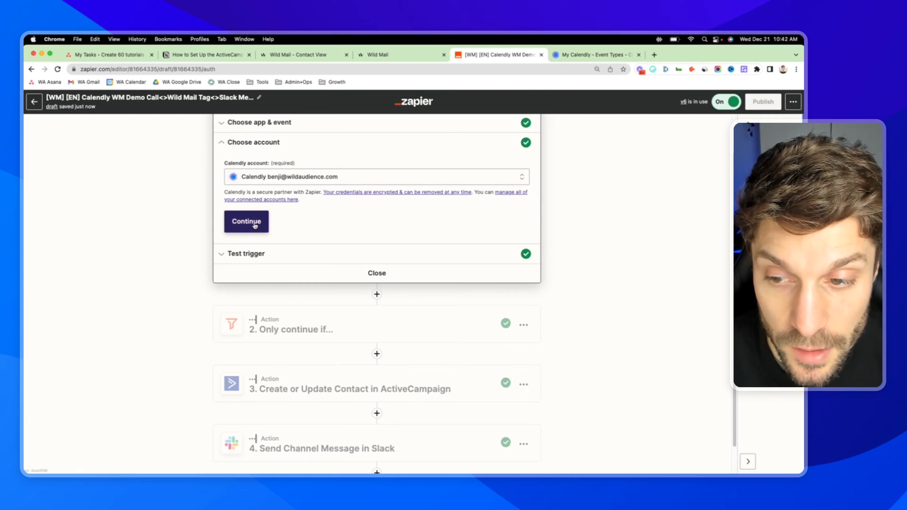
{"action": "left_click", "coordinate": [376, 176]}
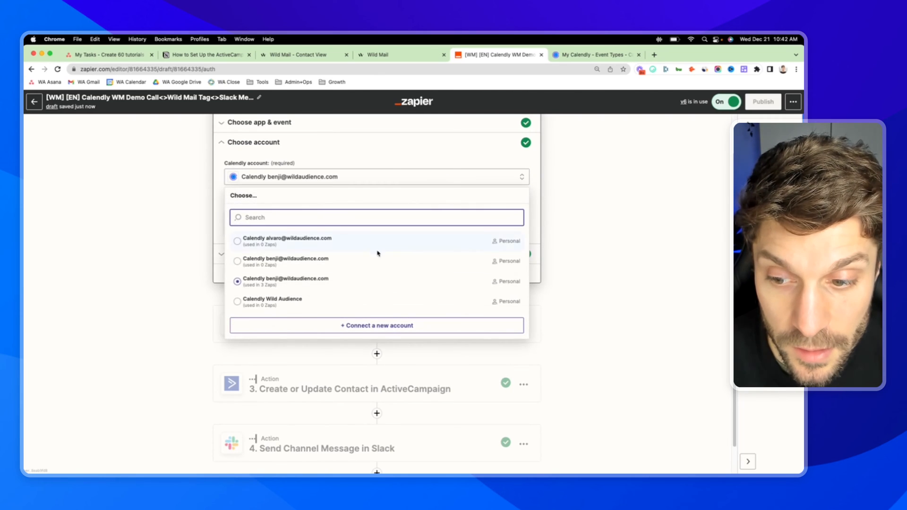
{"action": "mouse_move", "coordinate": [528, 227]}
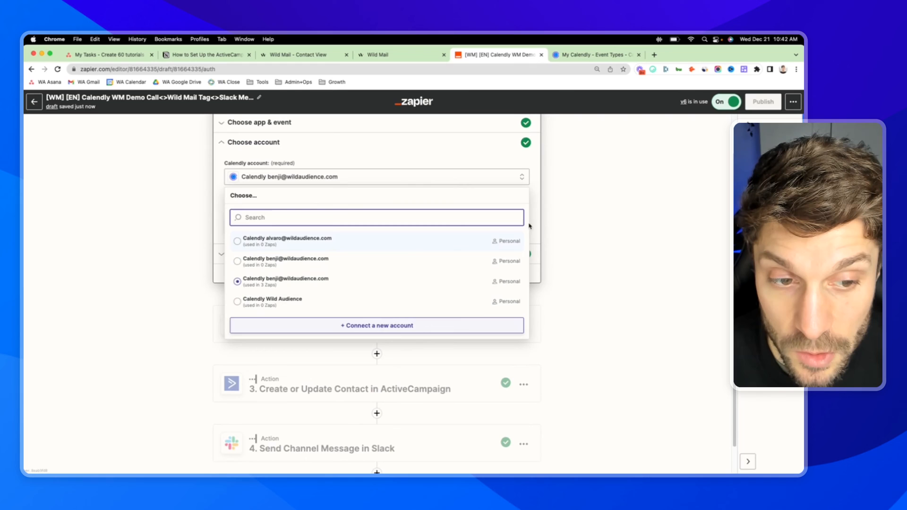
{"action": "left_click", "coordinate": [237, 281]}
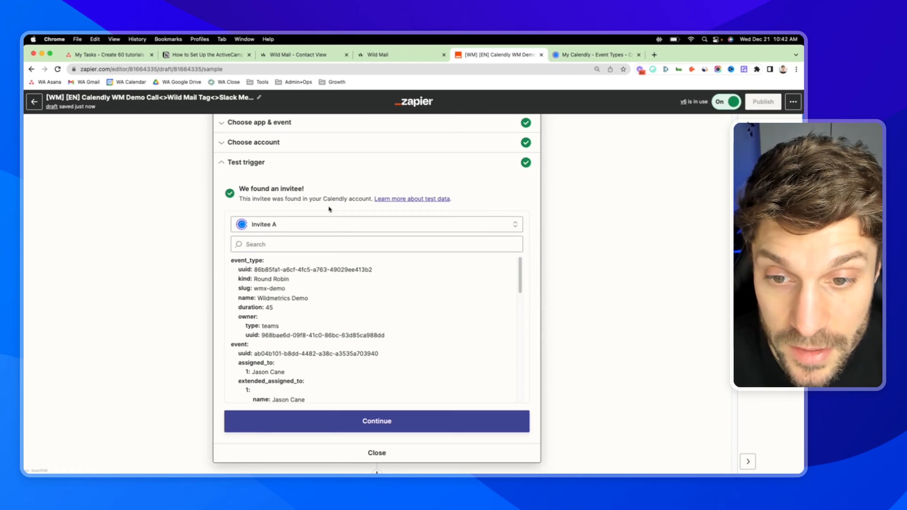
{"action": "scroll", "scroll_direction": "down", "scroll_amount": 3}
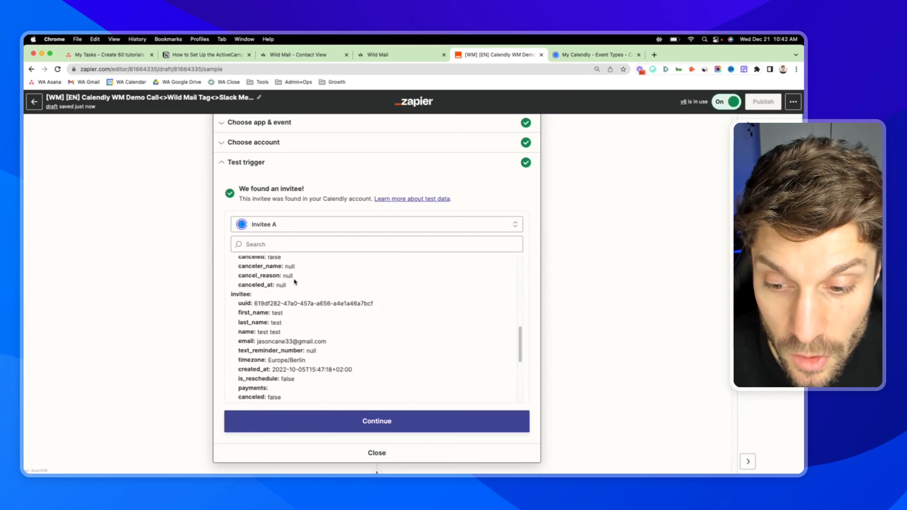
{"action": "scroll", "scroll_direction": "up", "scroll_amount": 3}
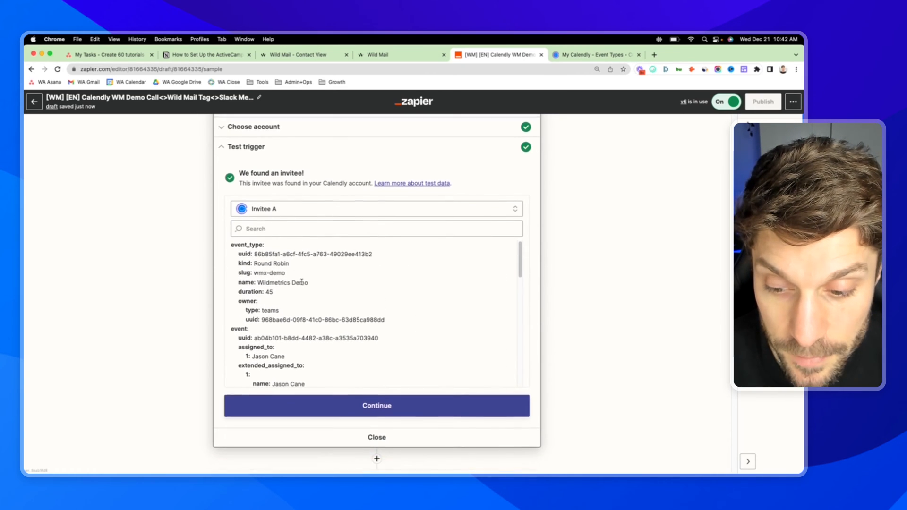
{"action": "left_click", "coordinate": [376, 405]}
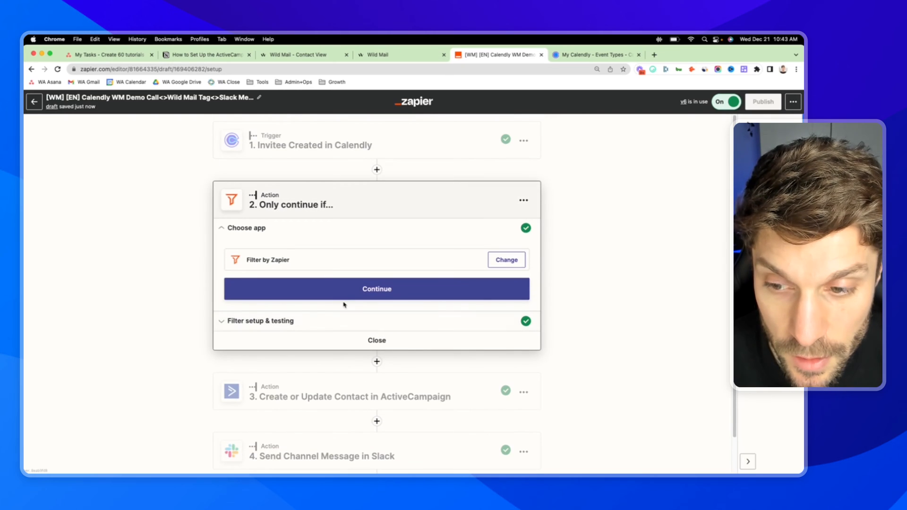
{"action": "mouse_move", "coordinate": [291, 216]}
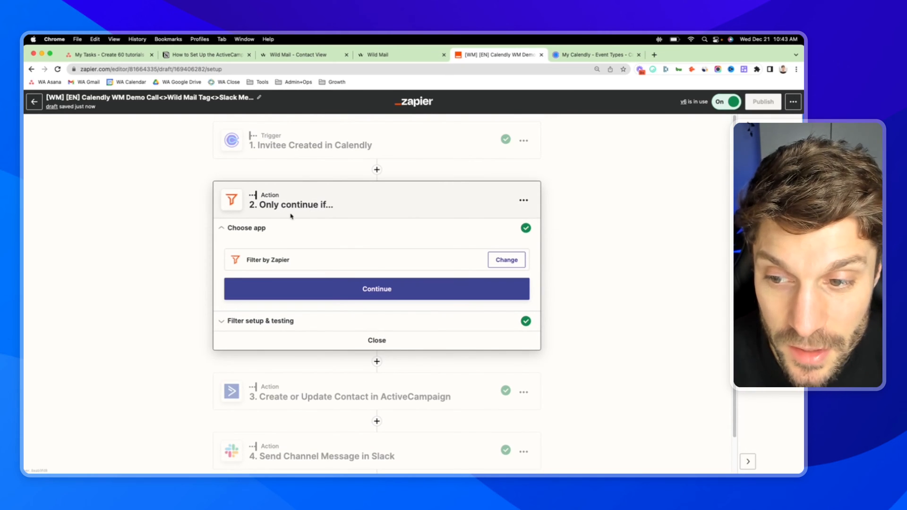
{"action": "mouse_move", "coordinate": [299, 196]}
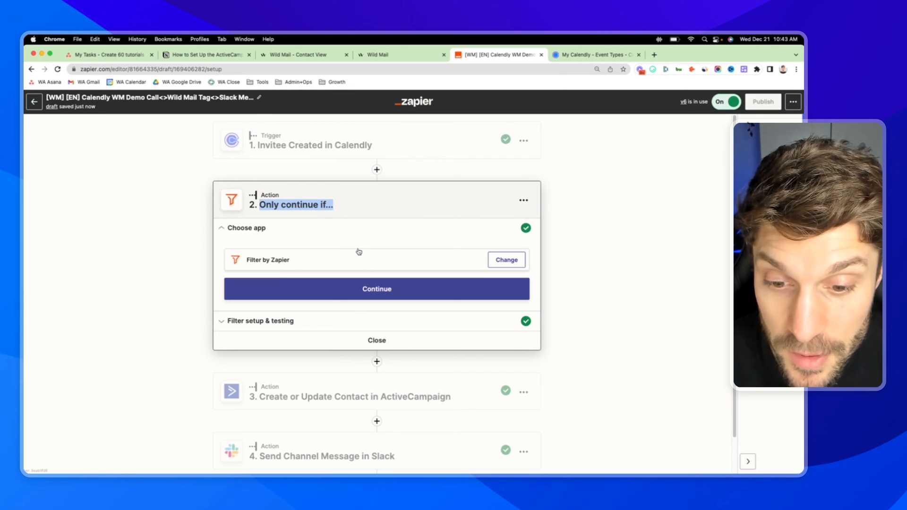
{"action": "mouse_move", "coordinate": [420, 262]}
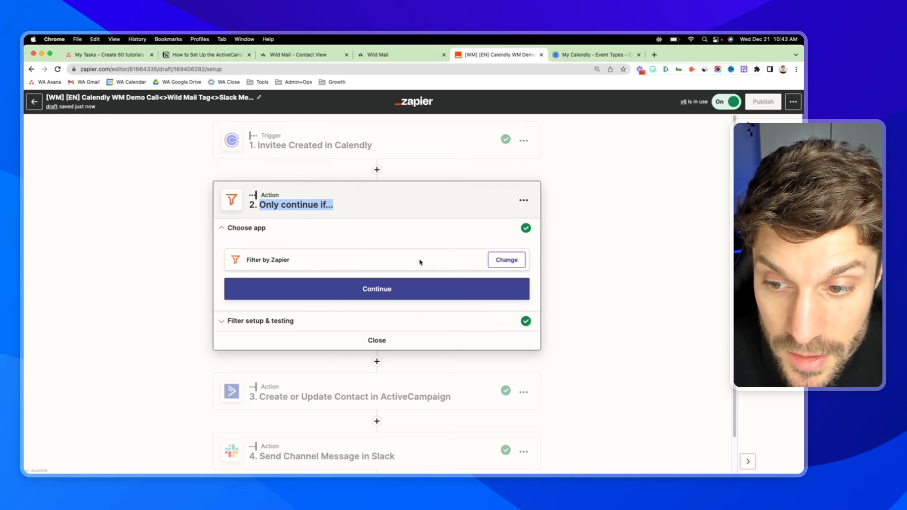
Step: Keep the step as a Filter and select the wm-demo value in its EventType Slug condition
{"action": "left_click", "coordinate": [506, 260]}
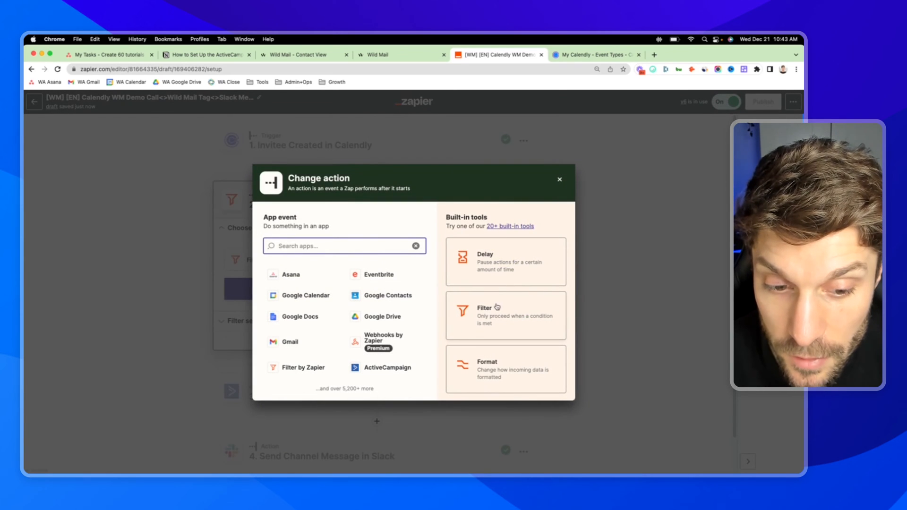
{"action": "left_click", "coordinate": [559, 180]}
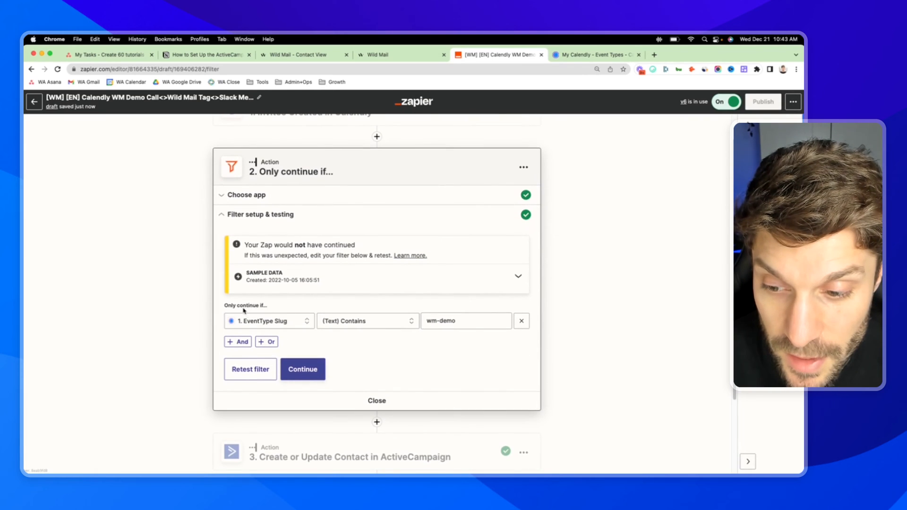
{"action": "left_click", "coordinate": [269, 320]}
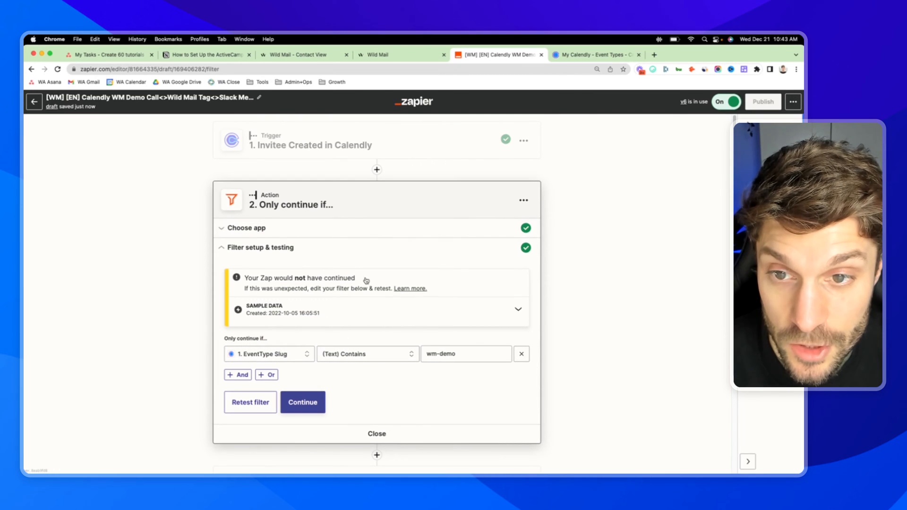
{"action": "mouse_move", "coordinate": [379, 286]}
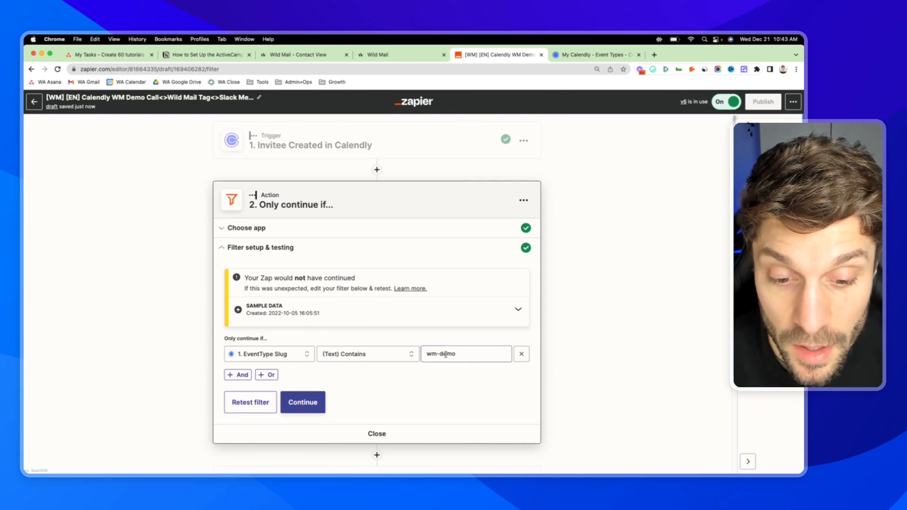
{"action": "left_click", "coordinate": [466, 354]}
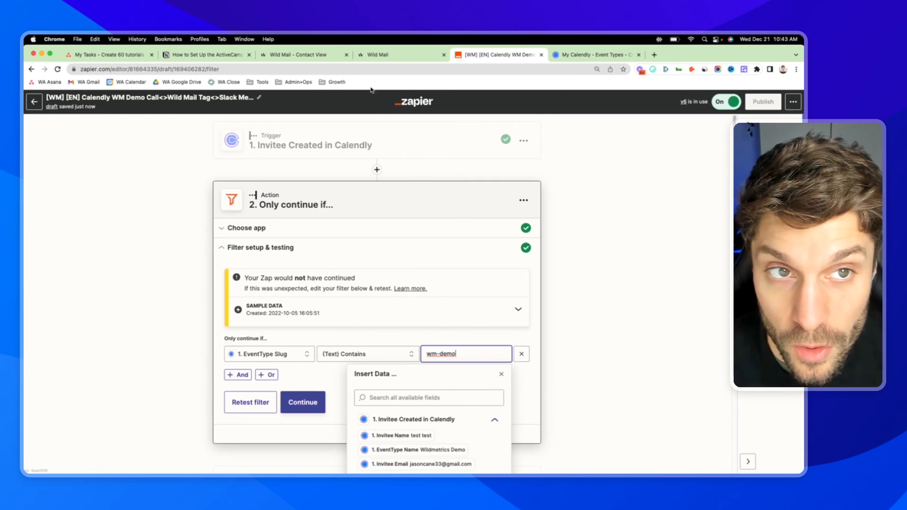
Step: Confirm the Calendly Wild Mail Demo event link is 'wm-demo', then return to Zapier's filter
{"action": "left_click", "coordinate": [595, 54]}
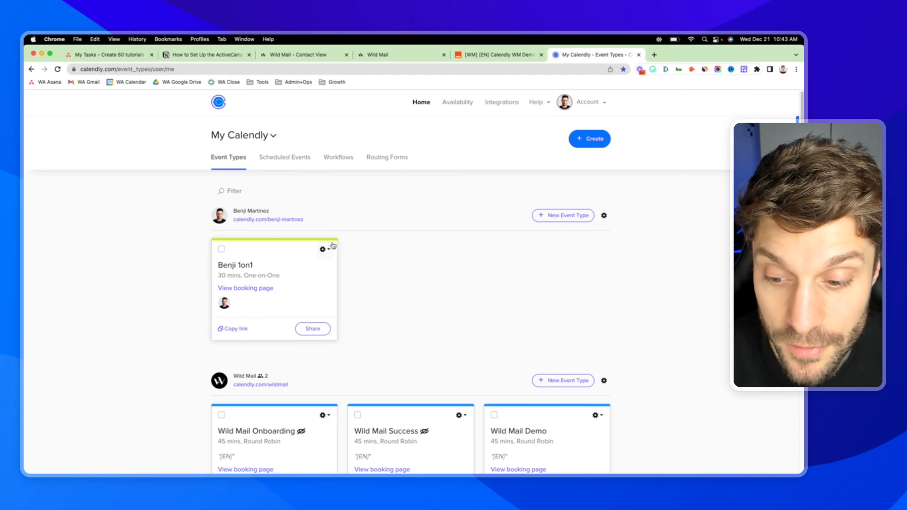
{"action": "scroll", "scroll_direction": "down", "scroll_amount": 3}
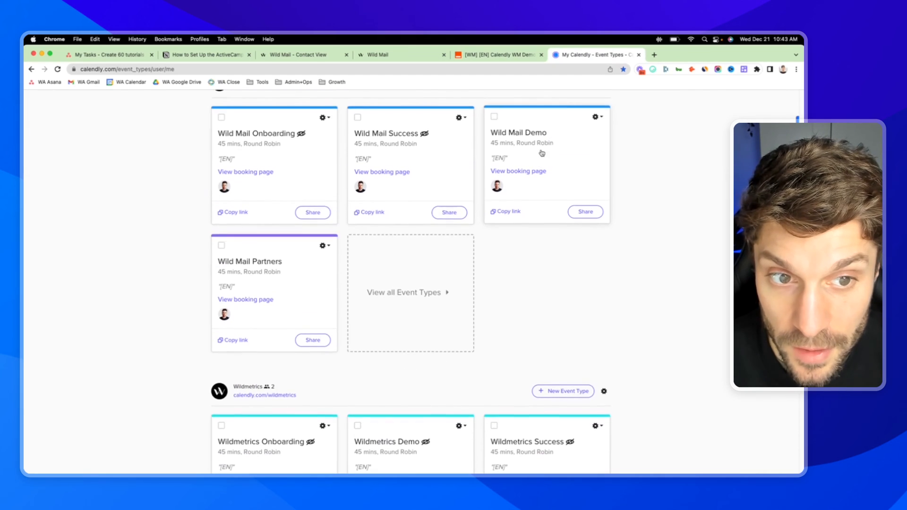
{"action": "left_click", "coordinate": [519, 132]}
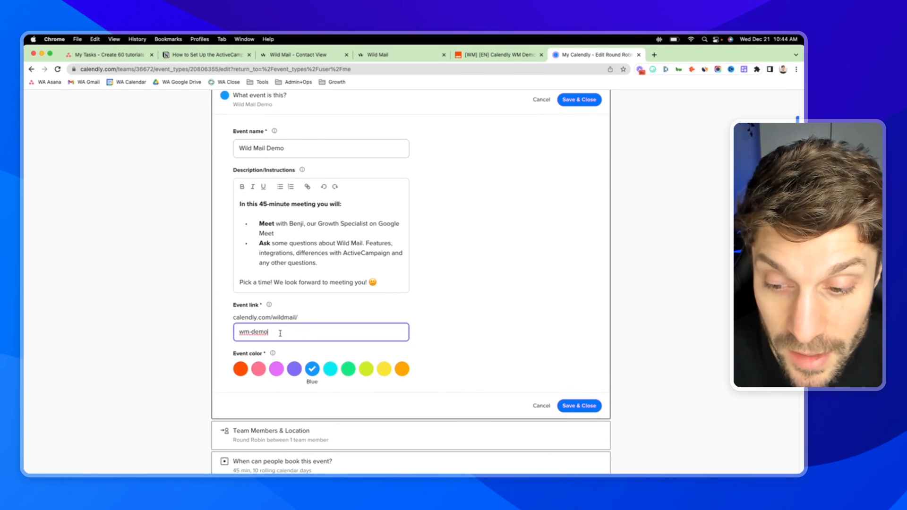
{"action": "mouse_move", "coordinate": [318, 117]}
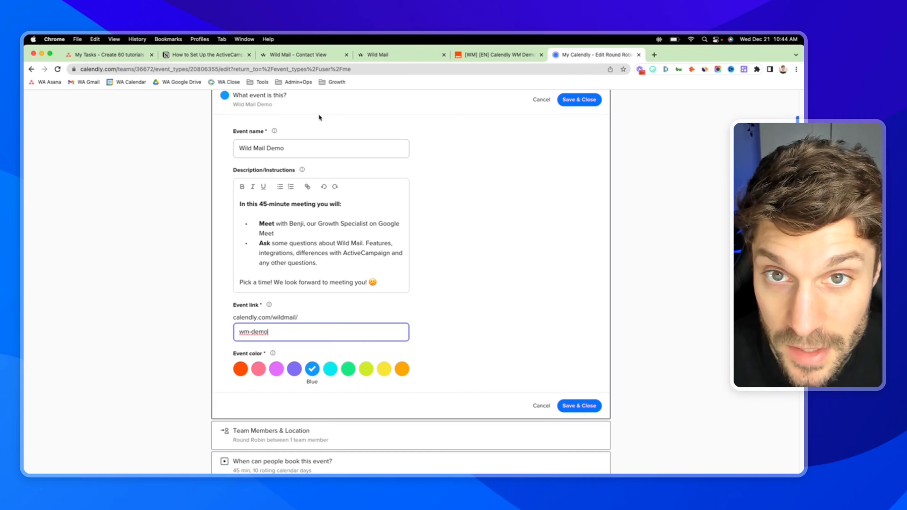
{"action": "left_click", "coordinate": [497, 55]}
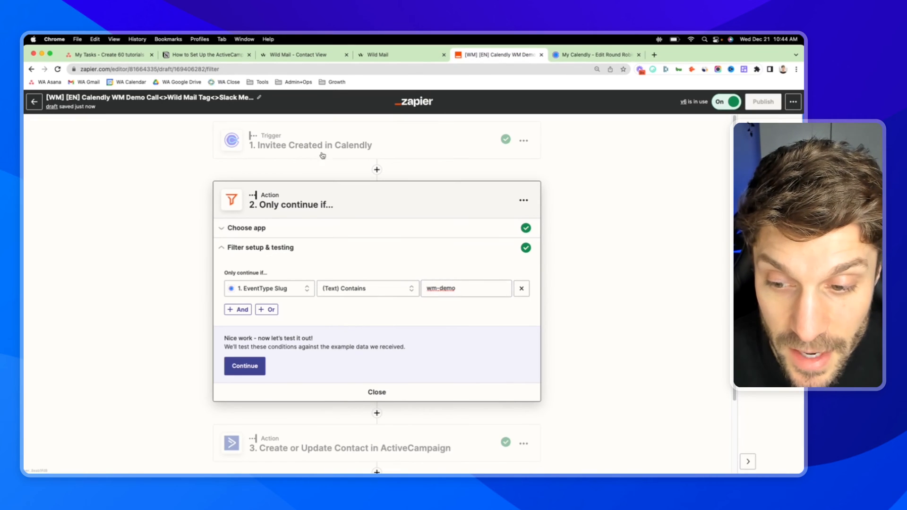
Step: Test the wm-demo filter and view the non-matching 'wmx-demo' sample slug
{"action": "scroll", "scroll_direction": "up", "scroll_amount": 3}
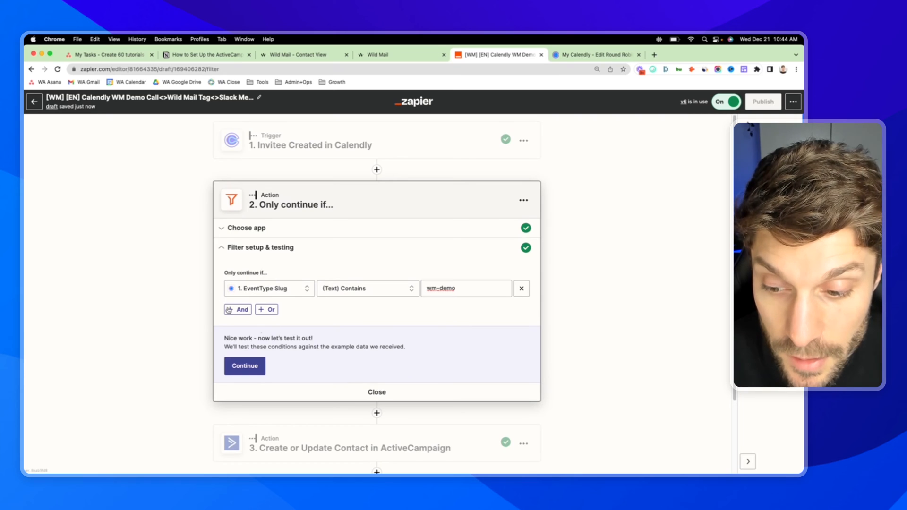
{"action": "left_click", "coordinate": [244, 366]}
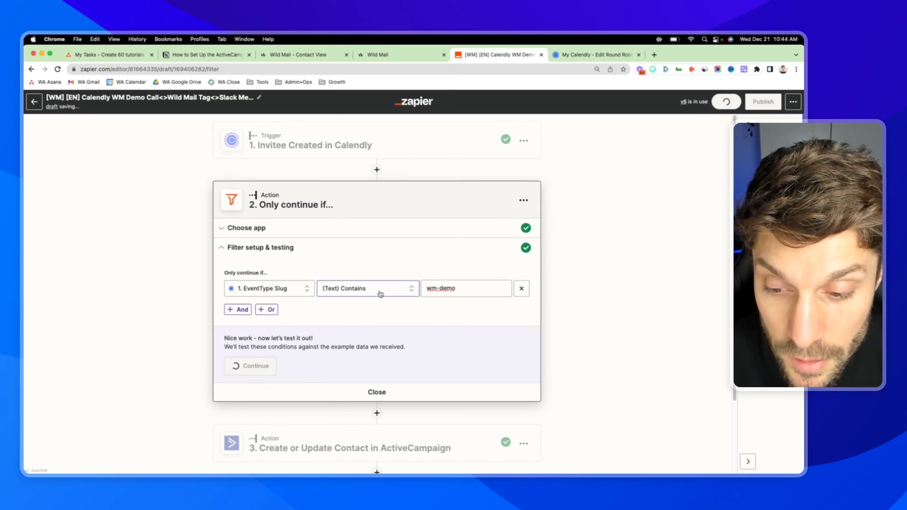
{"action": "left_click", "coordinate": [250, 366]}
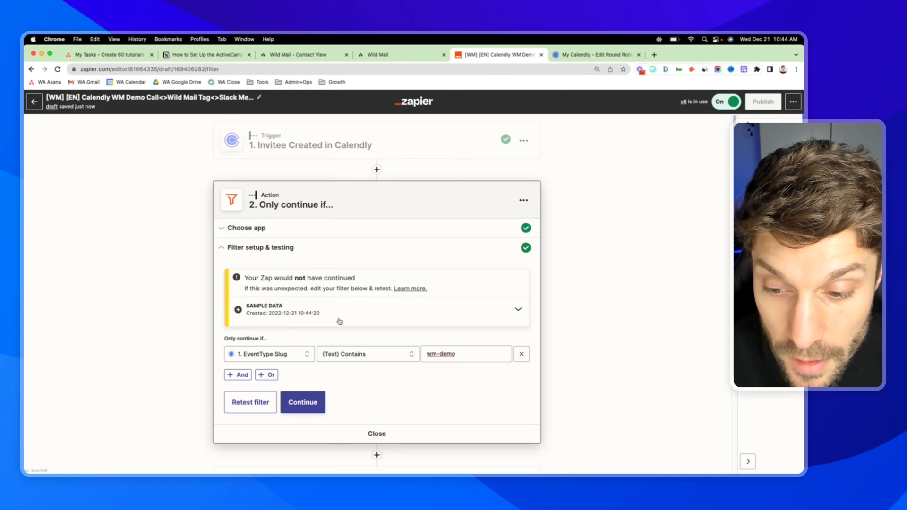
{"action": "left_click", "coordinate": [517, 308]}
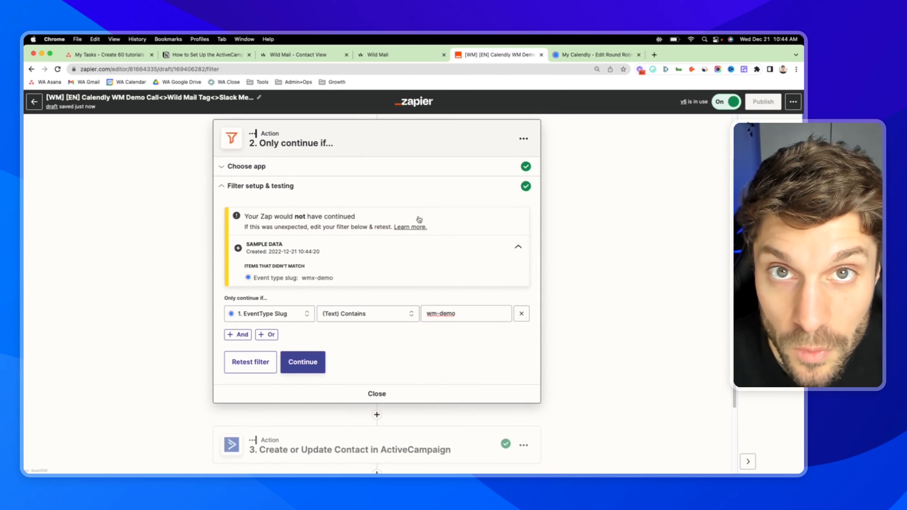
{"action": "mouse_move", "coordinate": [441, 373]}
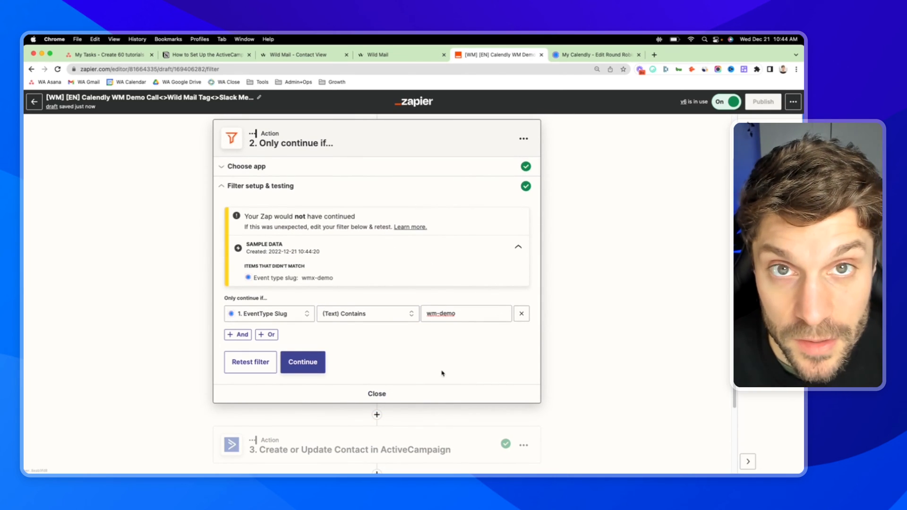
{"action": "mouse_move", "coordinate": [469, 352]}
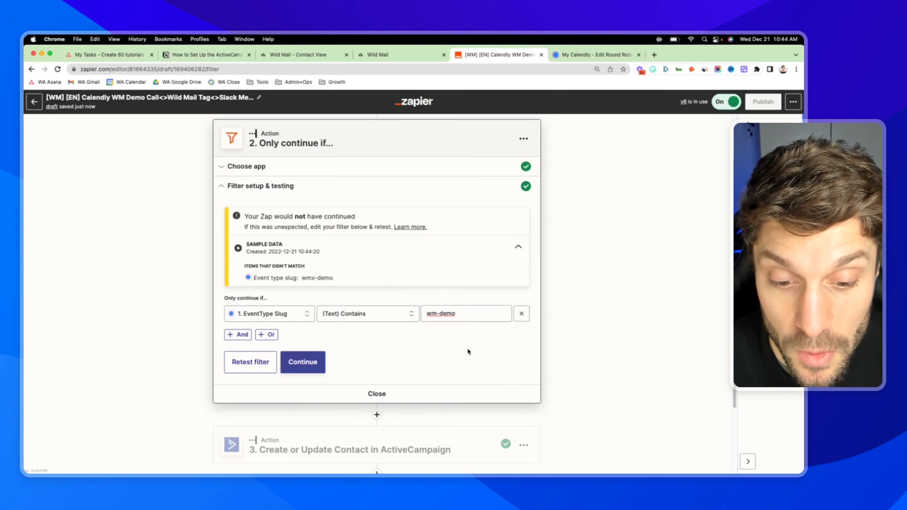
{"action": "scroll", "scroll_direction": "down", "scroll_amount": 3}
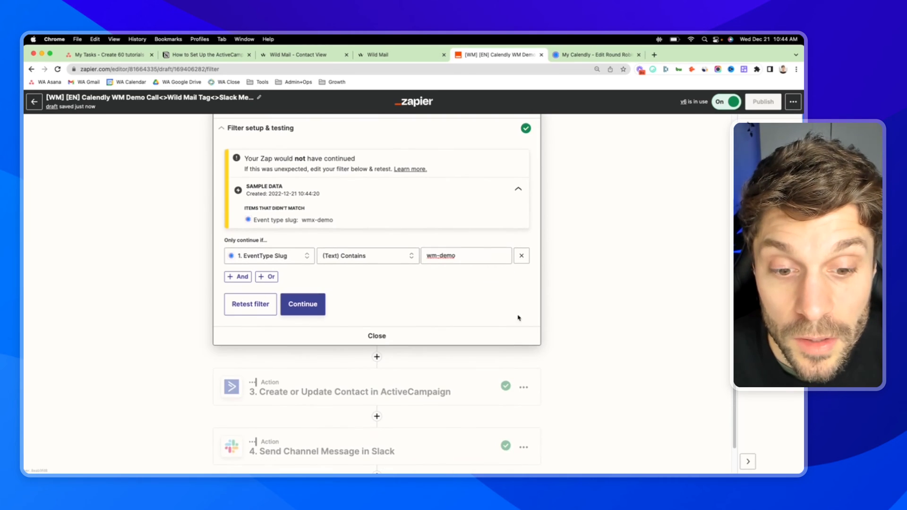
{"action": "left_click", "coordinate": [466, 255]}
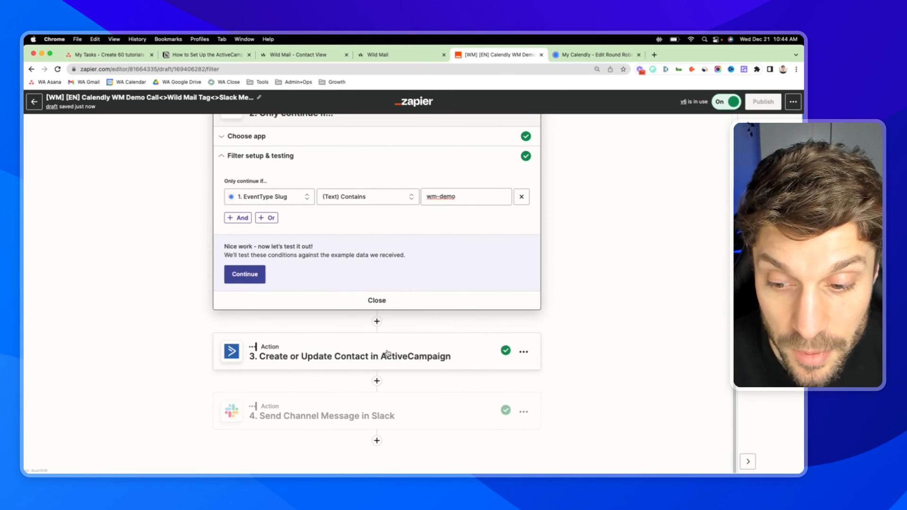
Step: Review the account list for the Create or Update Contact step, then go to ActiveCampaign
{"action": "left_click", "coordinate": [351, 356]}
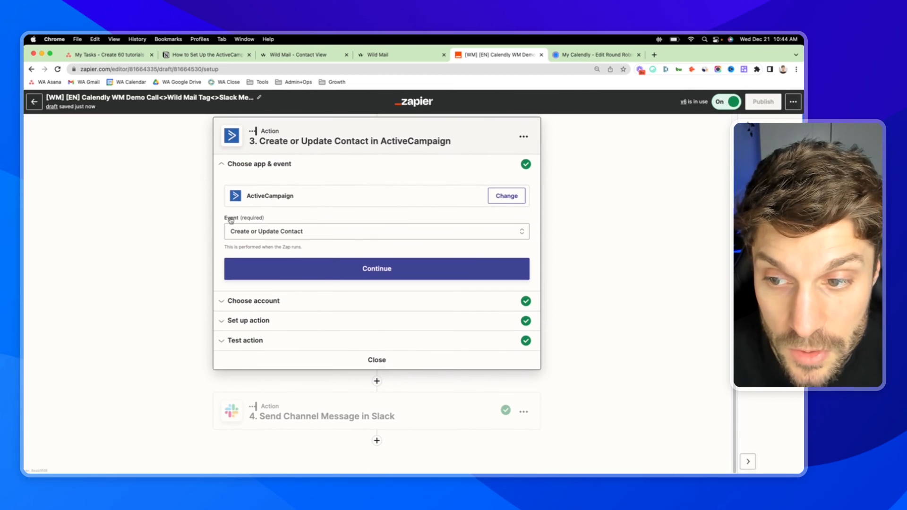
{"action": "mouse_move", "coordinate": [294, 209]}
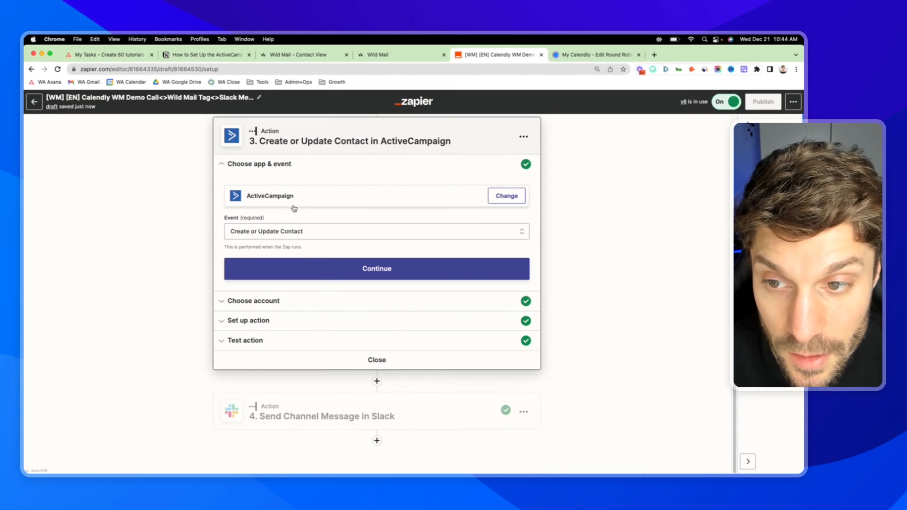
{"action": "left_click", "coordinate": [377, 268]}
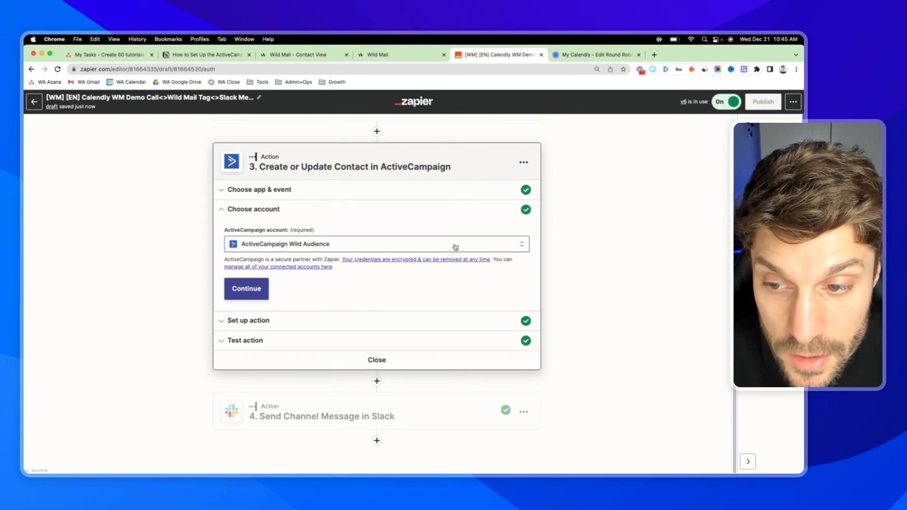
{"action": "left_click", "coordinate": [375, 244]}
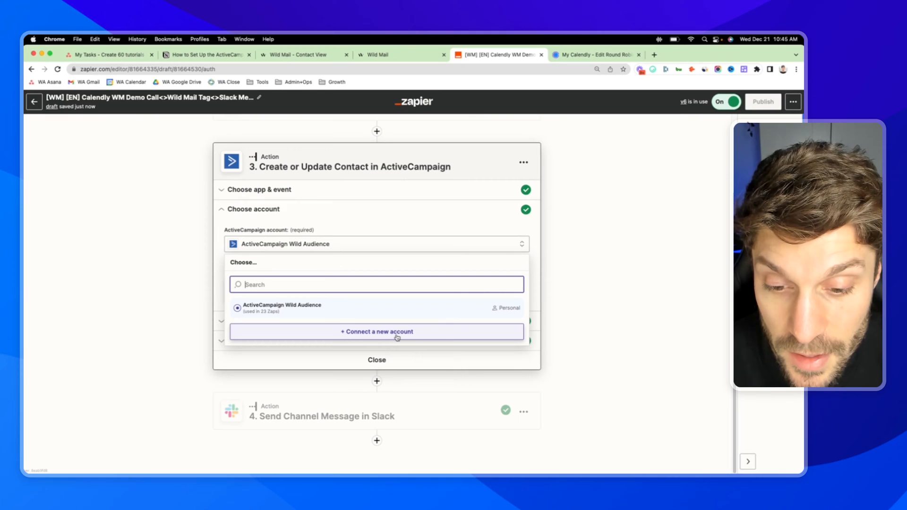
{"action": "left_click", "coordinate": [301, 55]}
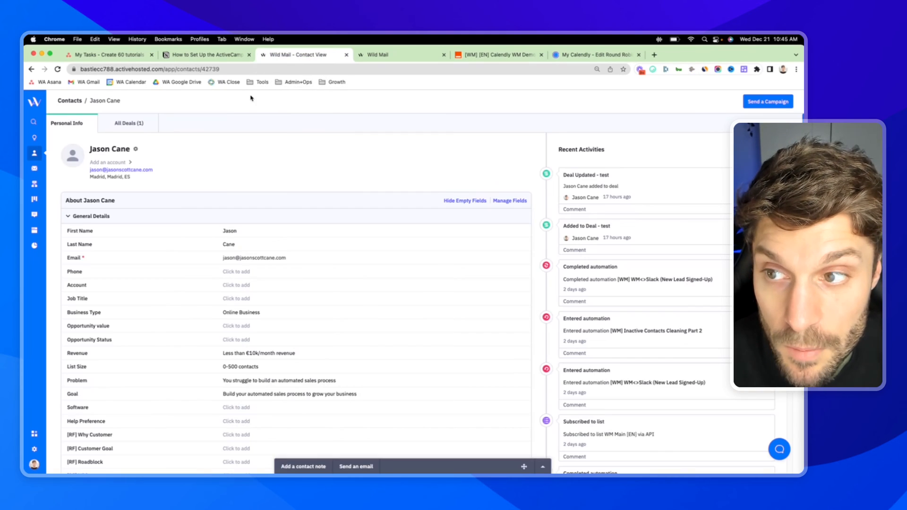
Step: Browse ActiveCampaign's settings sections such as Developer and Integrations, then return to Zapier
{"action": "left_click", "coordinate": [34, 449]}
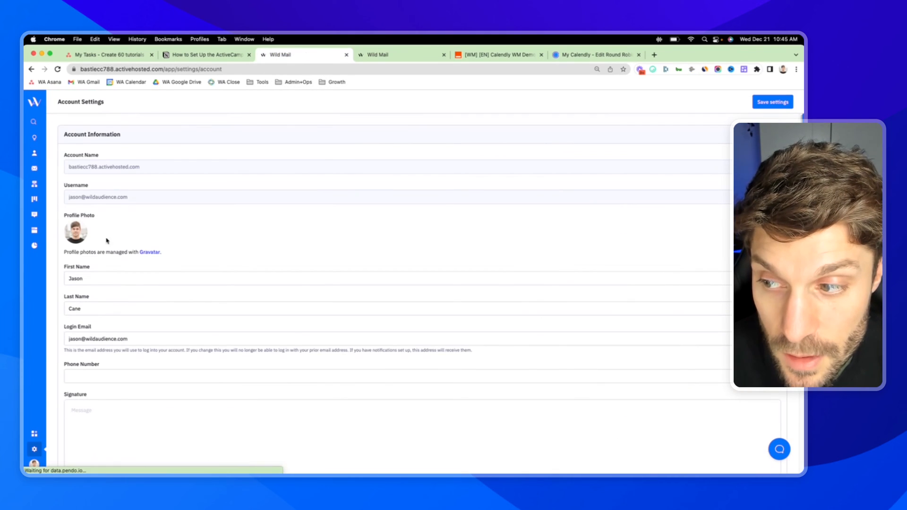
{"action": "left_click", "coordinate": [34, 449]}
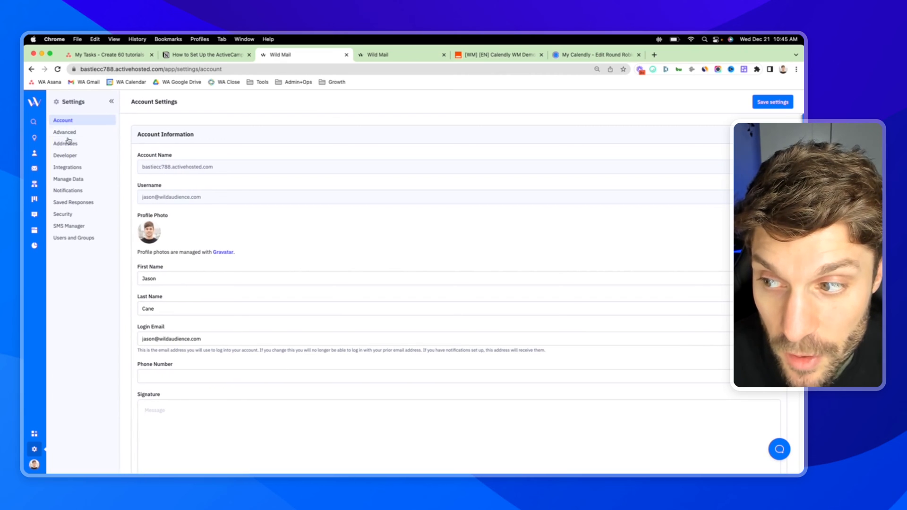
{"action": "mouse_move", "coordinate": [64, 155]}
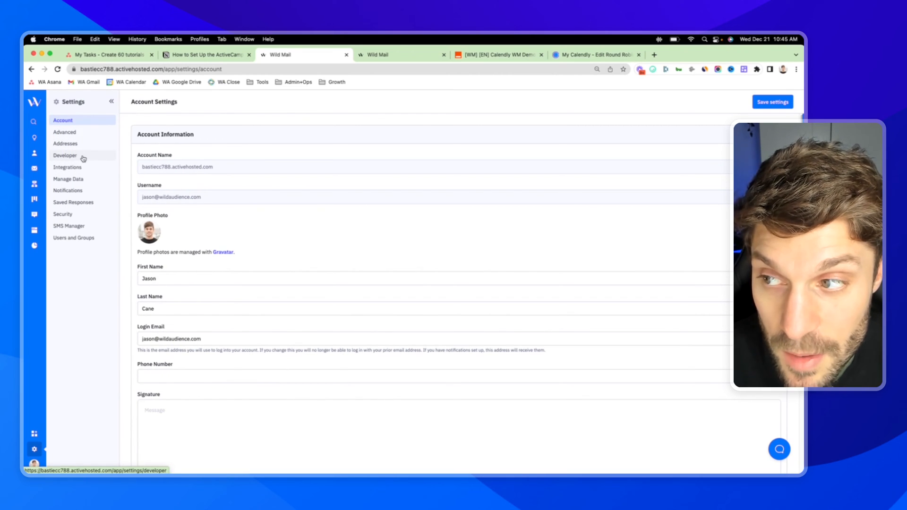
{"action": "mouse_move", "coordinate": [261, 159]}
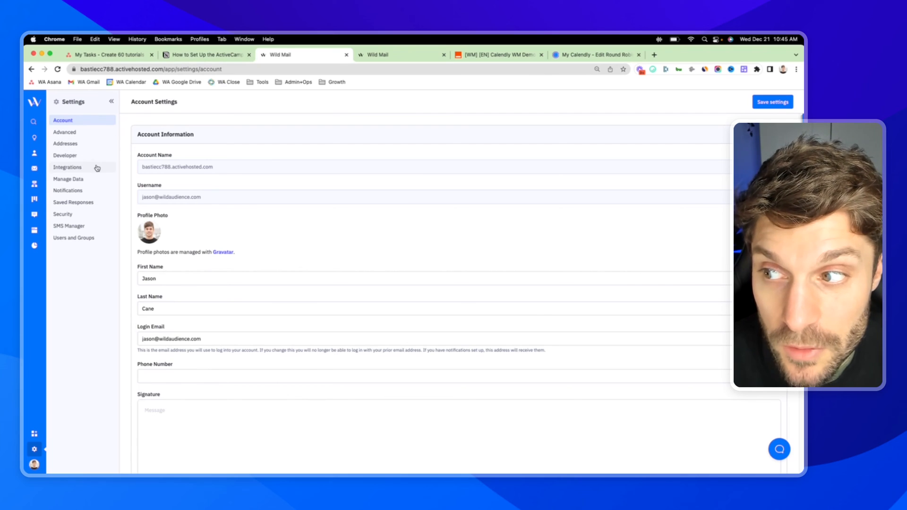
{"action": "left_click", "coordinate": [498, 54]}
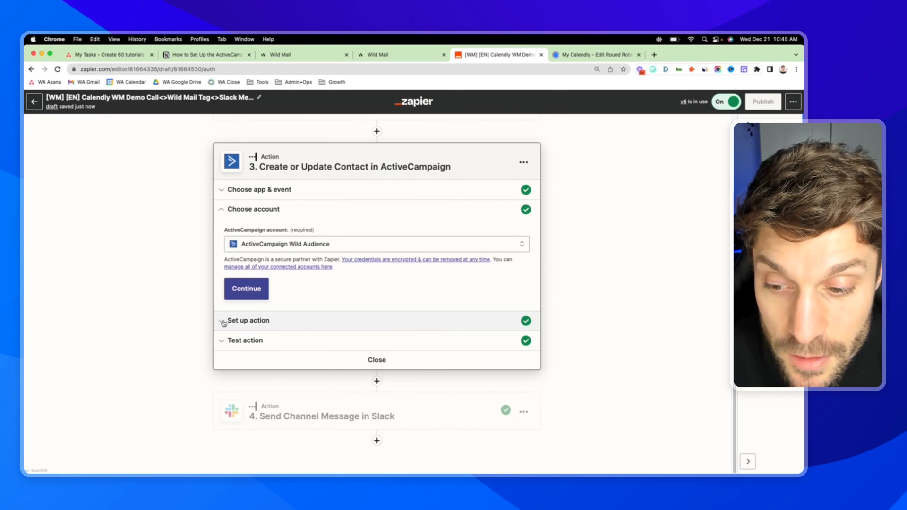
Step: Review the contact mapping: invitee email, first and last name, and 'Scheduled WM Demo' tag
{"action": "left_click", "coordinate": [248, 321]}
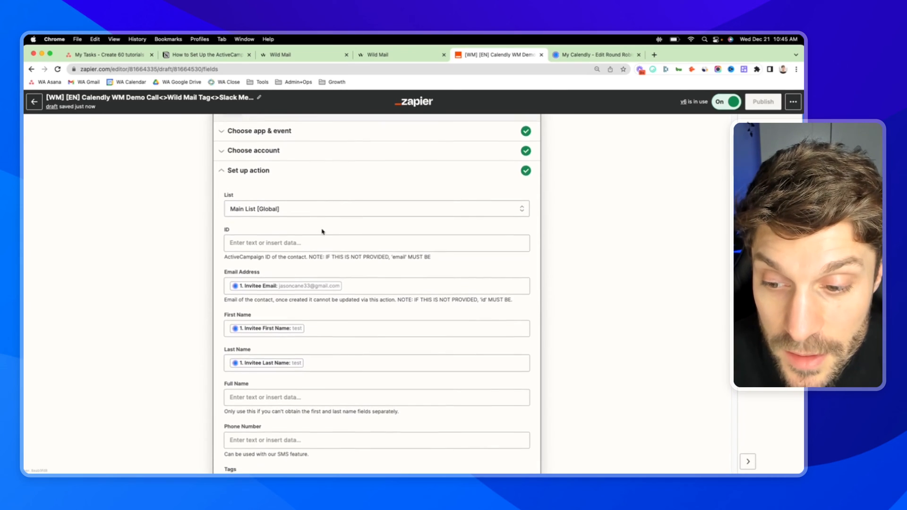
{"action": "scroll", "scroll_direction": "down", "scroll_amount": 3}
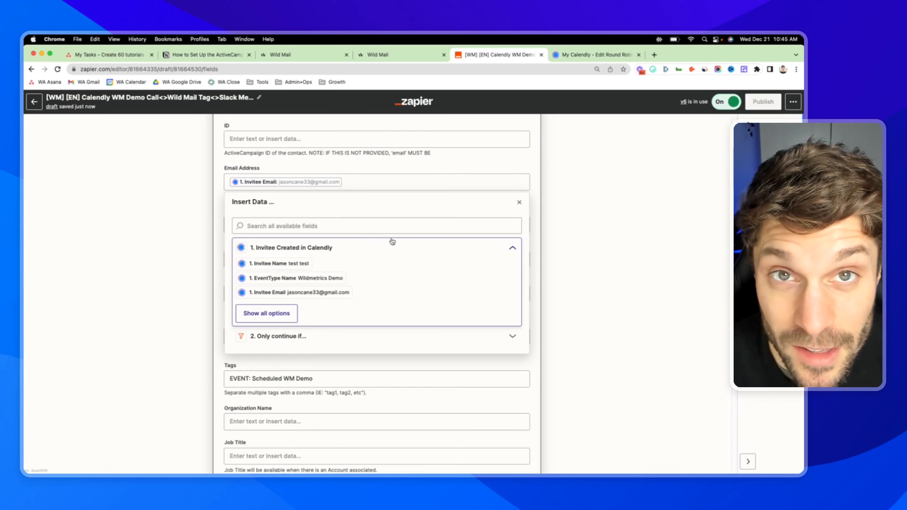
{"action": "scroll", "scroll_direction": "up", "scroll_amount": 3}
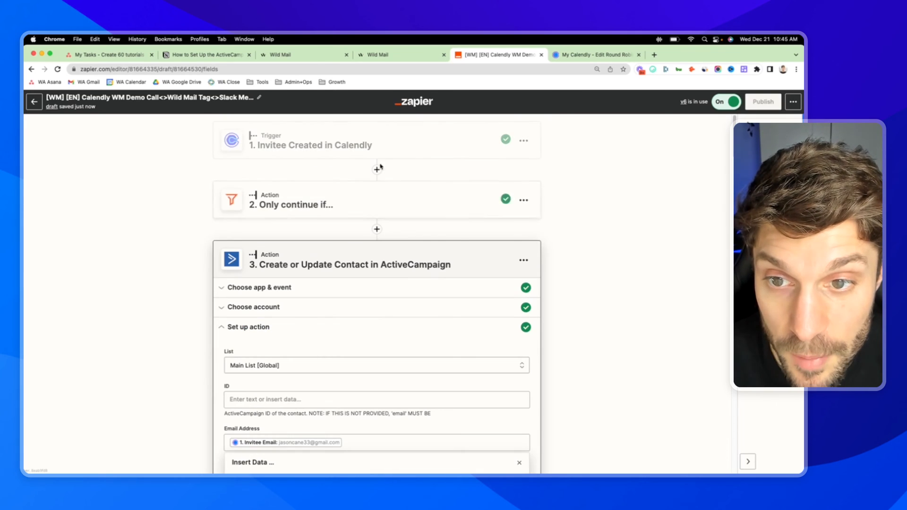
{"action": "scroll", "scroll_direction": "down", "scroll_amount": 3}
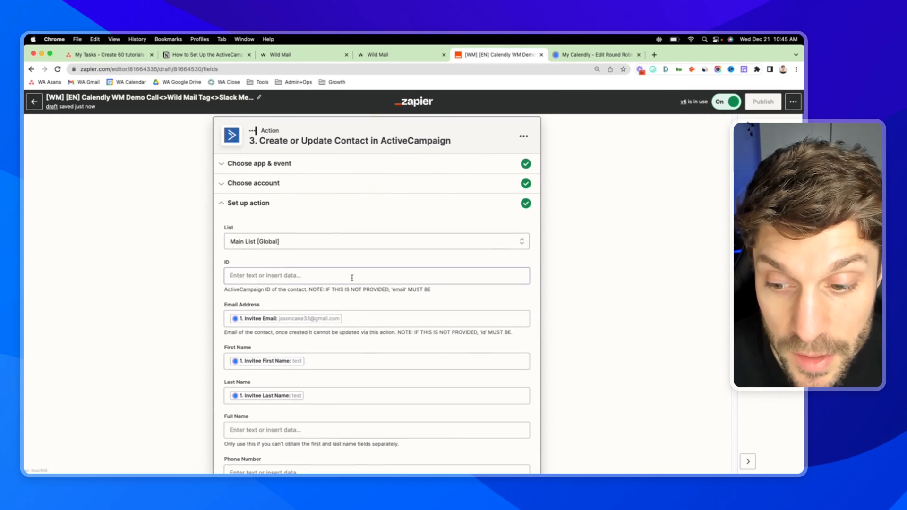
{"action": "scroll", "scroll_direction": "down", "scroll_amount": 3}
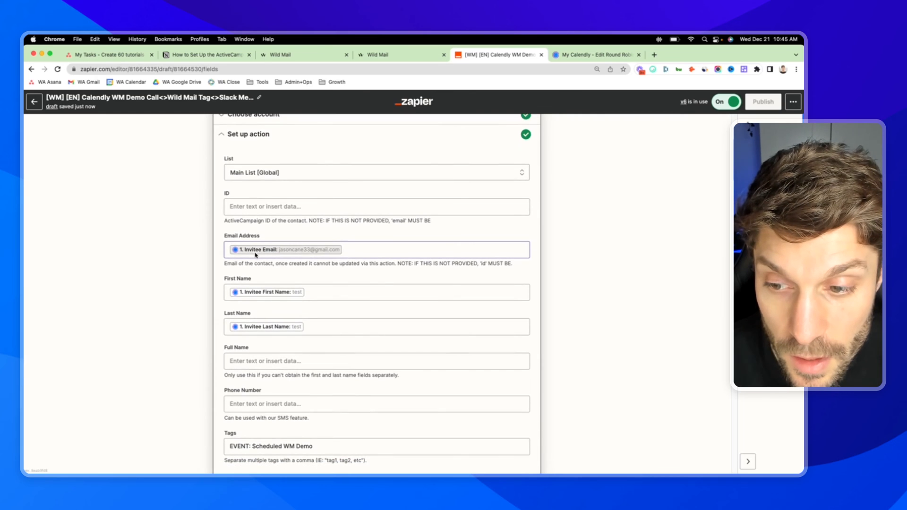
{"action": "scroll", "scroll_direction": "down", "scroll_amount": 3}
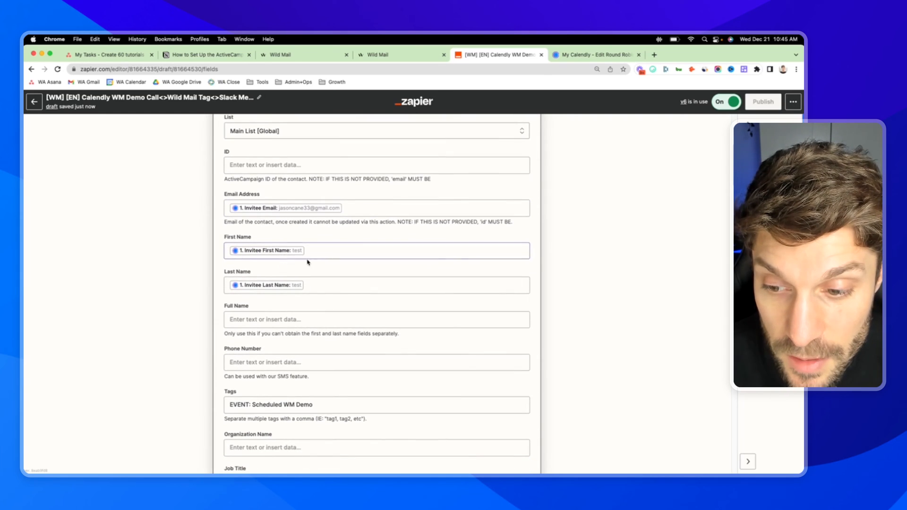
{"action": "scroll", "scroll_direction": "down", "scroll_amount": 3}
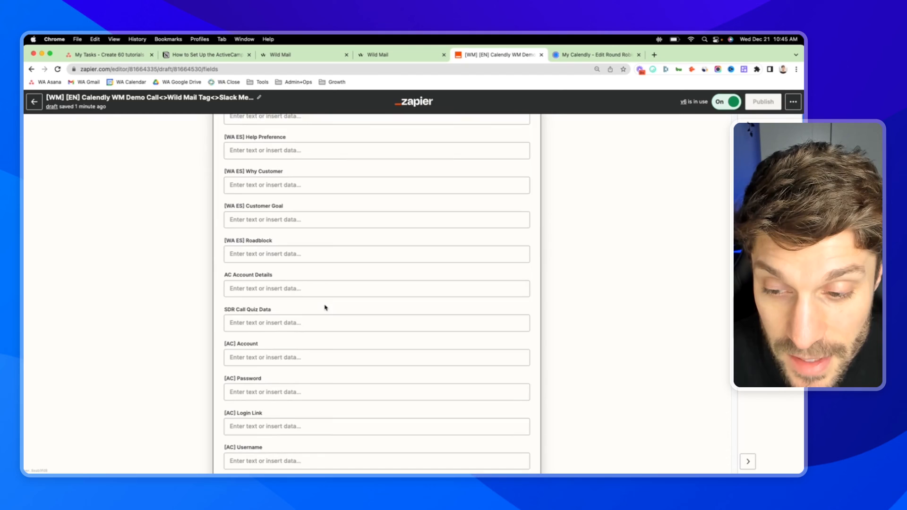
{"action": "scroll", "scroll_direction": "down", "scroll_amount": 3}
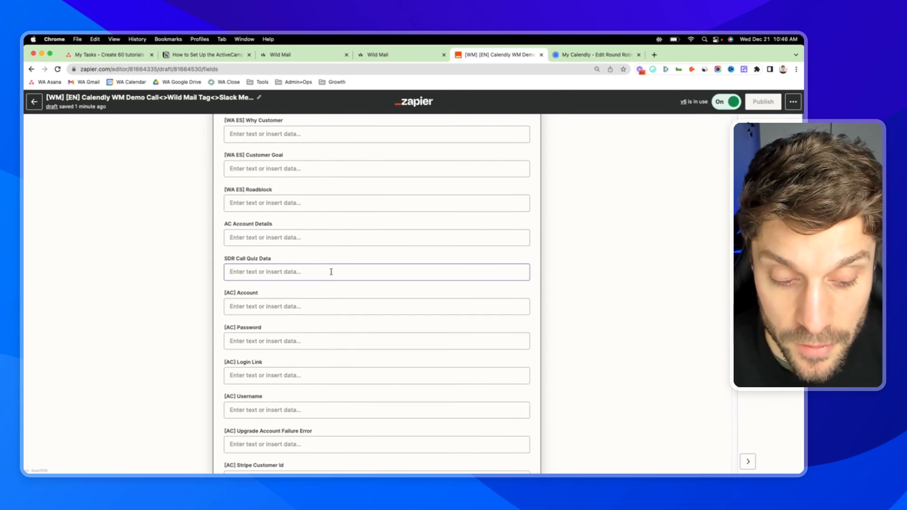
{"action": "scroll", "scroll_direction": "down", "scroll_amount": 3}
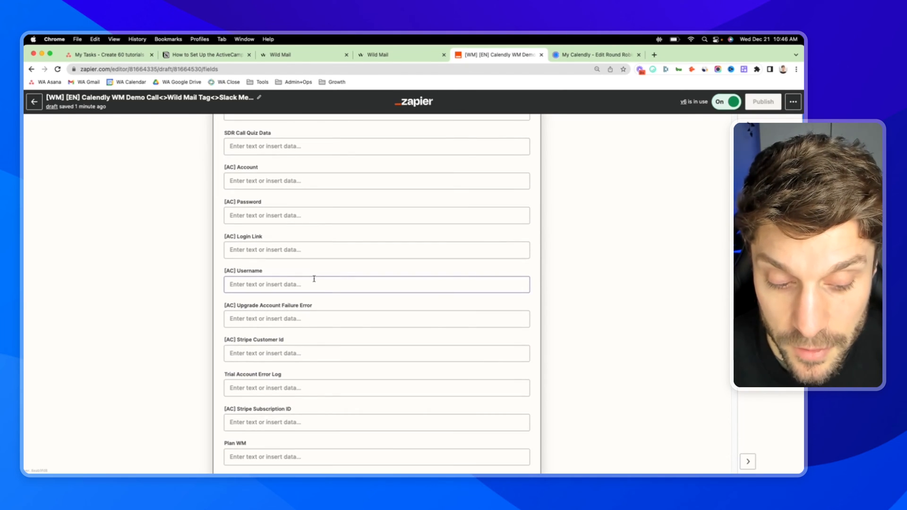
{"action": "scroll", "scroll_direction": "down", "scroll_amount": 3}
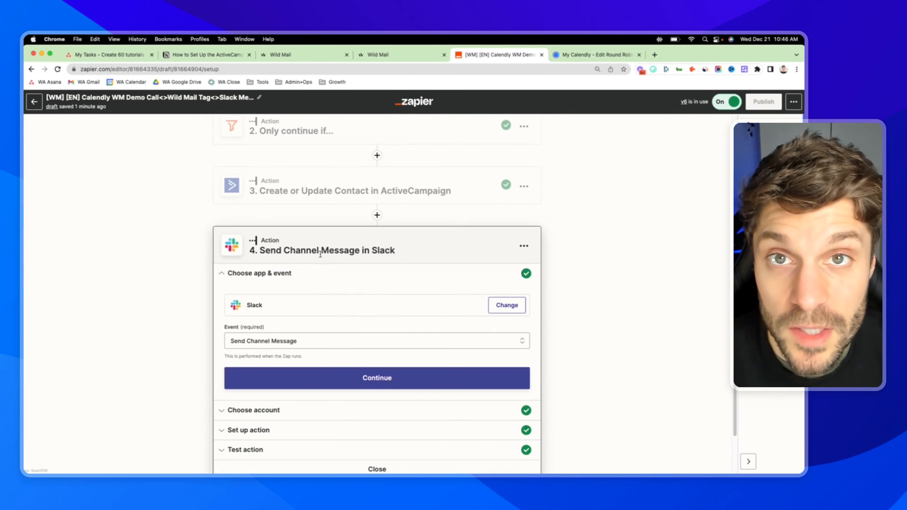
{"action": "mouse_move", "coordinate": [322, 250]}
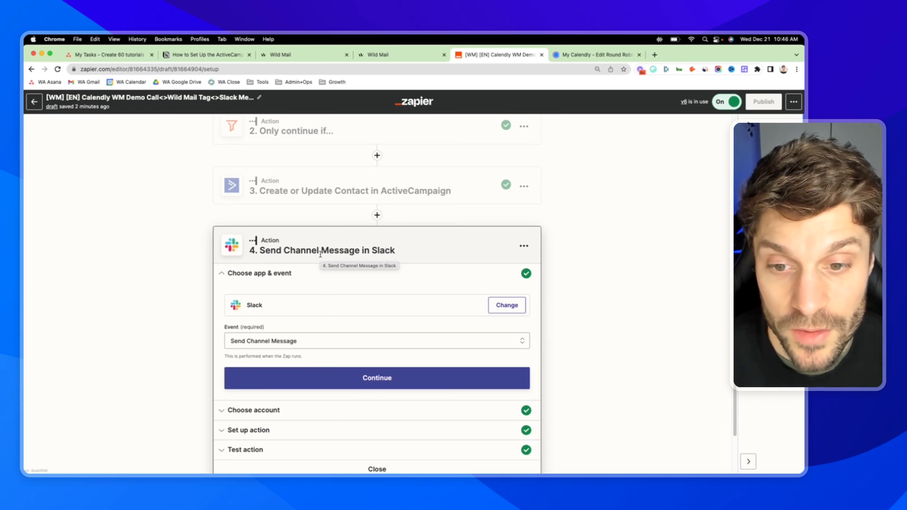
Step: Keep Send Channel Message as the Slack event and 'sales' as the channel
{"action": "scroll", "scroll_direction": "down", "scroll_amount": 3}
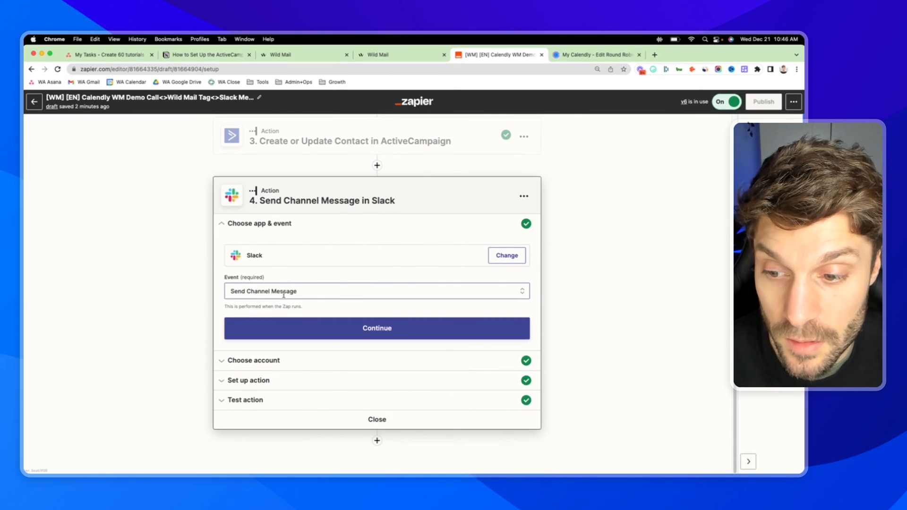
{"action": "left_click", "coordinate": [377, 291]}
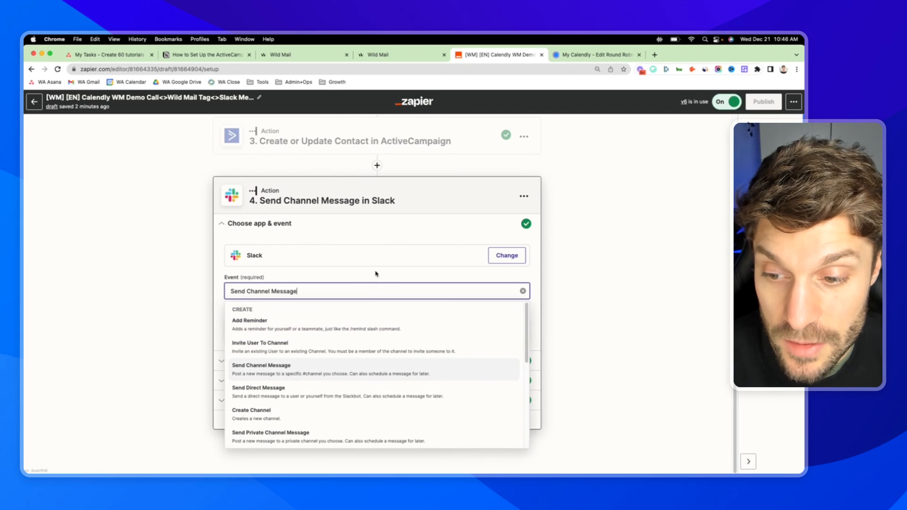
{"action": "left_click", "coordinate": [260, 365]}
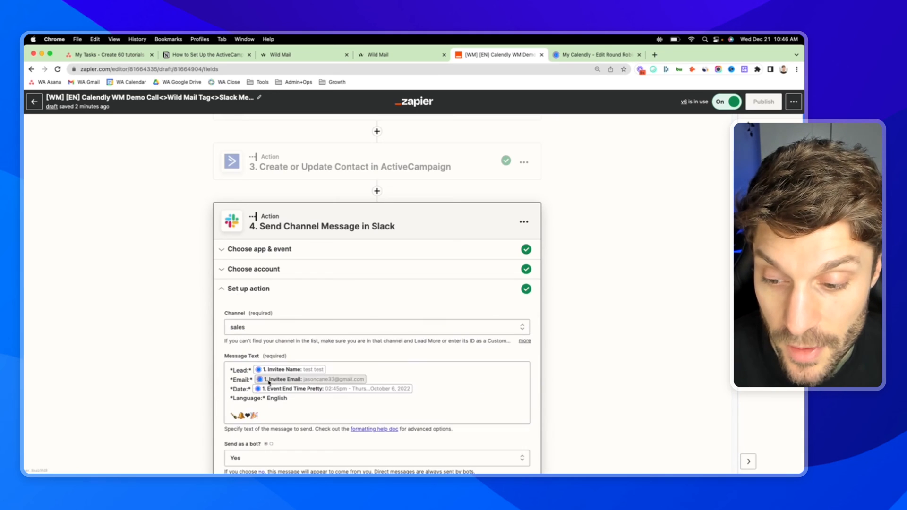
{"action": "scroll", "scroll_direction": "down", "scroll_amount": 3}
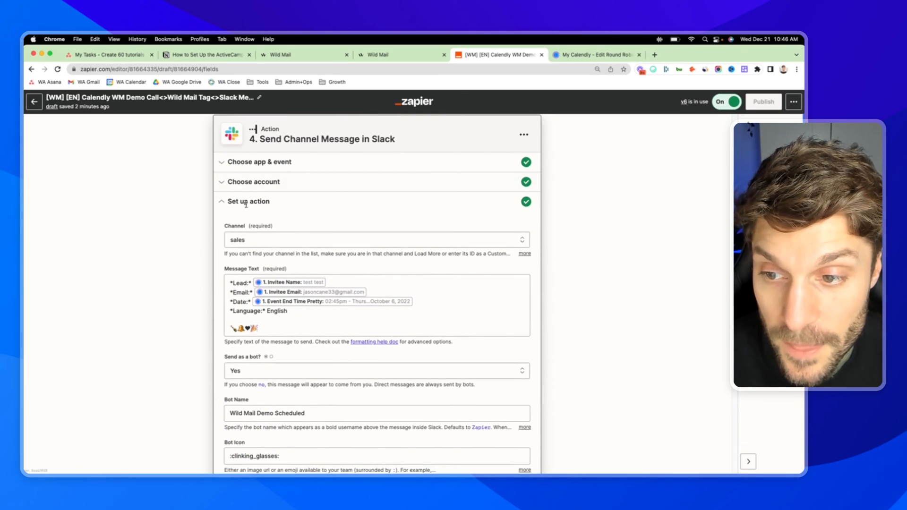
{"action": "left_click", "coordinate": [375, 240]}
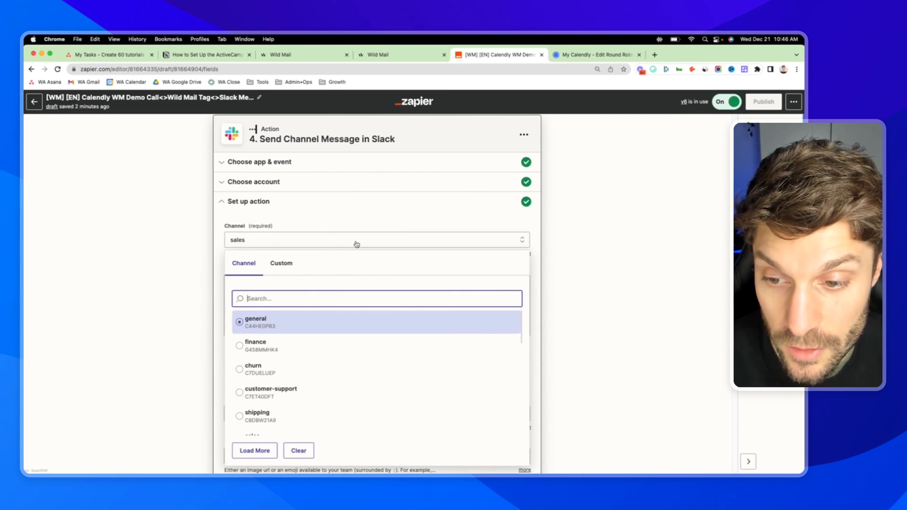
{"action": "left_click", "coordinate": [356, 239]}
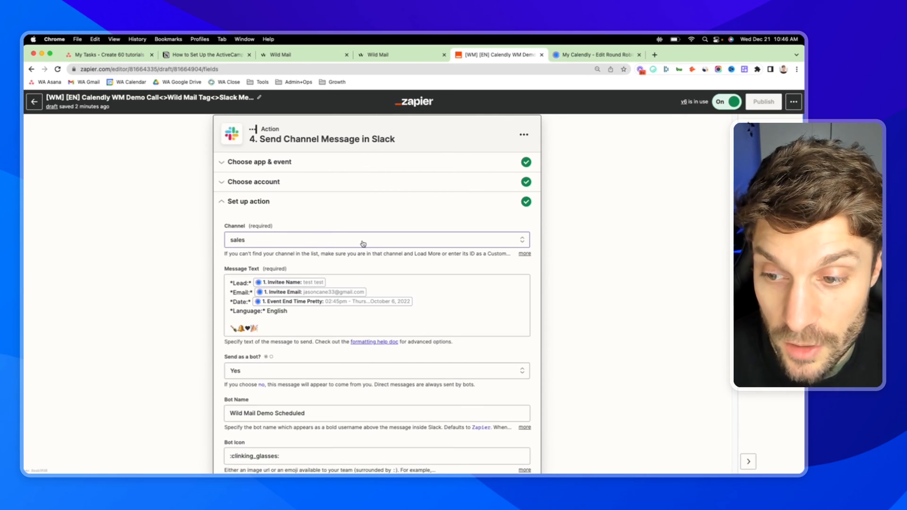
{"action": "scroll", "scroll_direction": "down", "scroll_amount": 3}
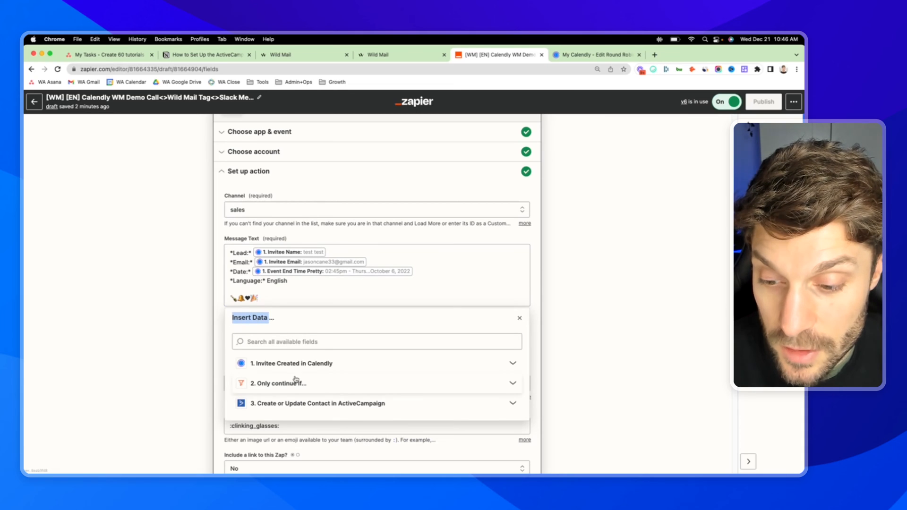
{"action": "mouse_move", "coordinate": [284, 400]}
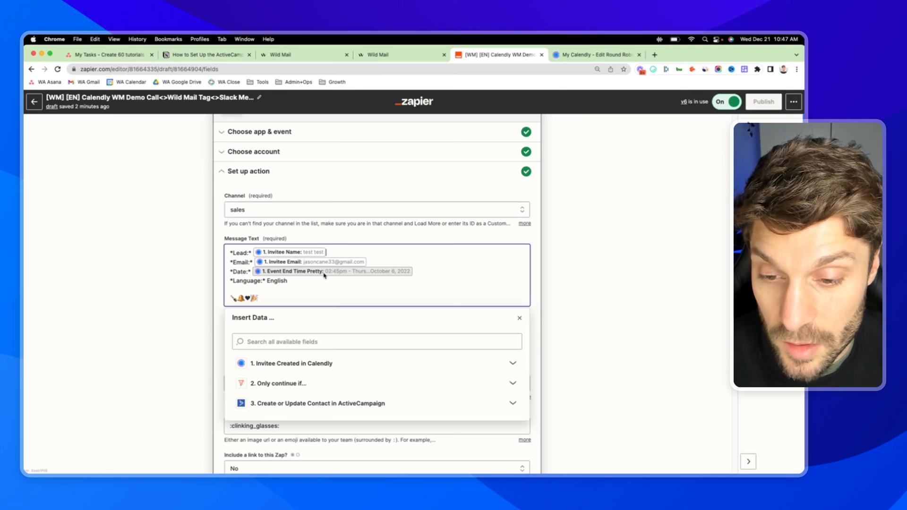
{"action": "mouse_move", "coordinate": [357, 275]}
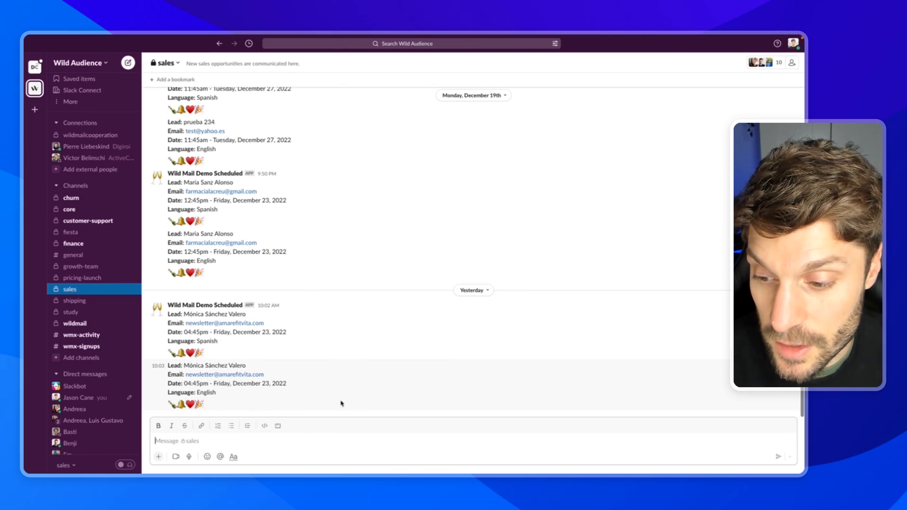
Step: View the 'Wild Mail Demo Scheduled' bot posts in Slack's #sales channel, then return to Zapier
{"action": "double_click", "coordinate": [192, 340]}
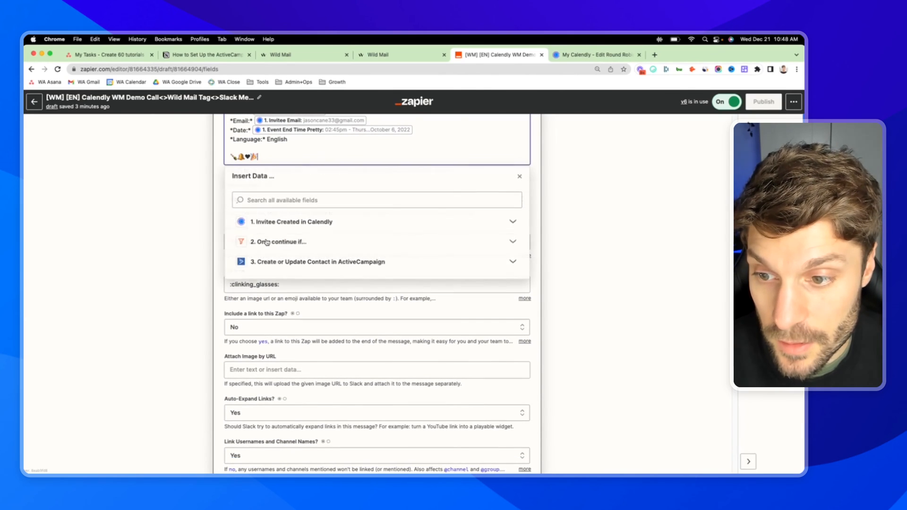
Step: Complete the remaining Slack fields and test the sample 'Wild Mail Demo Scheduled' message
{"action": "left_click", "coordinate": [519, 176]}
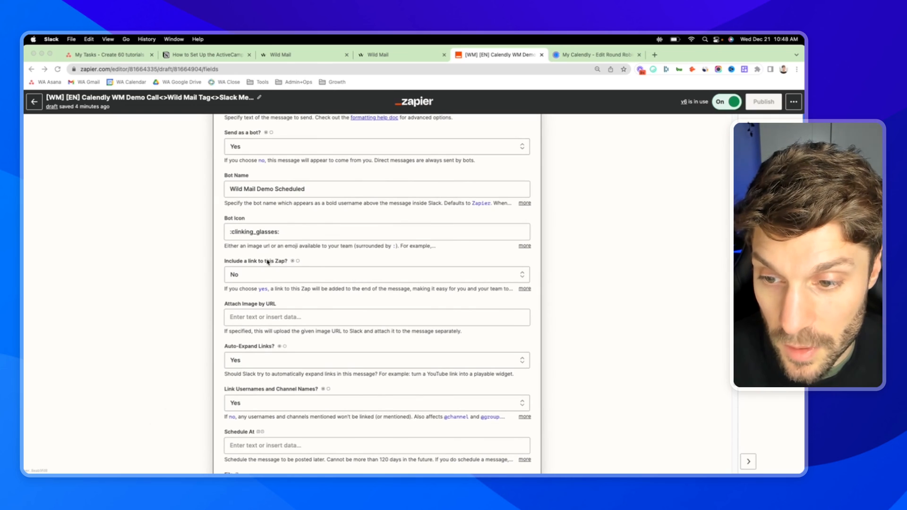
{"action": "mouse_move", "coordinate": [289, 235]}
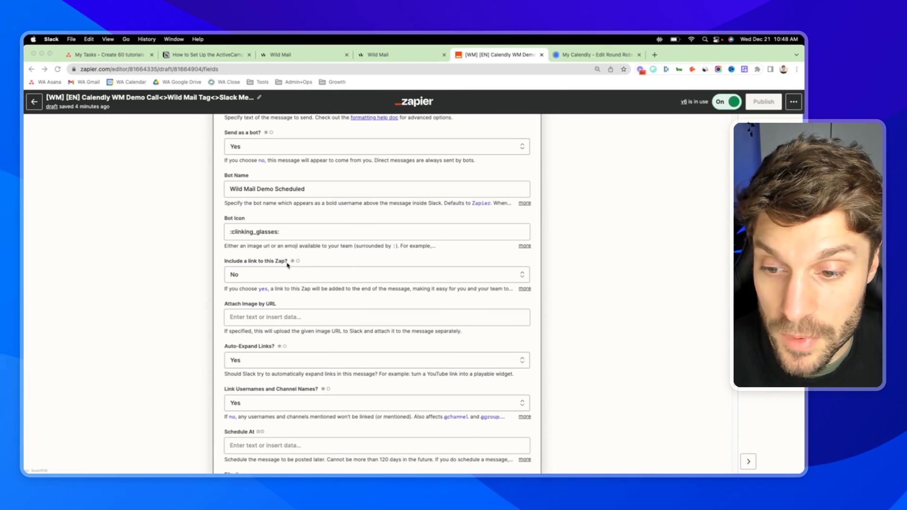
{"action": "scroll", "scroll_direction": "down", "scroll_amount": 3}
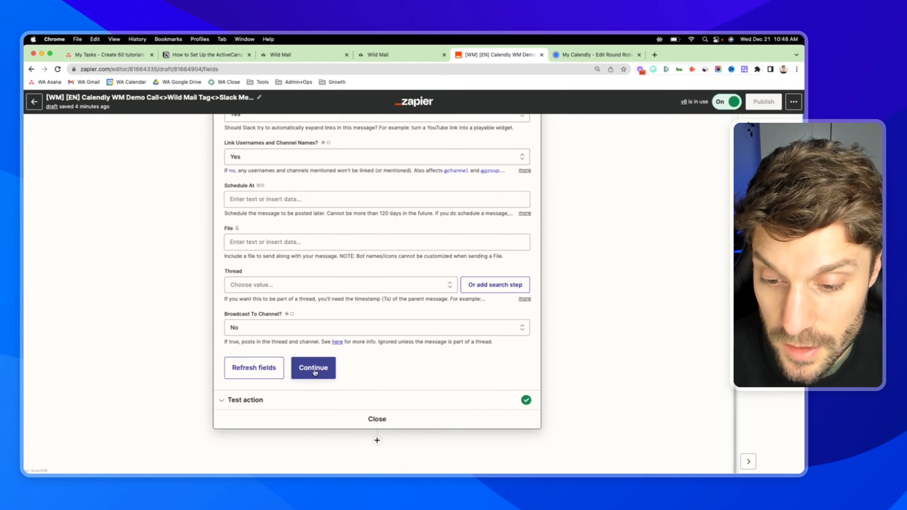
{"action": "left_click", "coordinate": [313, 368]}
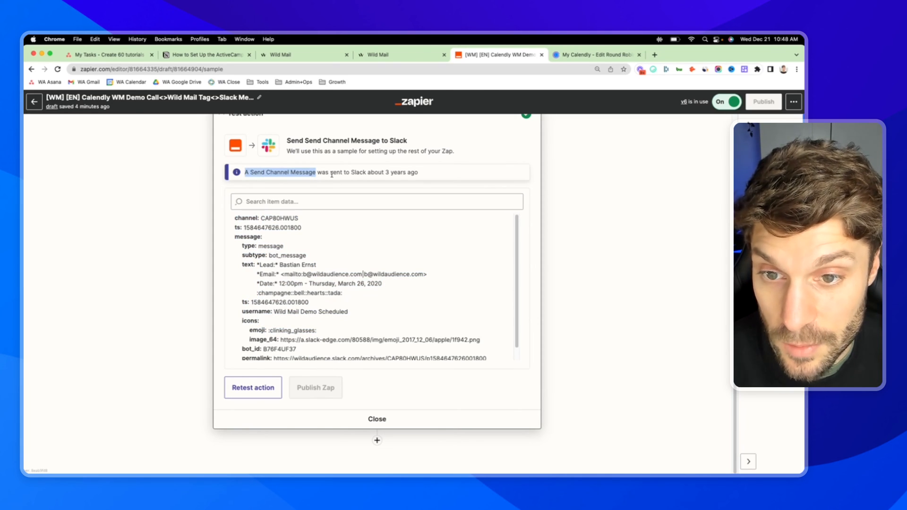
{"action": "scroll", "scroll_direction": "down", "scroll_amount": 3}
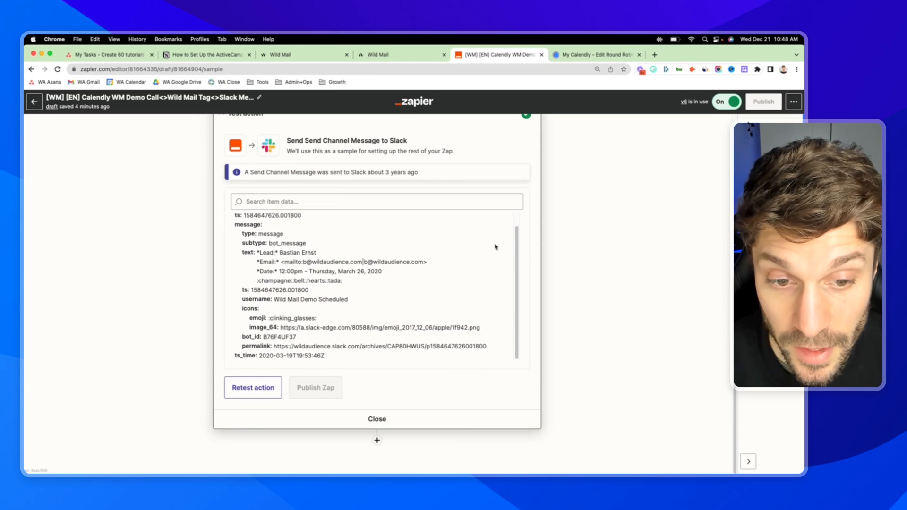
{"action": "left_click", "coordinate": [377, 419]}
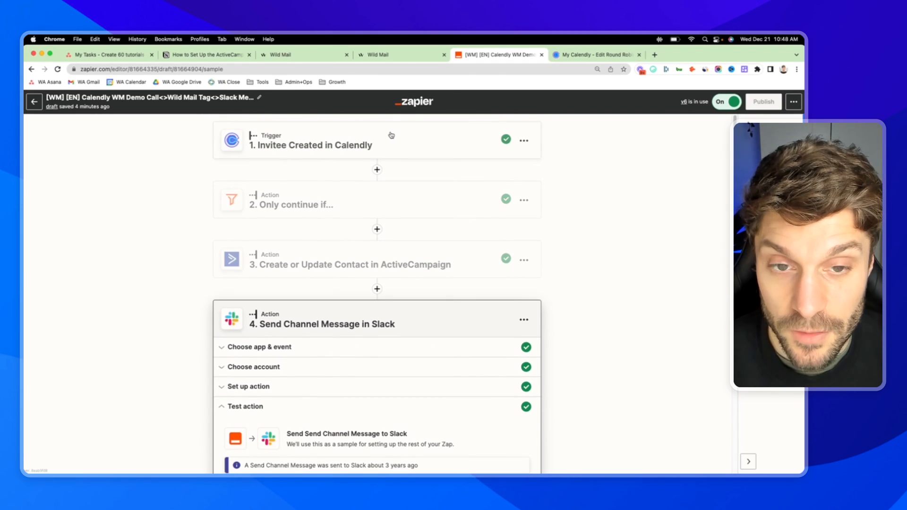
{"action": "mouse_move", "coordinate": [401, 169]}
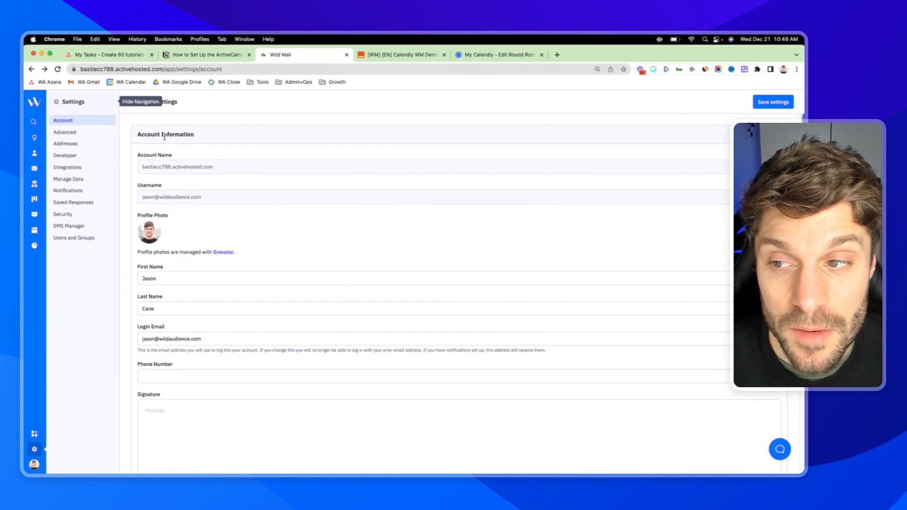
{"action": "mouse_move", "coordinate": [34, 199]}
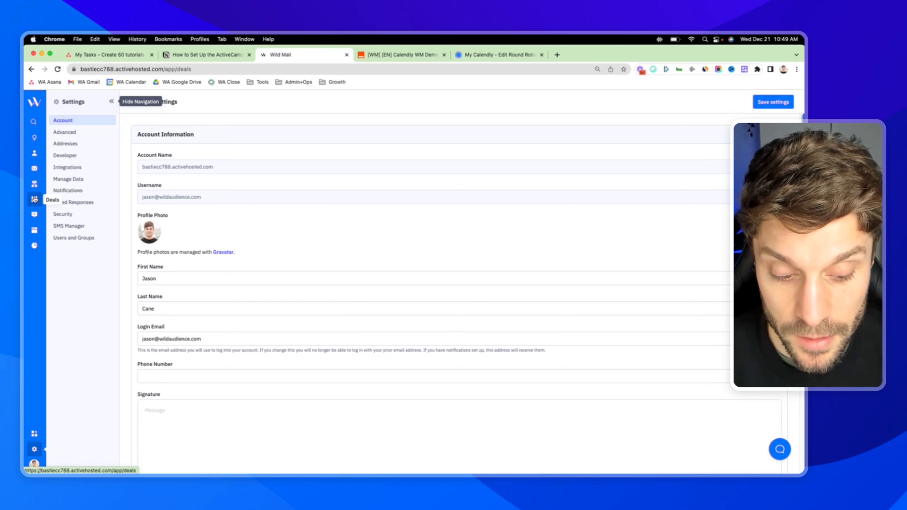
Step: Open the Wild Mail deals pipeline and cancel the Add a stage dialog
{"action": "left_click", "coordinate": [52, 200]}
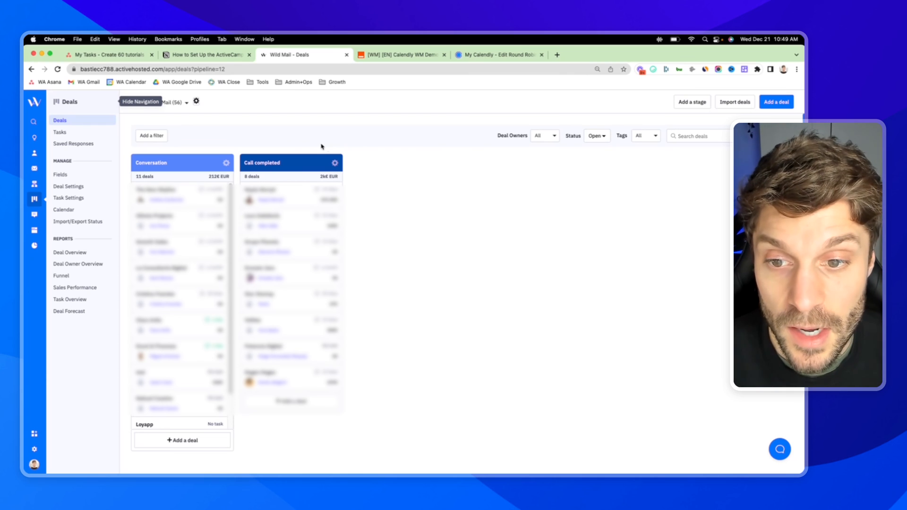
{"action": "mouse_move", "coordinate": [376, 164]}
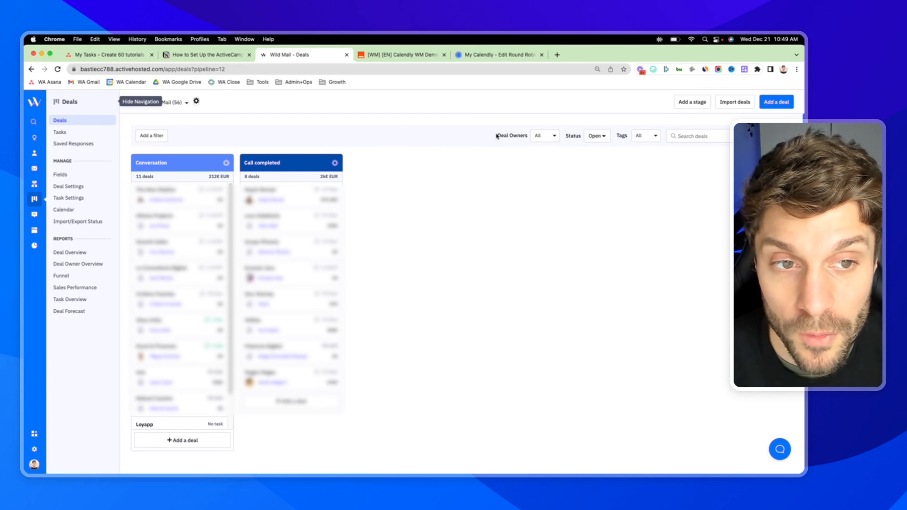
{"action": "mouse_move", "coordinate": [348, 184]}
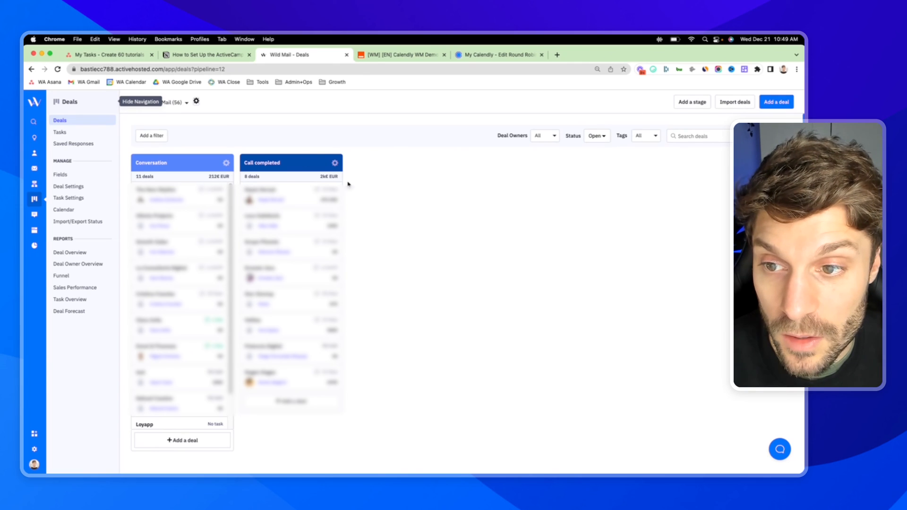
{"action": "mouse_move", "coordinate": [244, 152]}
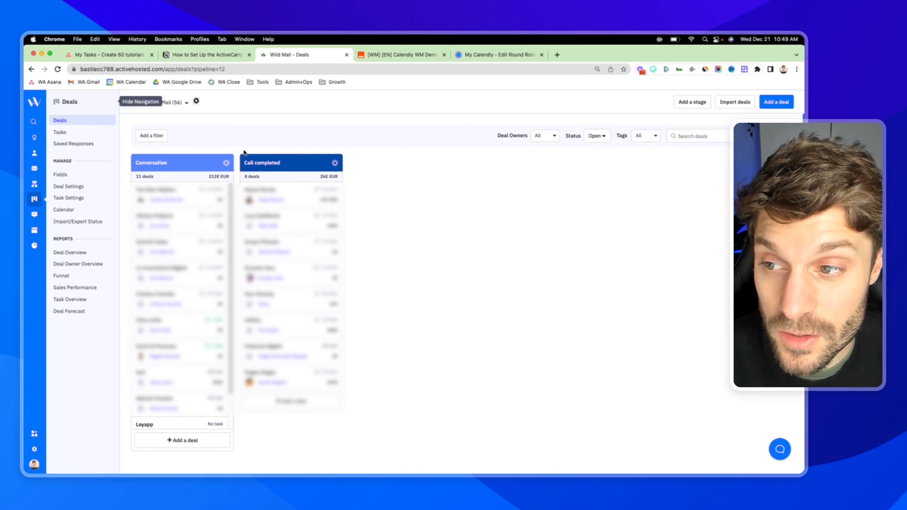
{"action": "mouse_move", "coordinate": [209, 175]}
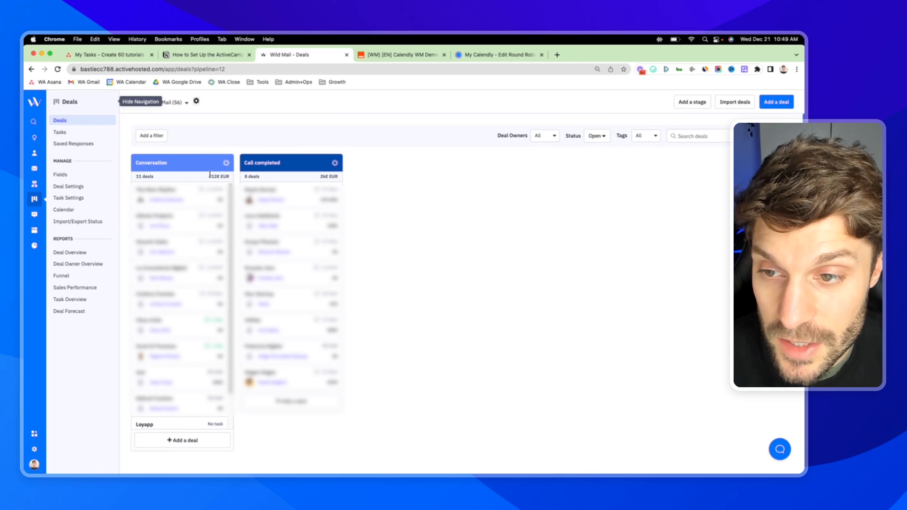
{"action": "left_click", "coordinate": [692, 102]}
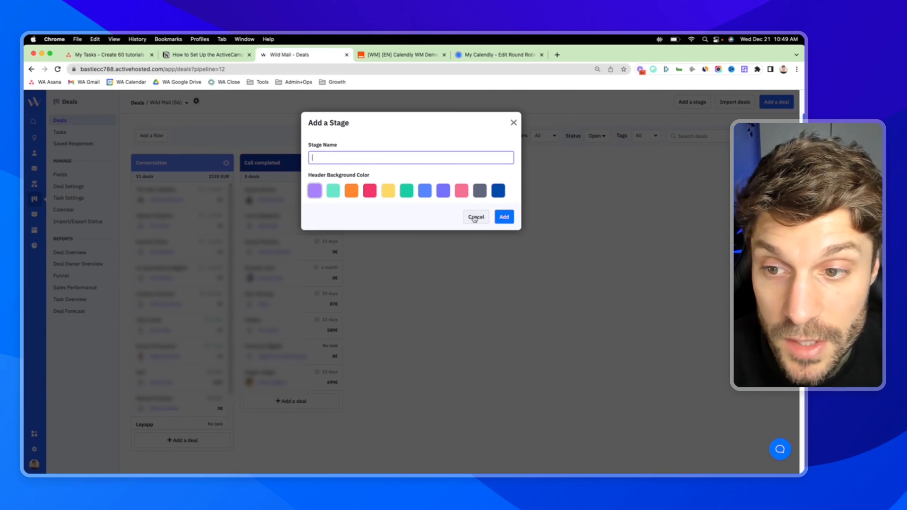
{"action": "left_click", "coordinate": [475, 217]}
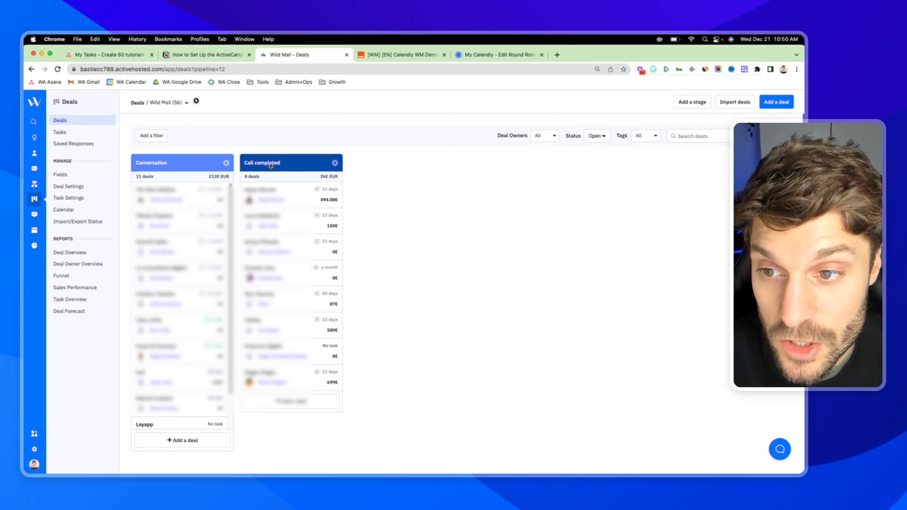
{"action": "mouse_move", "coordinate": [207, 139]}
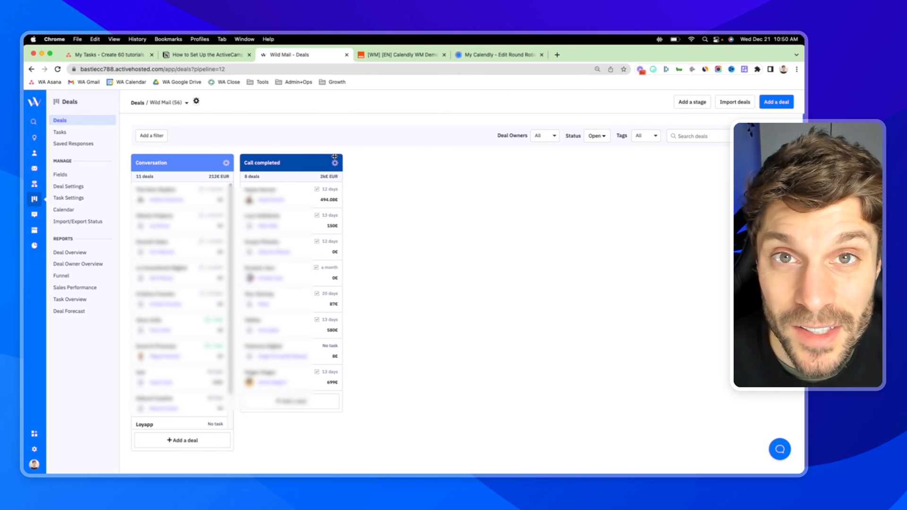
{"action": "mouse_move", "coordinate": [294, 147]}
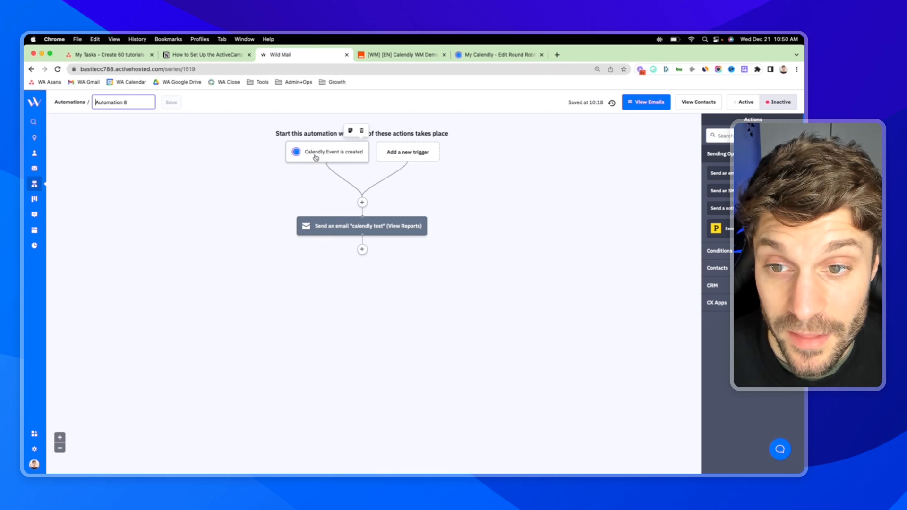
Step: Delete the 'Send an email' action from the automation, leaving no actions
{"action": "left_click", "coordinate": [333, 152]}
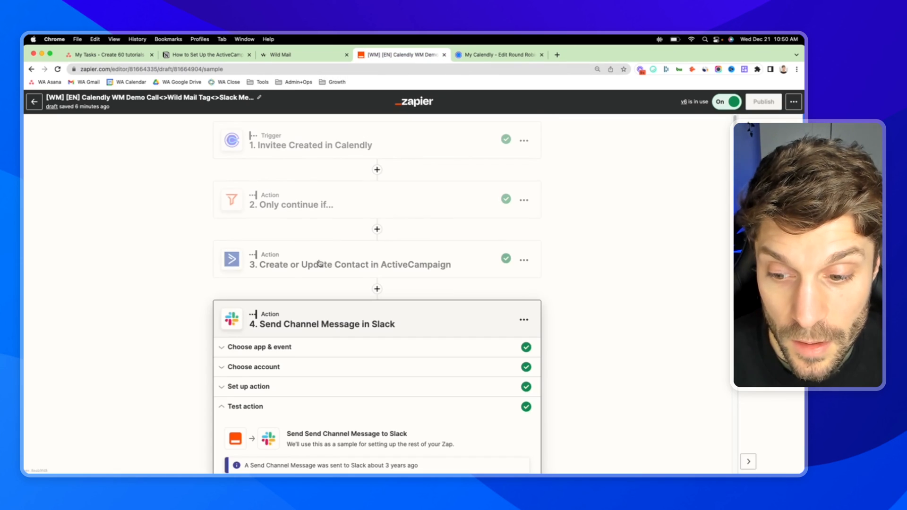
{"action": "left_click", "coordinate": [349, 265]}
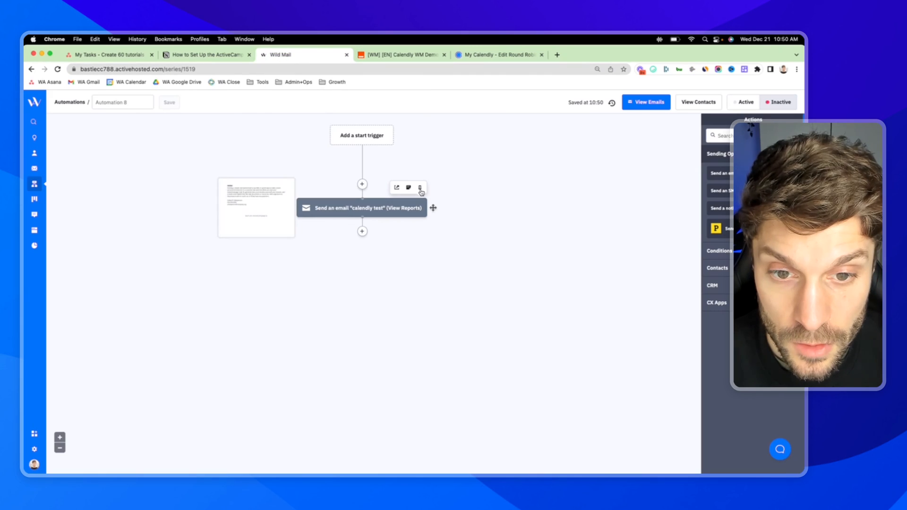
{"action": "left_click", "coordinate": [420, 187]}
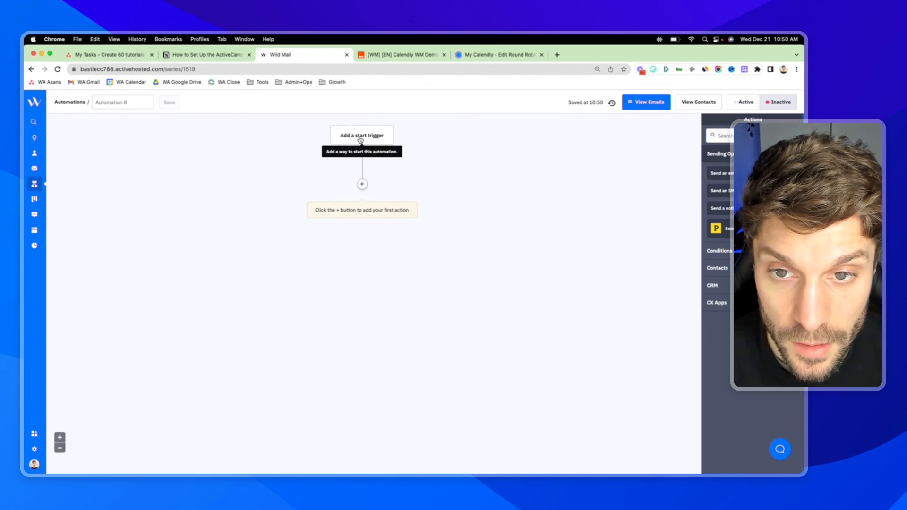
Step: Add a 'Tag is added' start trigger and begin choosing its tag
{"action": "left_click", "coordinate": [361, 134]}
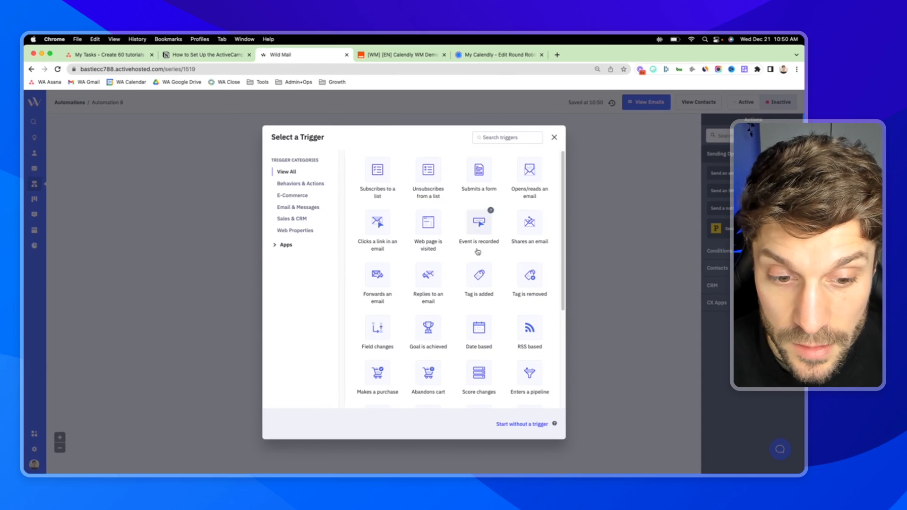
{"action": "left_click", "coordinate": [478, 277]}
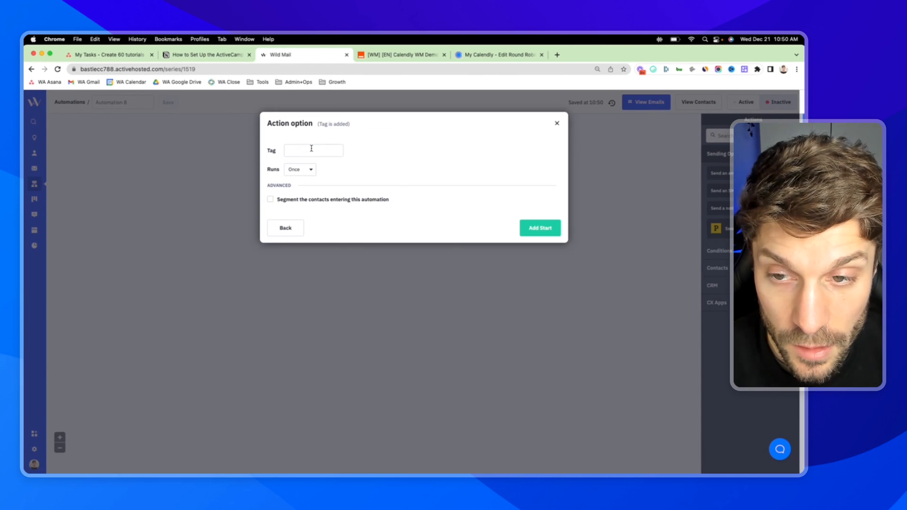
{"action": "left_click", "coordinate": [399, 55]}
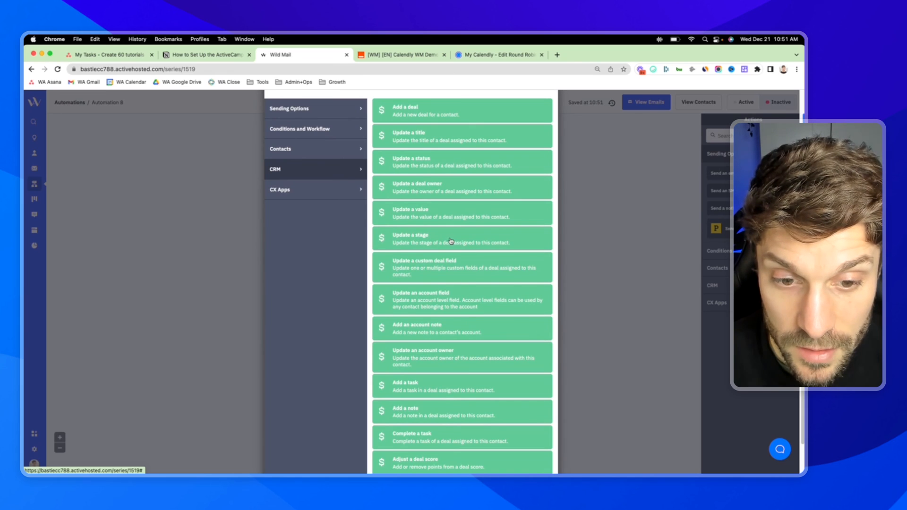
Step: Add an 'Update a stage' CRM action targeting the Wild Mail > Conversation stage
{"action": "left_click", "coordinate": [461, 238]}
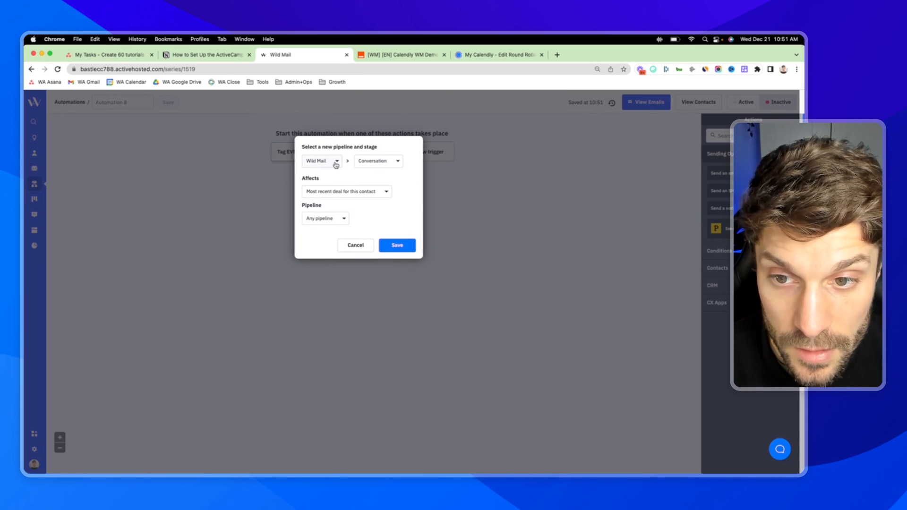
{"action": "left_click", "coordinate": [322, 160]}
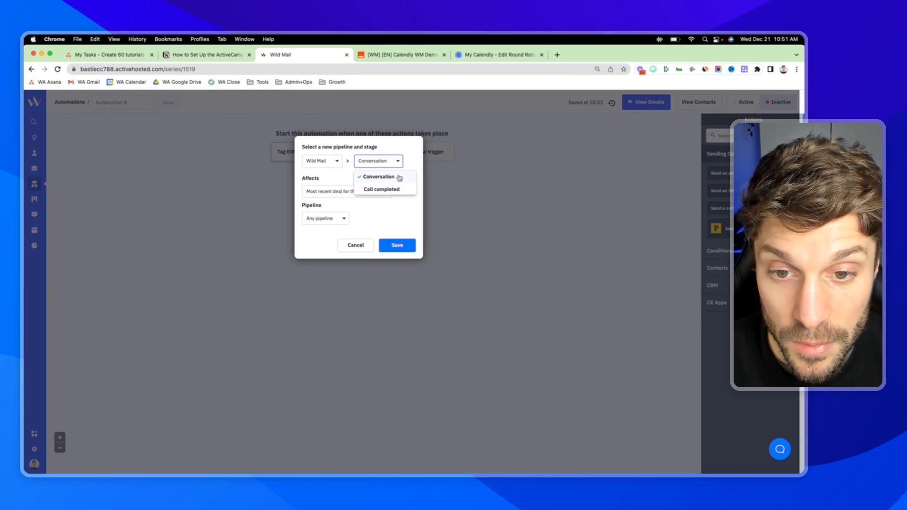
{"action": "mouse_move", "coordinate": [386, 184]}
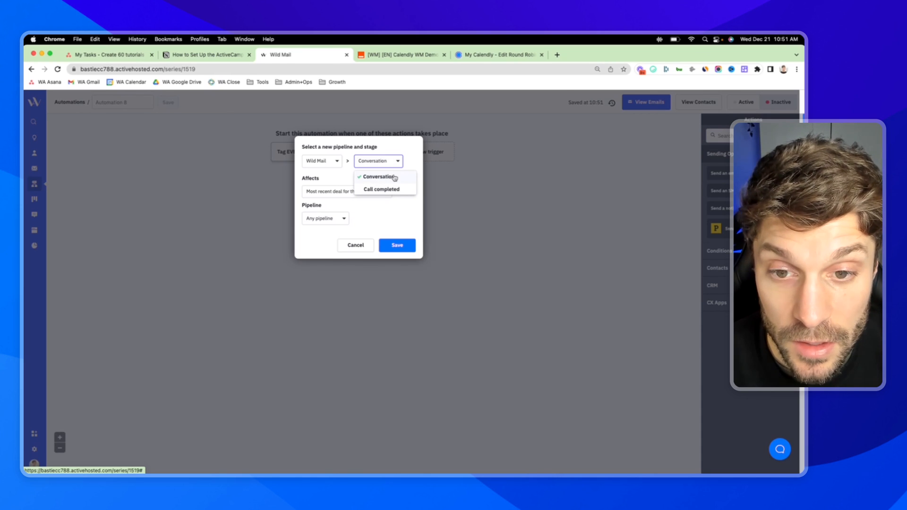
{"action": "mouse_move", "coordinate": [382, 189]}
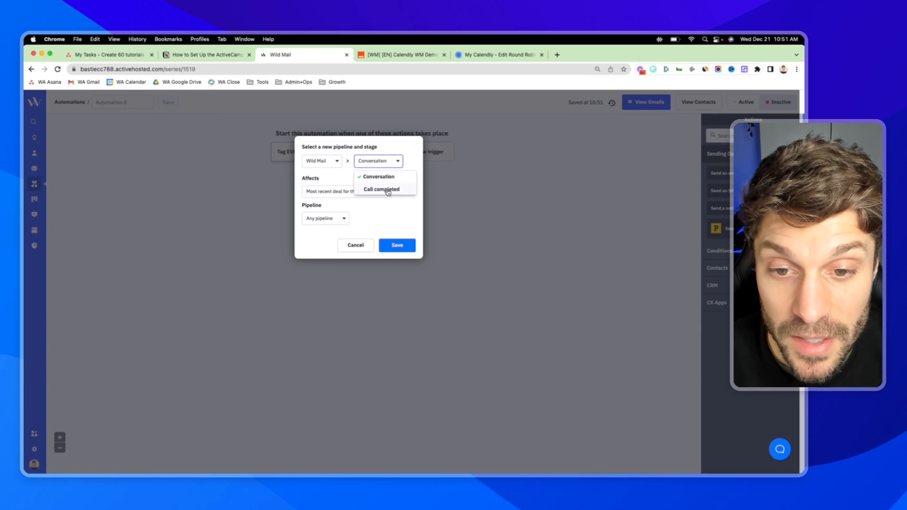
{"action": "left_click", "coordinate": [379, 176]}
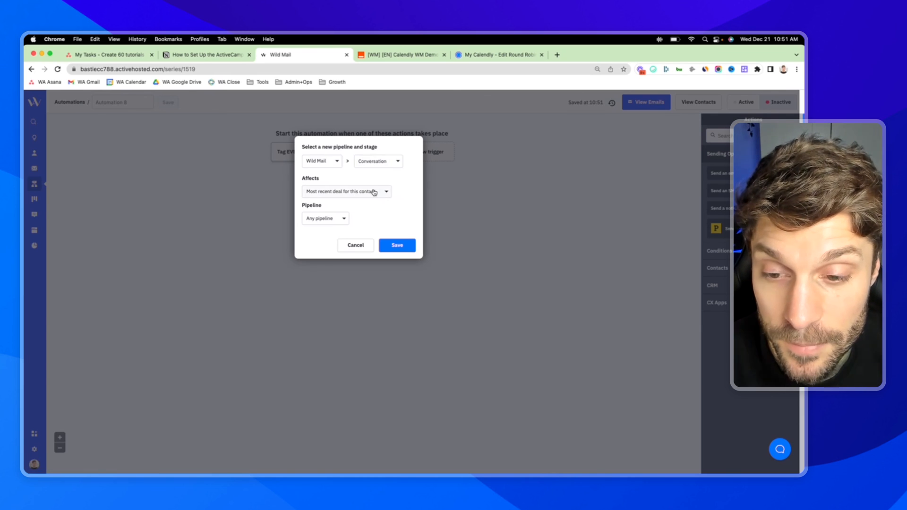
Step: Limit the stage update to deals in the Wild Mail pipeline and save
{"action": "left_click", "coordinate": [325, 218]}
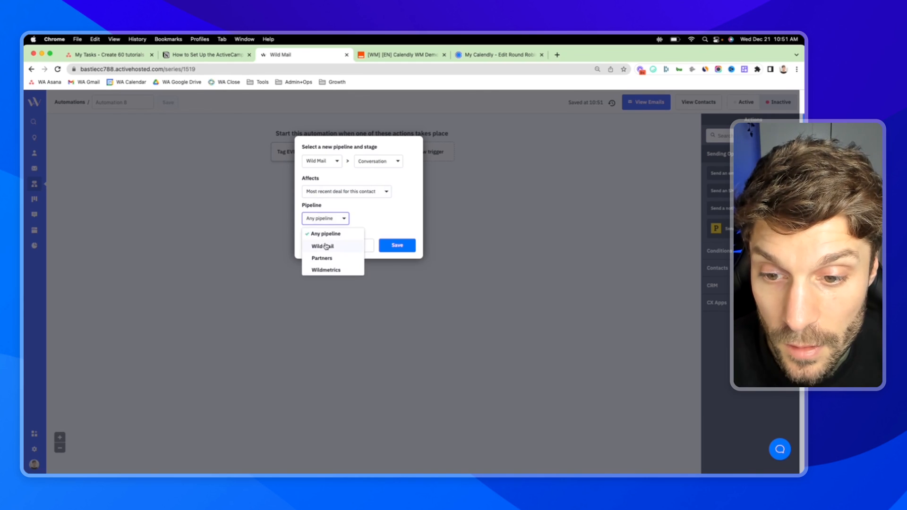
{"action": "left_click", "coordinate": [323, 246]}
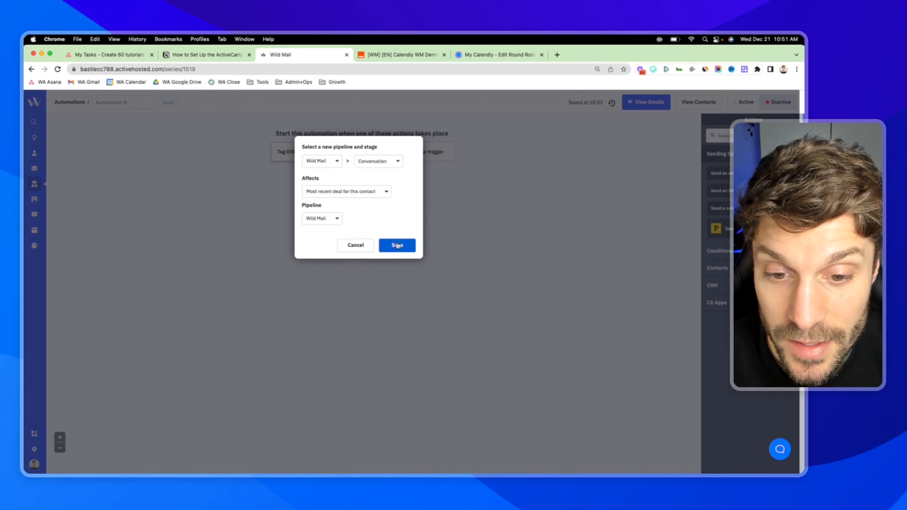
{"action": "left_click", "coordinate": [397, 245]}
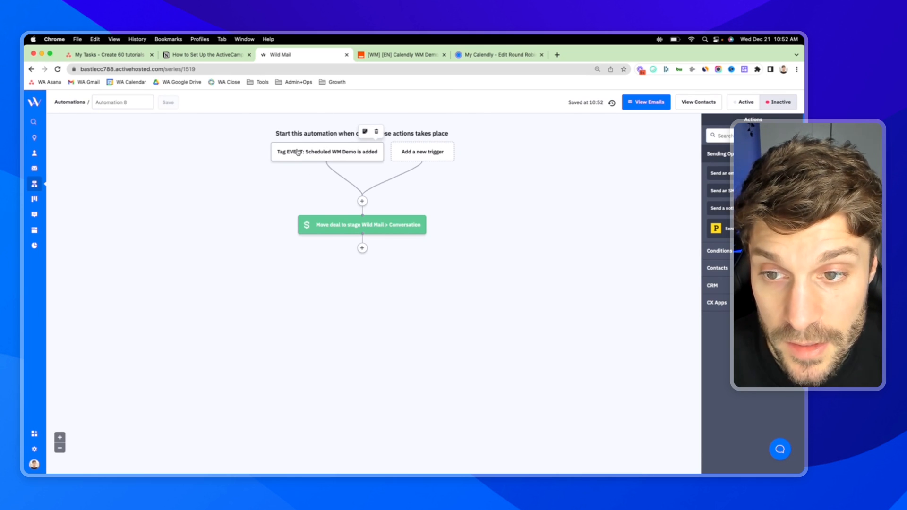
{"action": "mouse_move", "coordinate": [362, 224]}
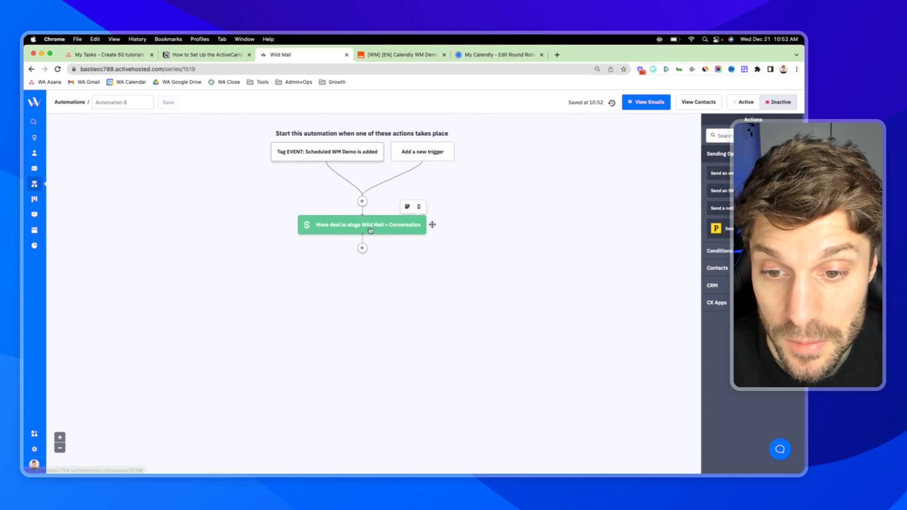
{"action": "mouse_move", "coordinate": [34, 184]}
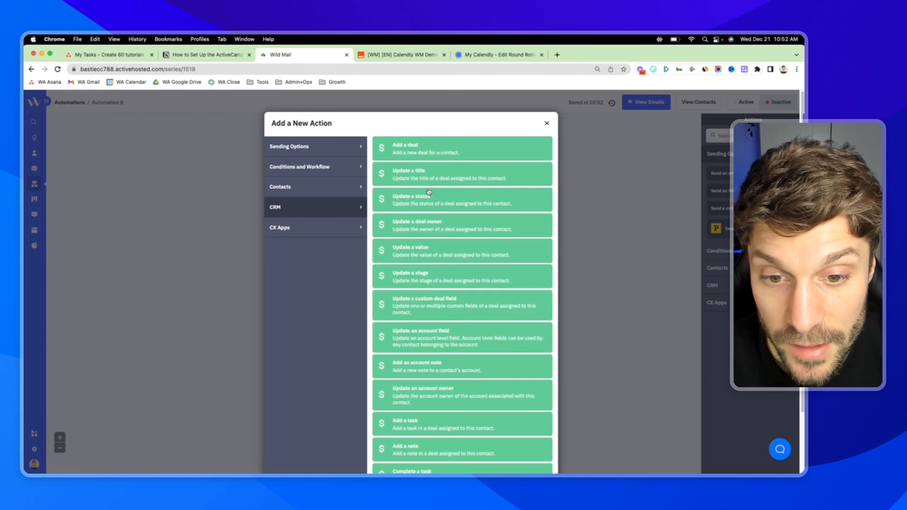
{"action": "scroll", "scroll_direction": "down", "scroll_amount": 3}
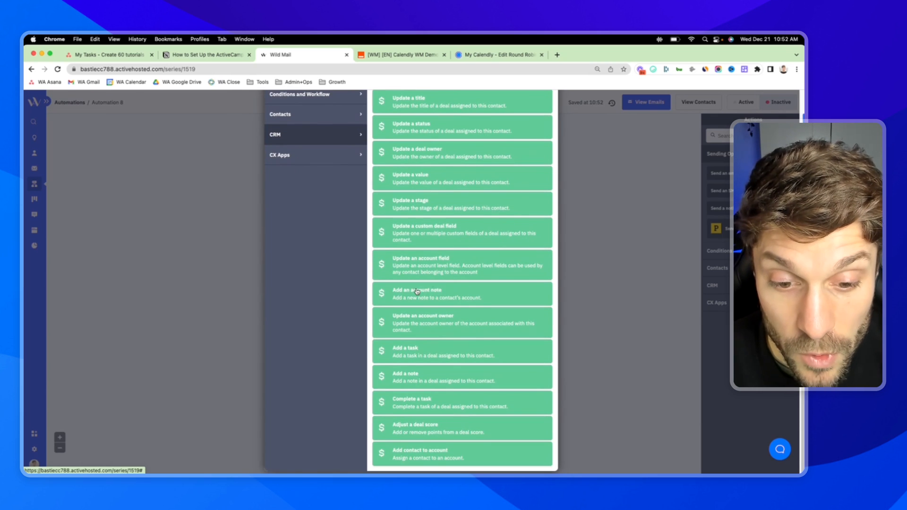
{"action": "mouse_move", "coordinate": [422, 357]}
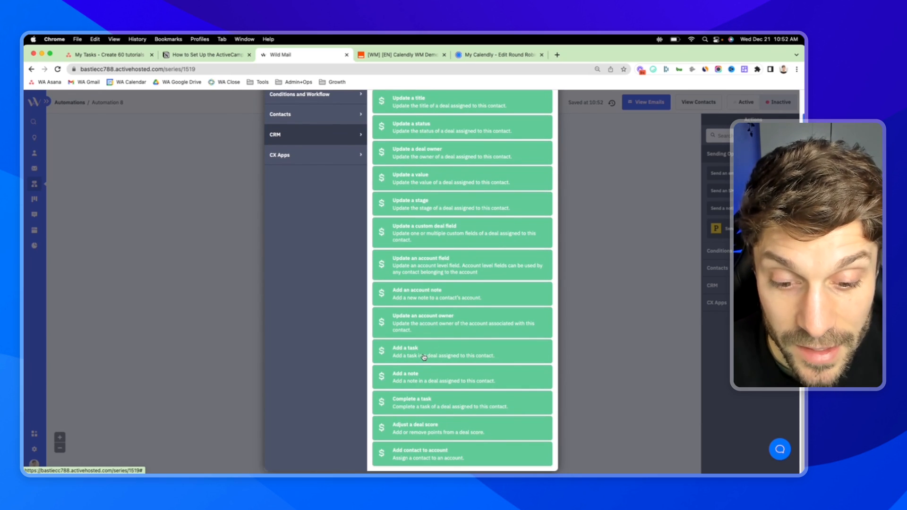
{"action": "mouse_move", "coordinate": [427, 406]}
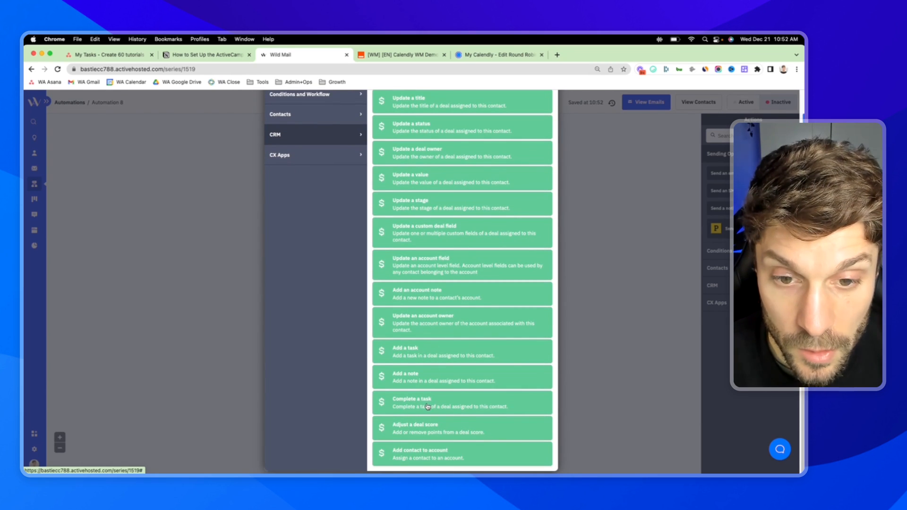
{"action": "mouse_move", "coordinate": [442, 424]}
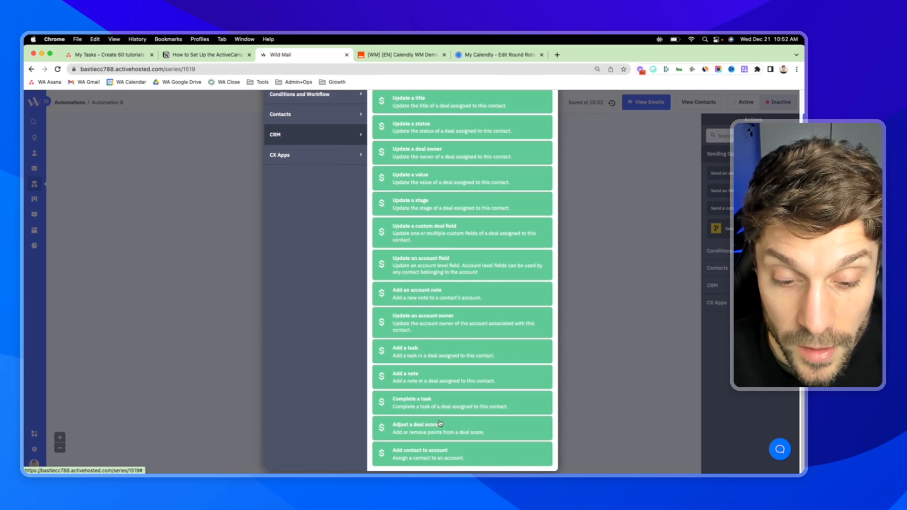
{"action": "mouse_move", "coordinate": [557, 223]}
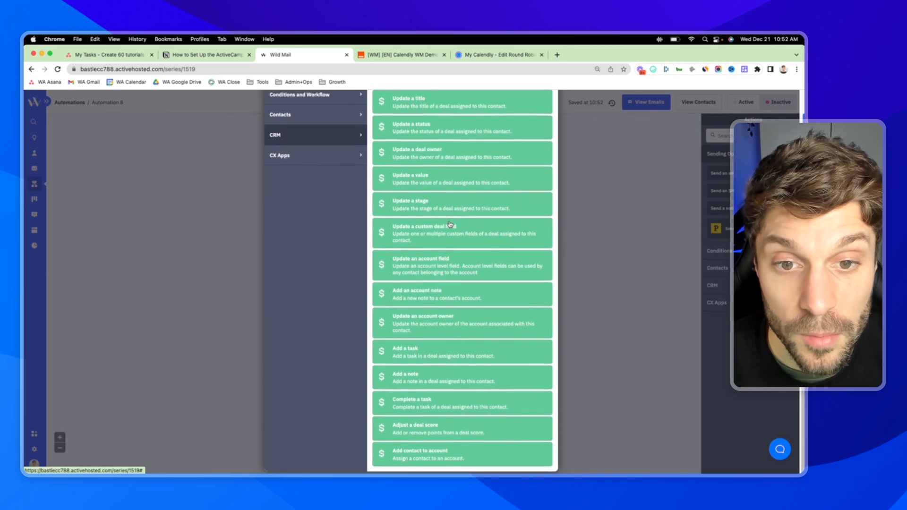
{"action": "scroll", "scroll_direction": "up", "scroll_amount": 3}
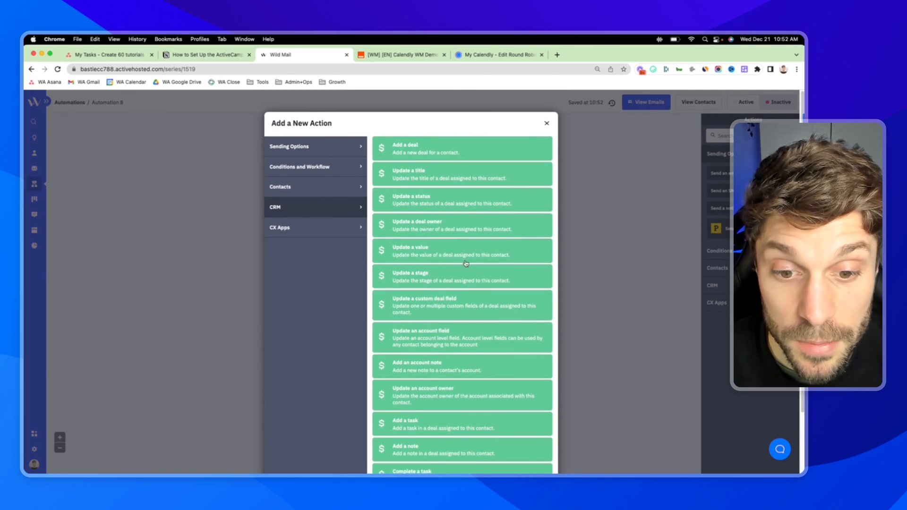
{"action": "mouse_move", "coordinate": [426, 200]}
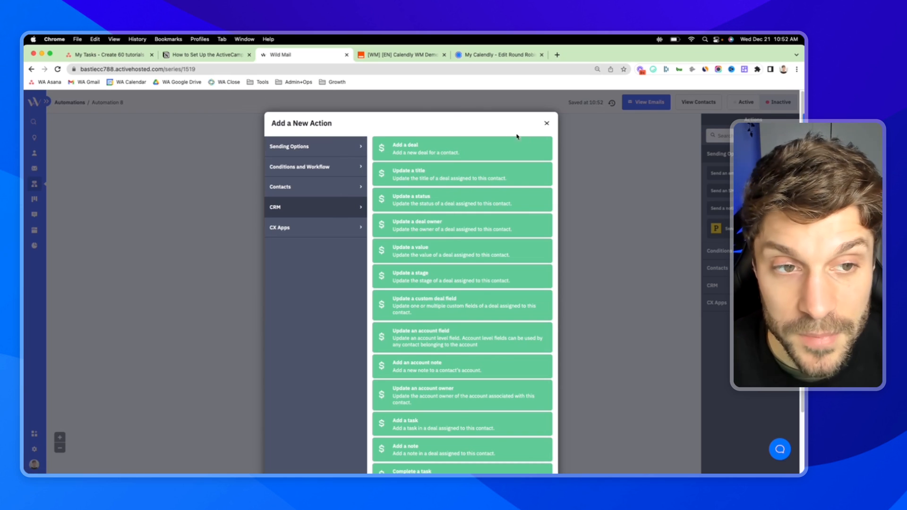
{"action": "mouse_move", "coordinate": [315, 146]}
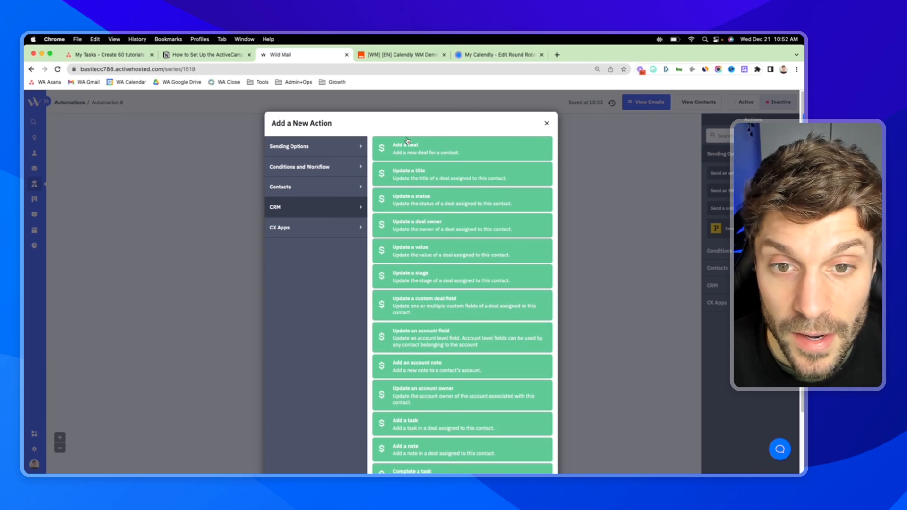
{"action": "mouse_move", "coordinate": [435, 172]}
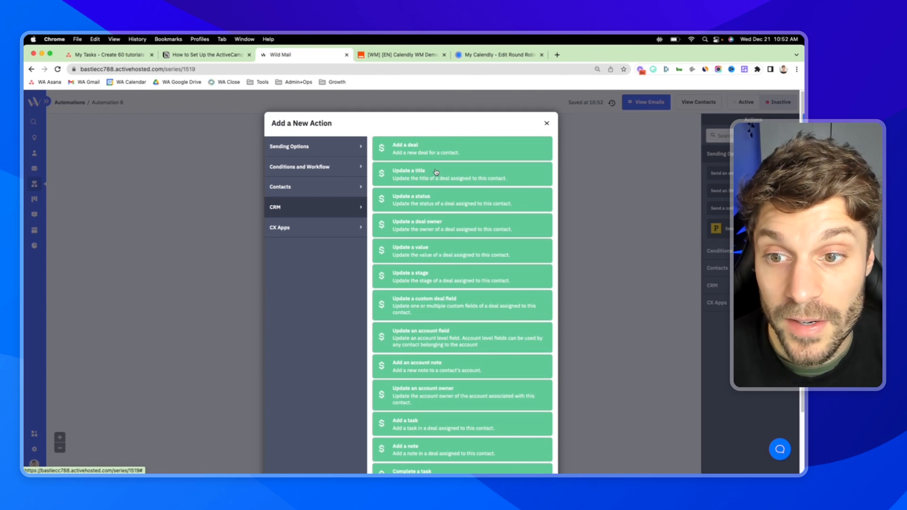
{"action": "mouse_move", "coordinate": [423, 155]}
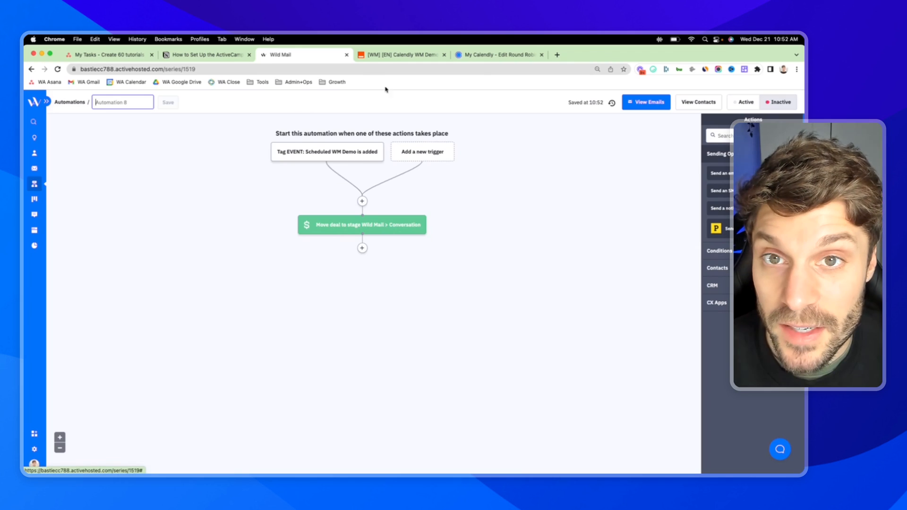
{"action": "mouse_move", "coordinate": [434, 175]}
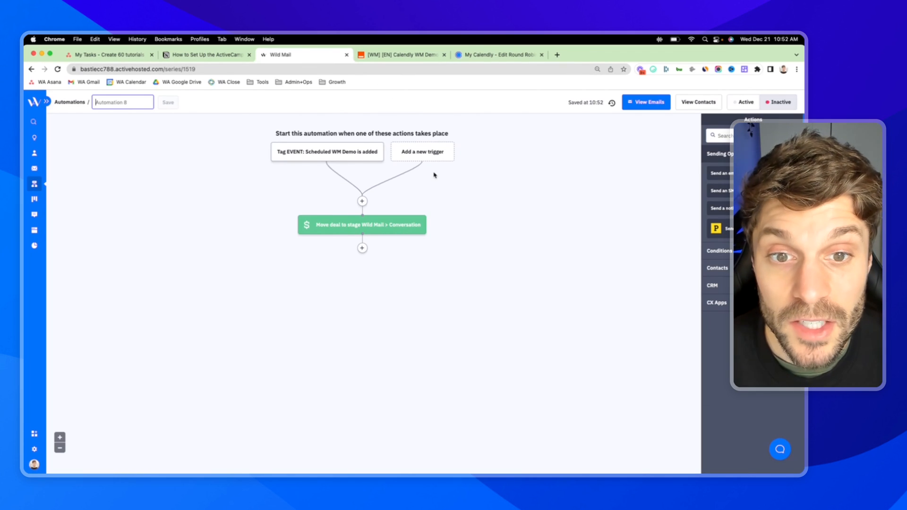